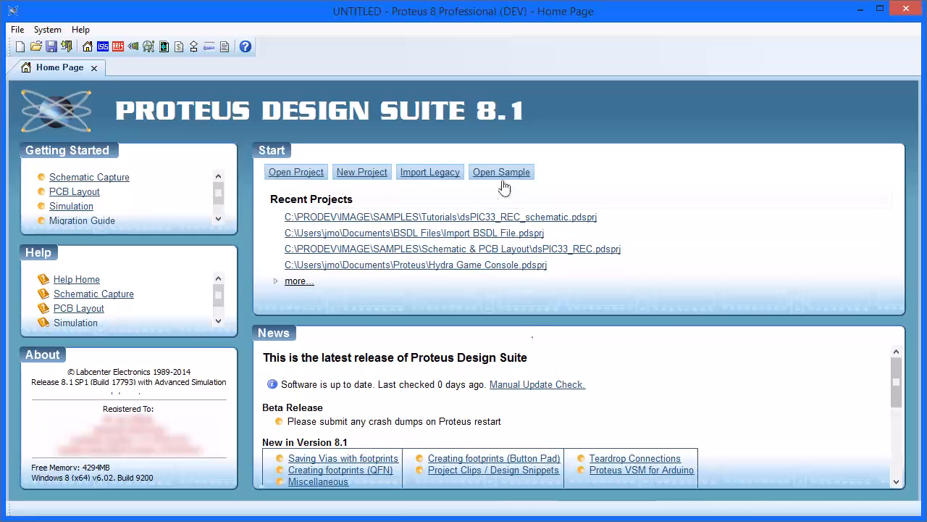
# Open the dsPIC33 recorder (schematic only) sample from the Tutorials category.
pyautogui.click(502, 171)
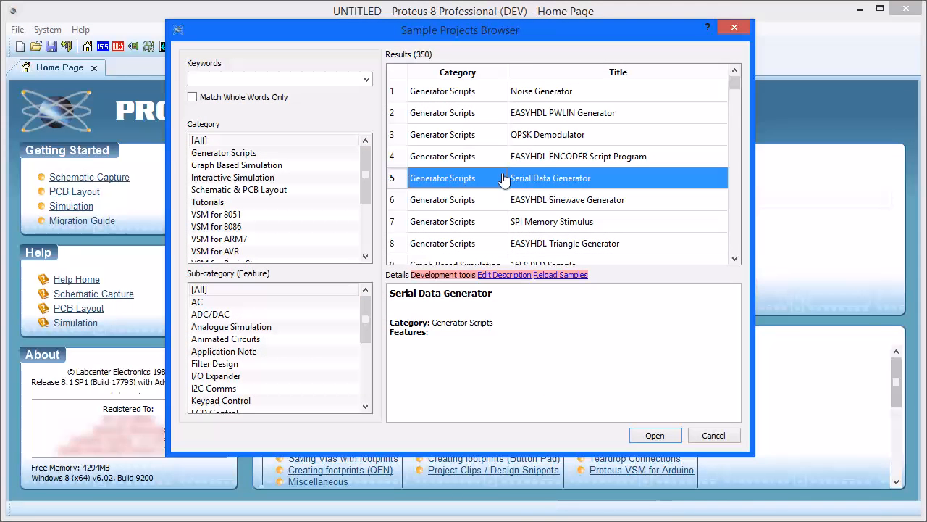
pyautogui.click(208, 202)
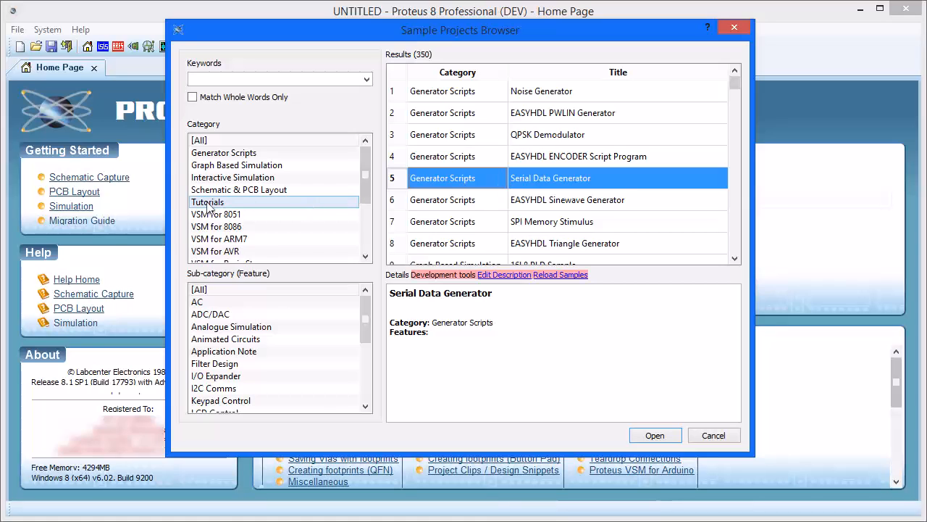
pyautogui.click(209, 201)
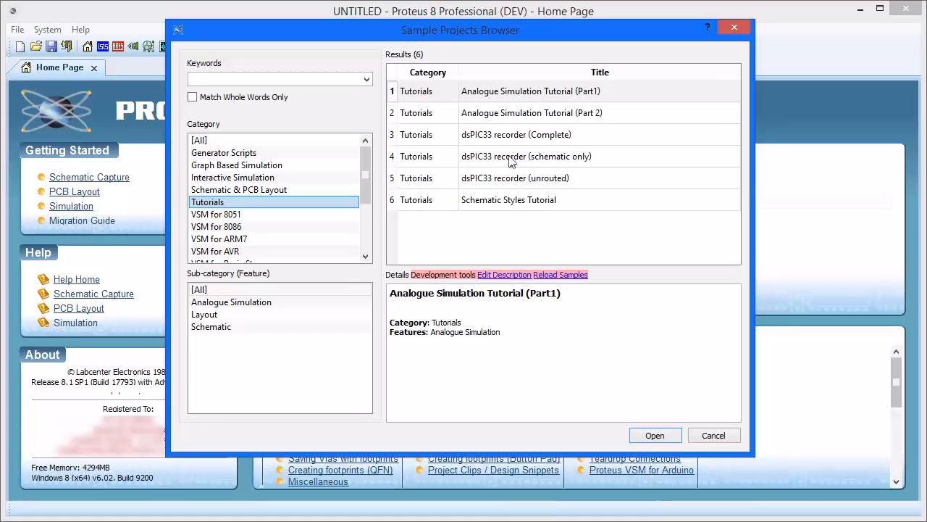
pyautogui.click(526, 157)
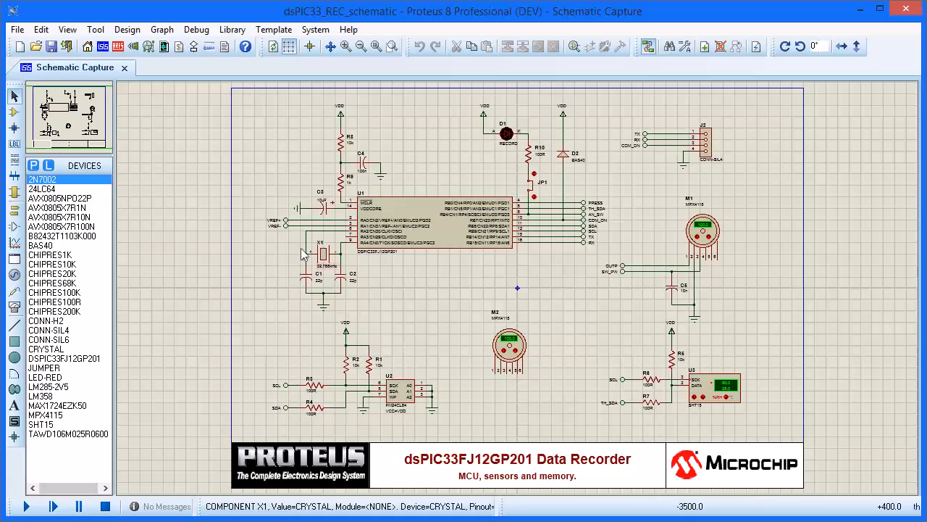
pyautogui.moveTo(180, 46)
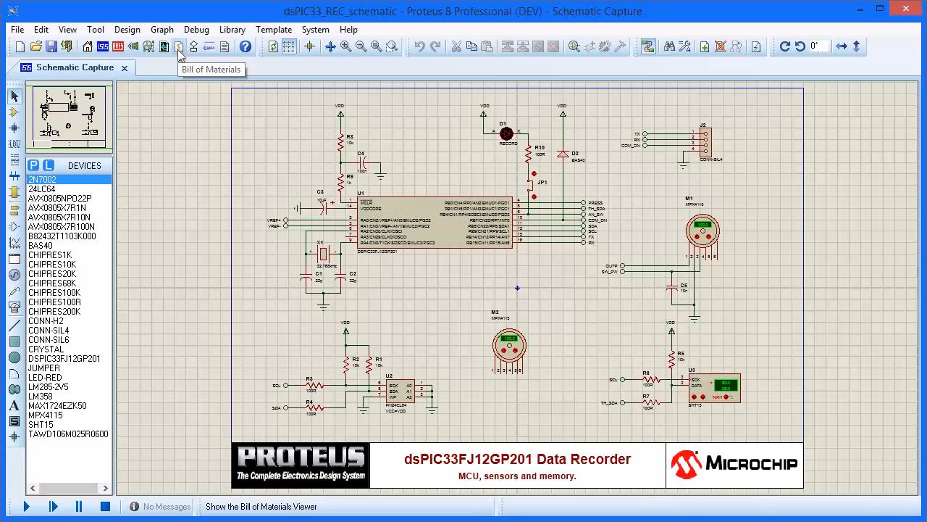
# Generate the Bill of Materials report for the dsPIC33 recorder design.
pyautogui.click(179, 46)
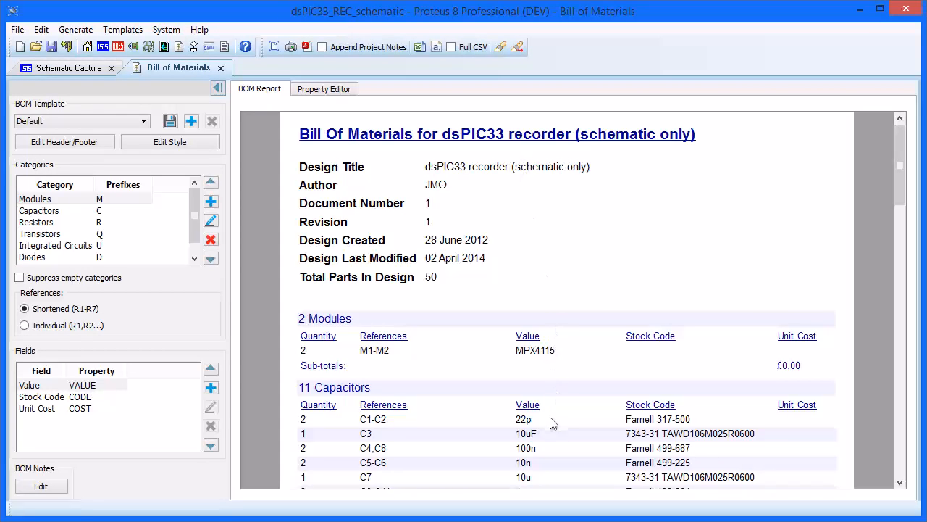
pyautogui.moveTo(552, 443)
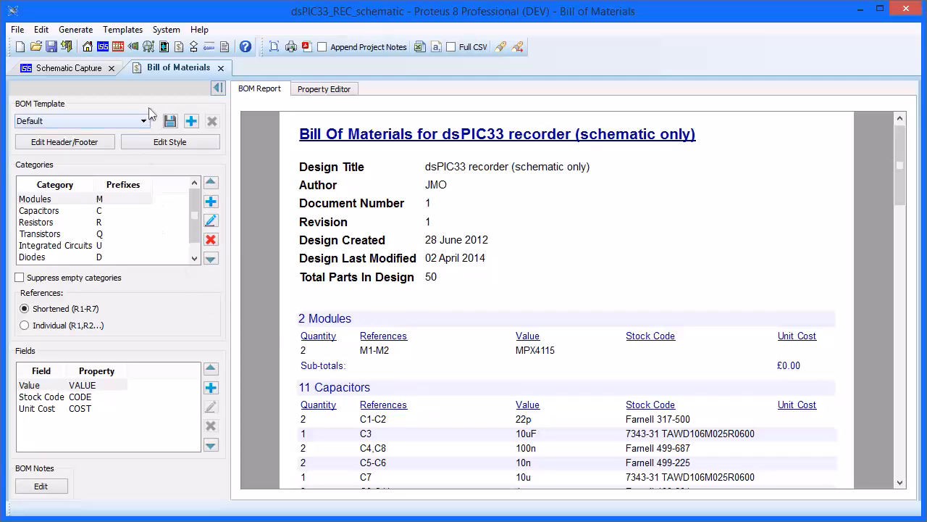
pyautogui.moveTo(159, 261)
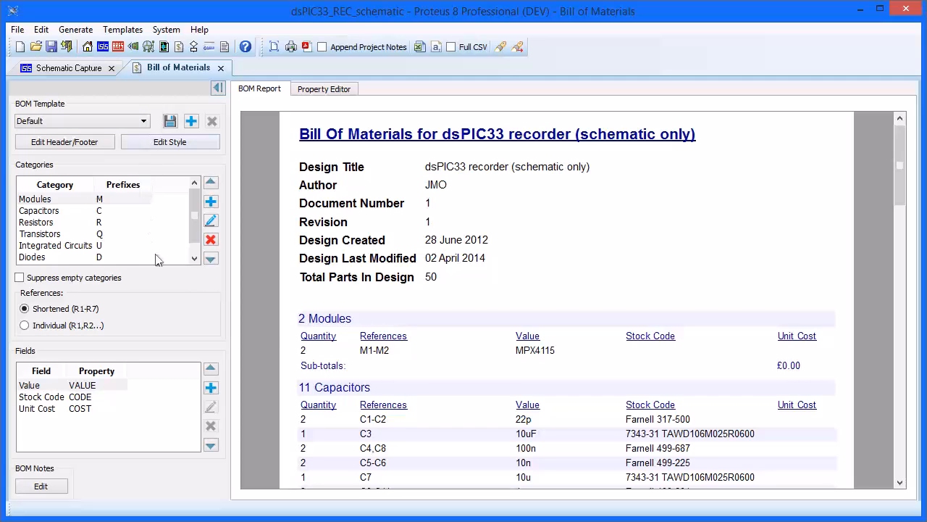
pyautogui.moveTo(160, 264)
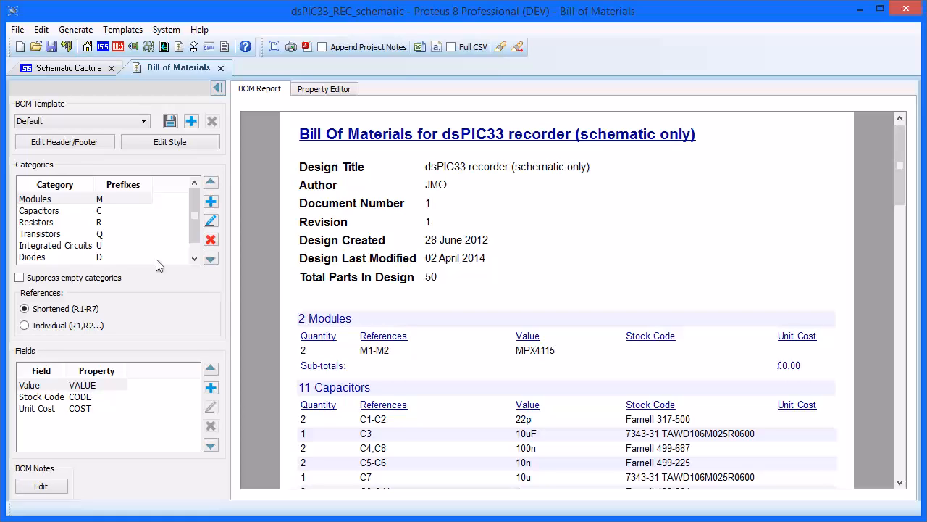
pyautogui.moveTo(249, 212)
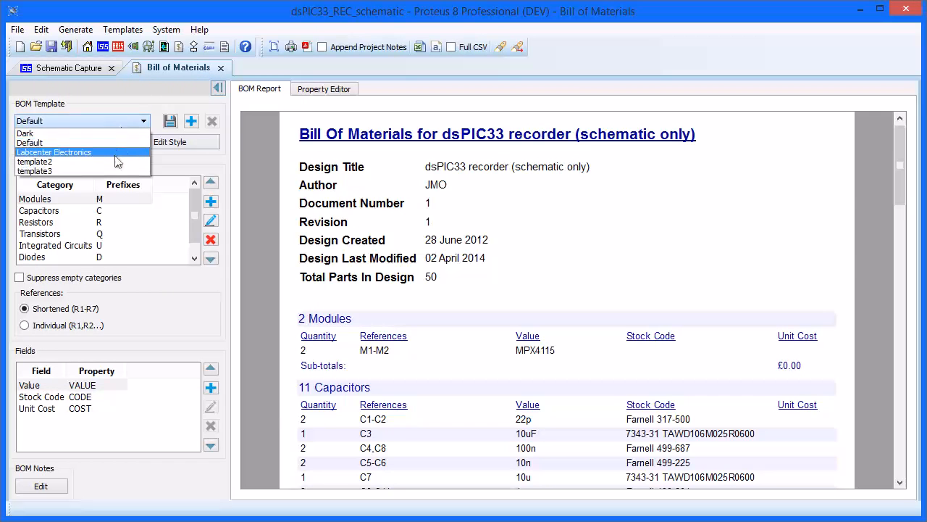
# Restyle the BOM with template2 then template3 and collapse the options panel.
pyautogui.click(35, 161)
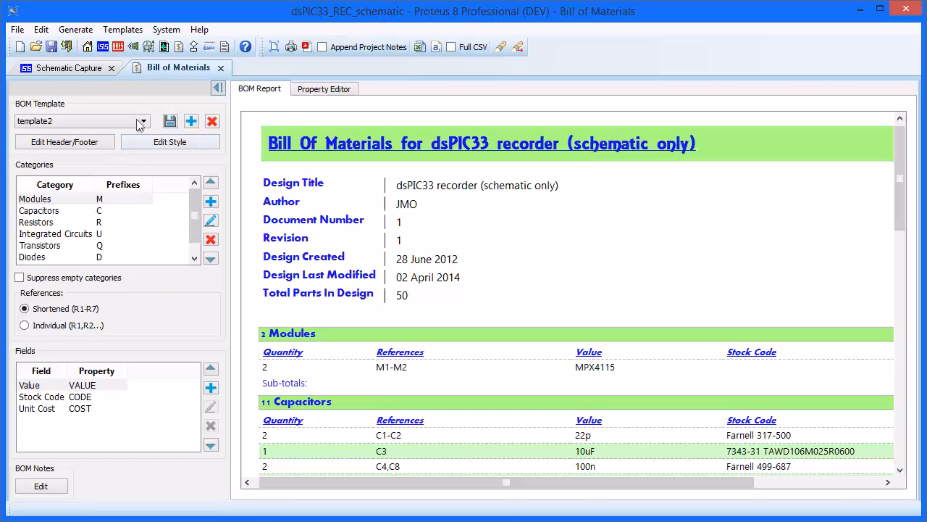
pyautogui.click(143, 122)
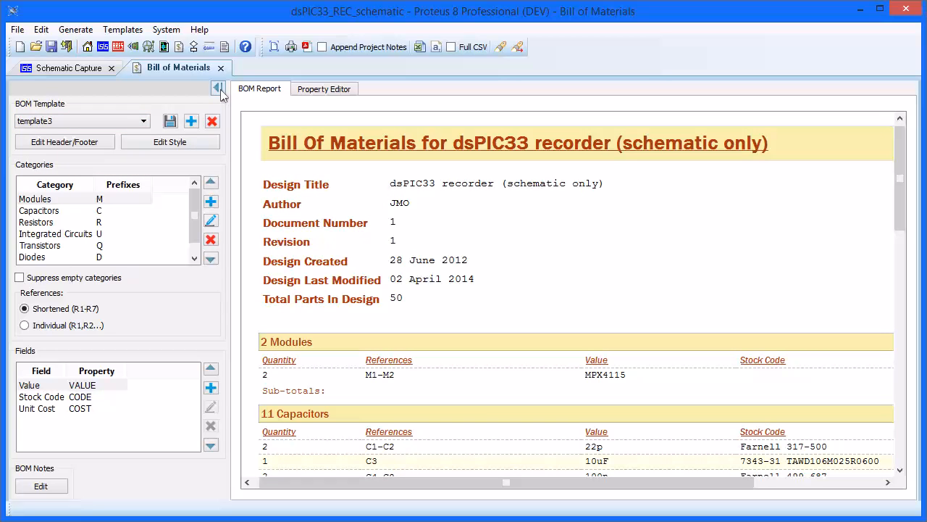
pyautogui.click(218, 88)
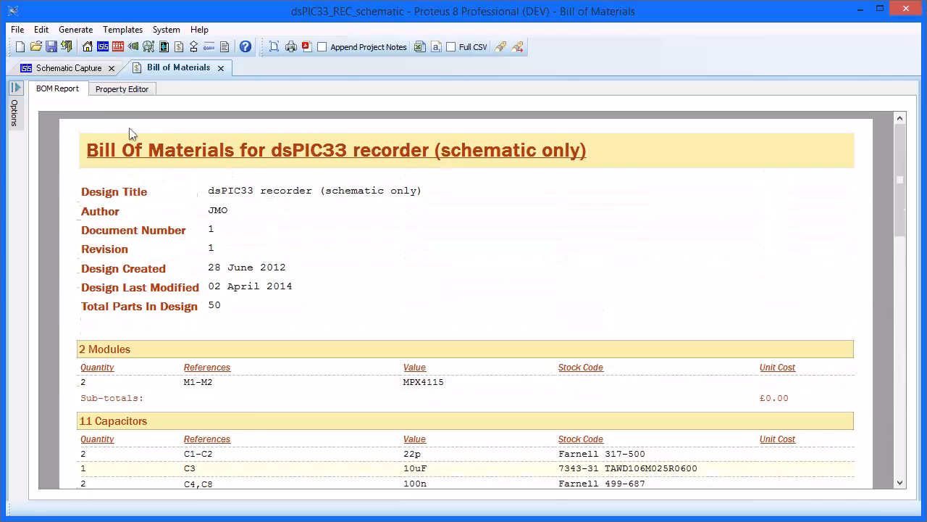
pyautogui.click(16, 88)
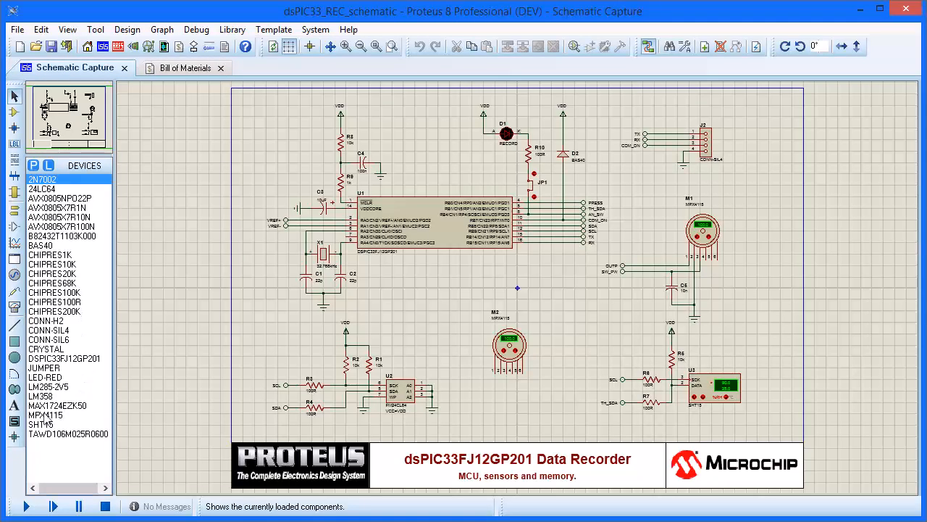
# Place a third MPX4115 module so the BOM lists modules M1-M3, 51 parts total.
pyautogui.click(45, 414)
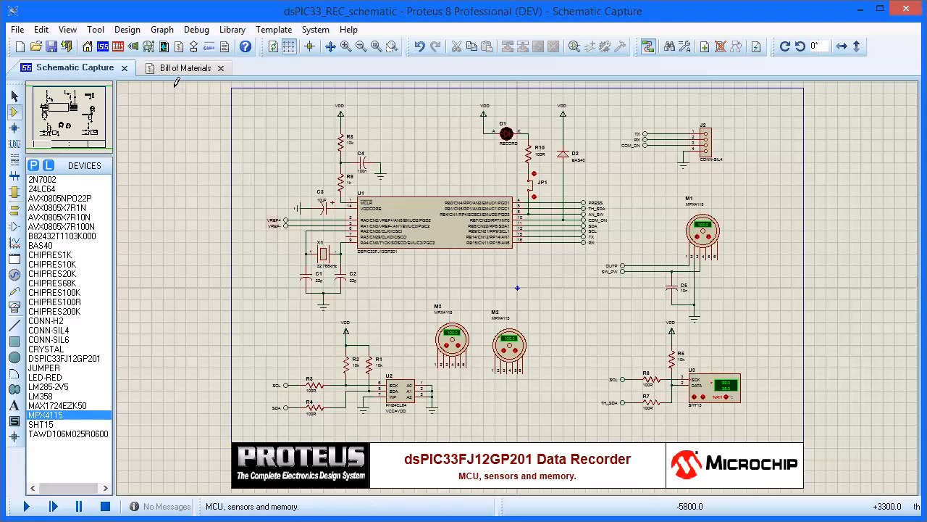
pyautogui.click(178, 68)
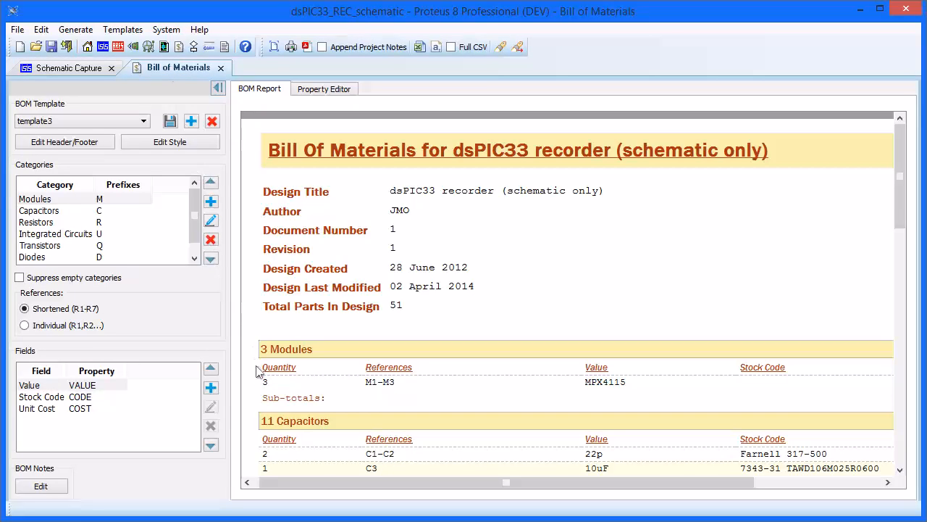
pyautogui.moveTo(365, 394)
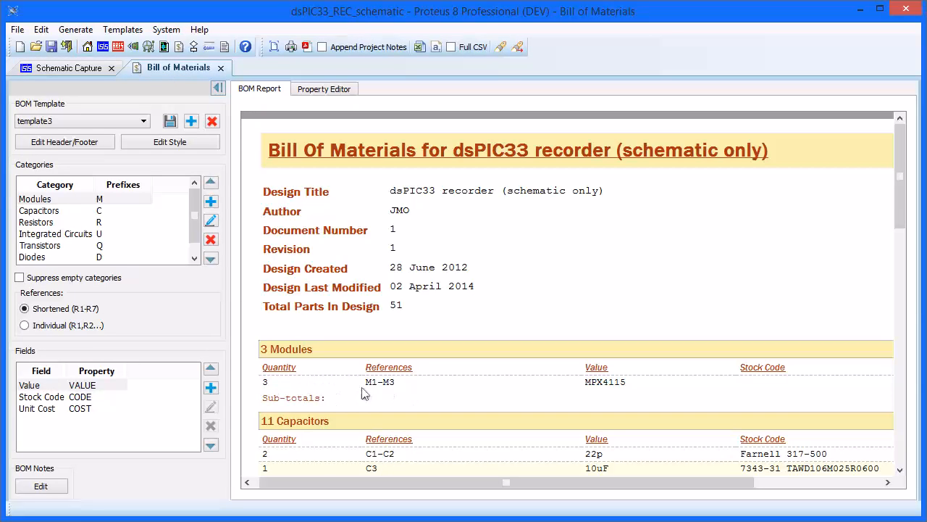
pyautogui.moveTo(278, 353)
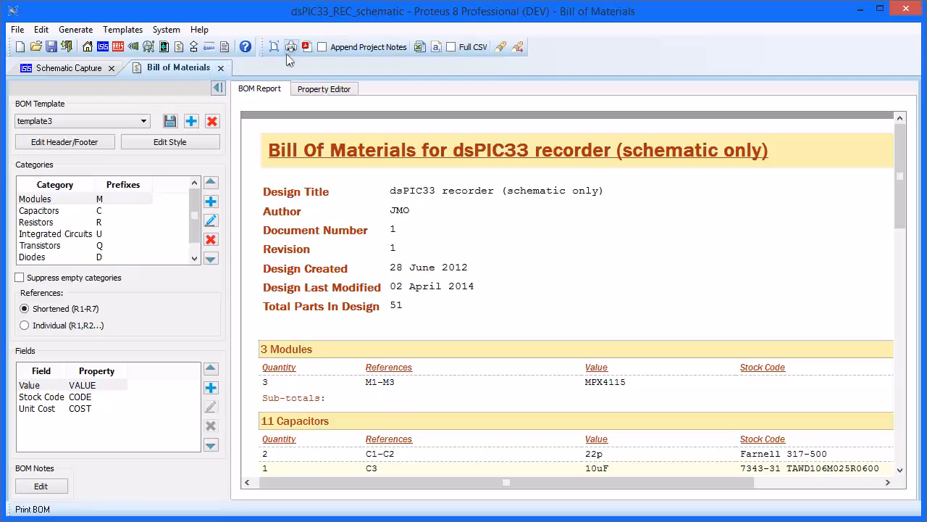
pyautogui.moveTo(305, 47)
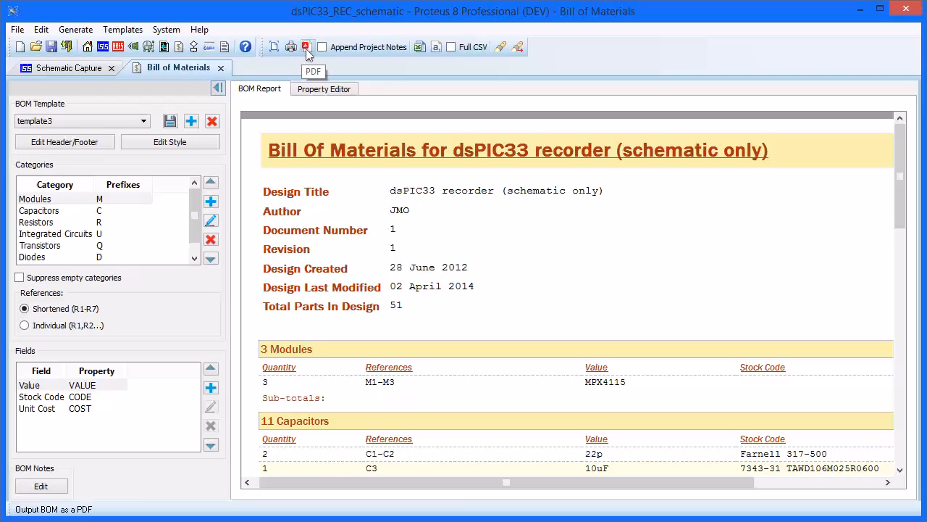
pyautogui.moveTo(389, 58)
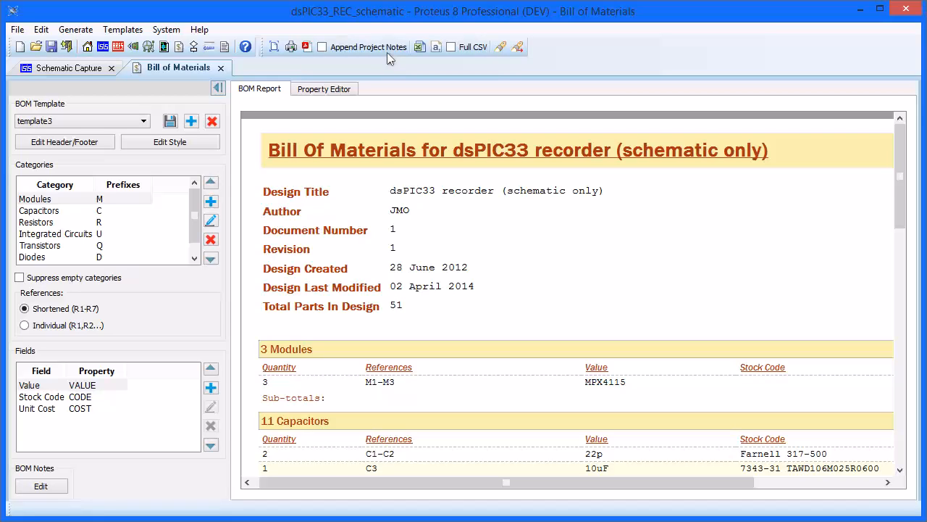
pyautogui.moveTo(421, 47)
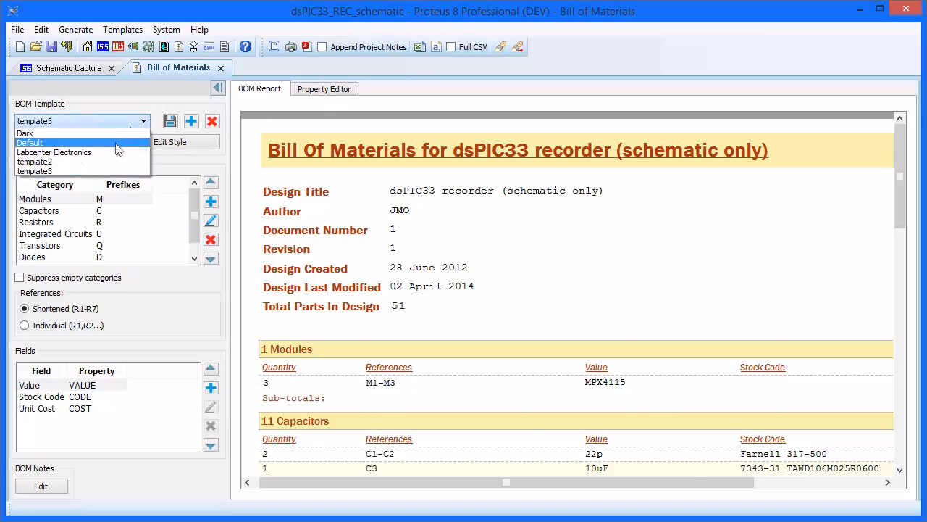
# Return the BOM report to the Default template styling.
pyautogui.click(30, 142)
pyautogui.write('Test')
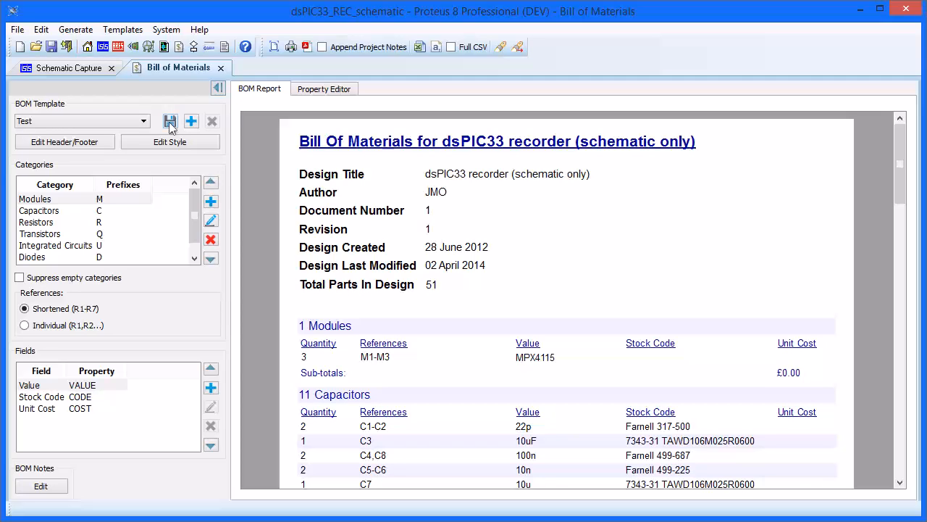
pyautogui.moveTo(409, 180)
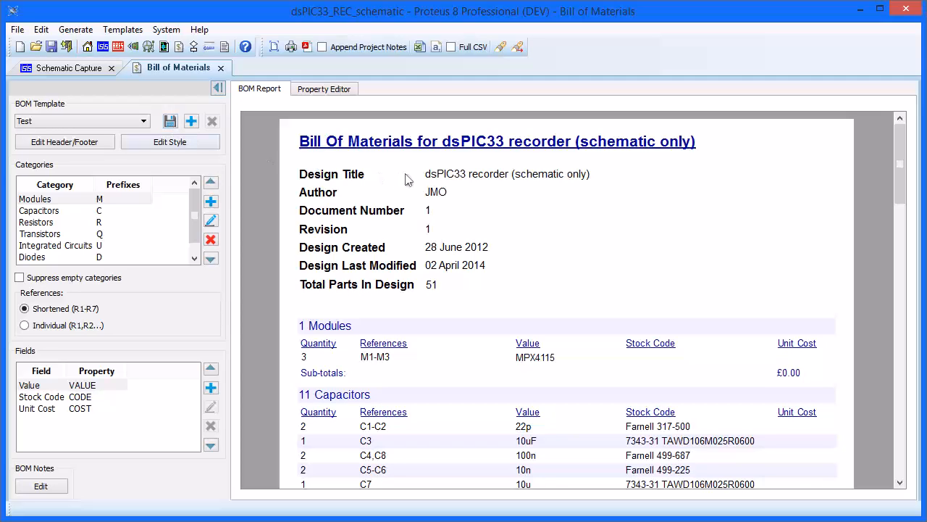
pyautogui.moveTo(443, 304)
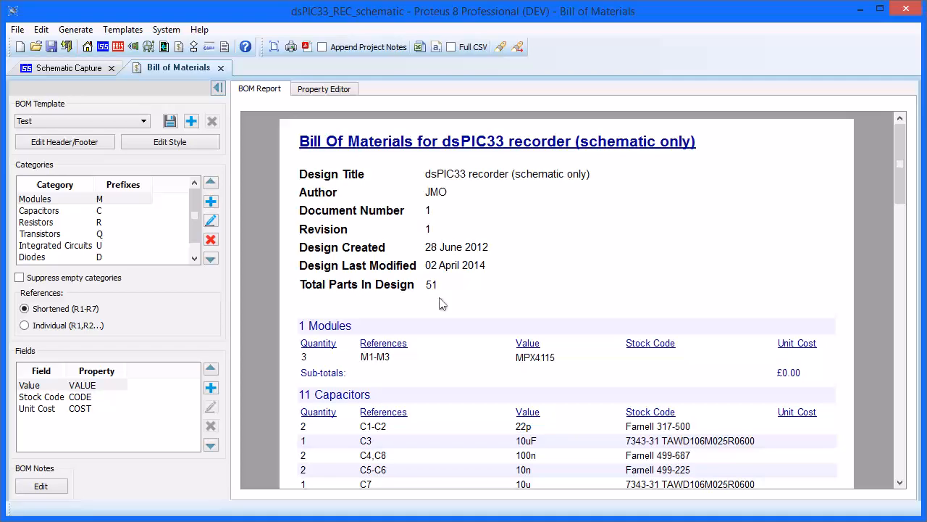
pyautogui.moveTo(166, 159)
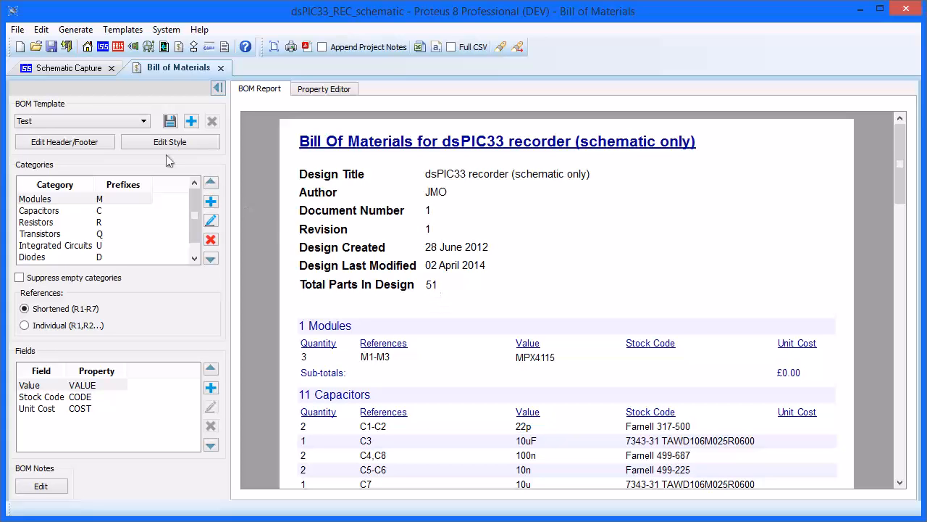
# Change the design's Revision from 1 to 2 in Edit Design Properties.
pyautogui.click(70, 69)
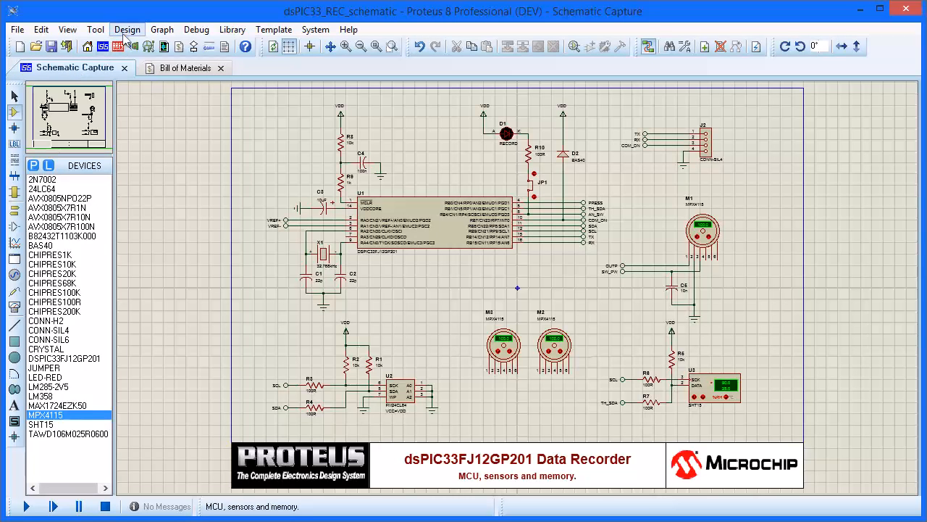
pyautogui.click(127, 29)
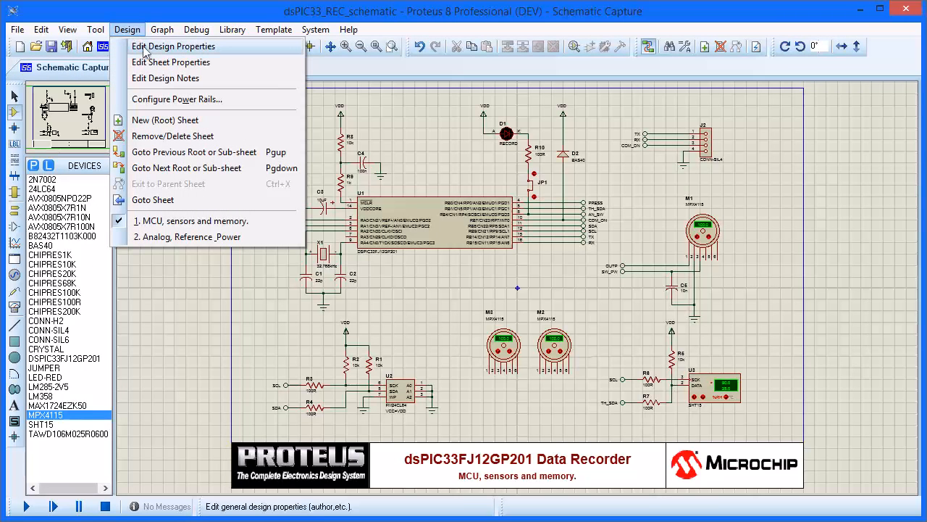
pyautogui.click(174, 45)
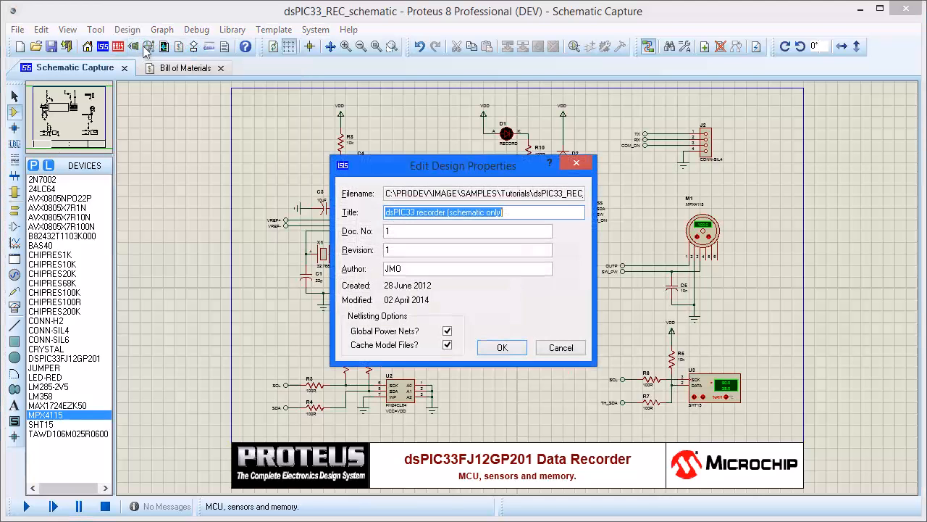
pyautogui.click(466, 249)
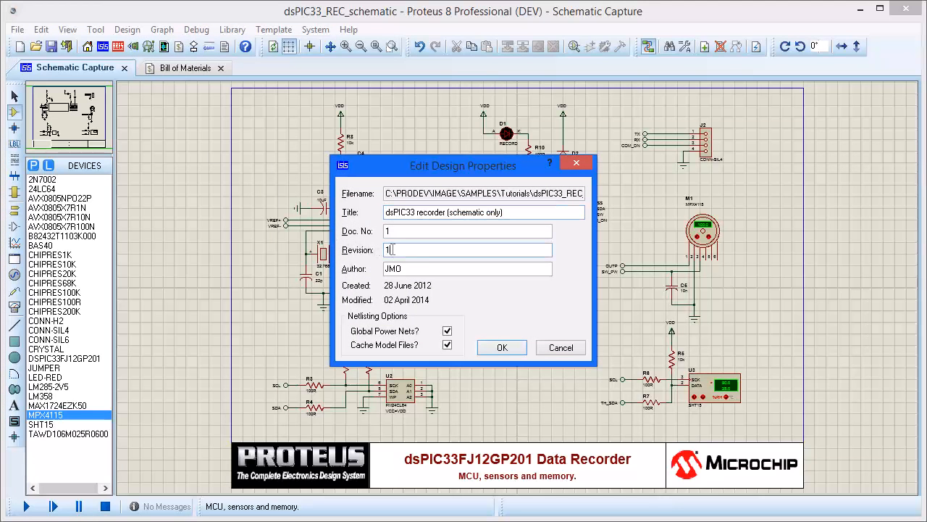
pyautogui.write('2')
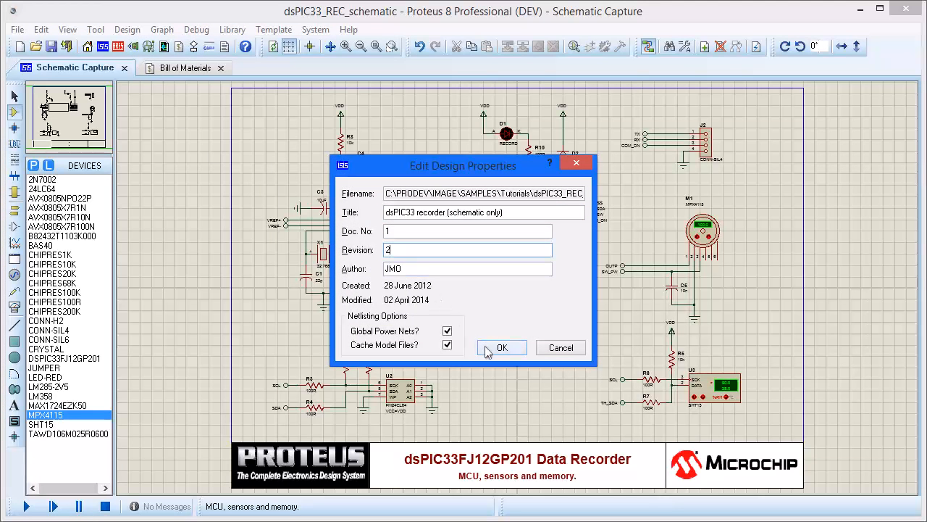
pyautogui.click(501, 348)
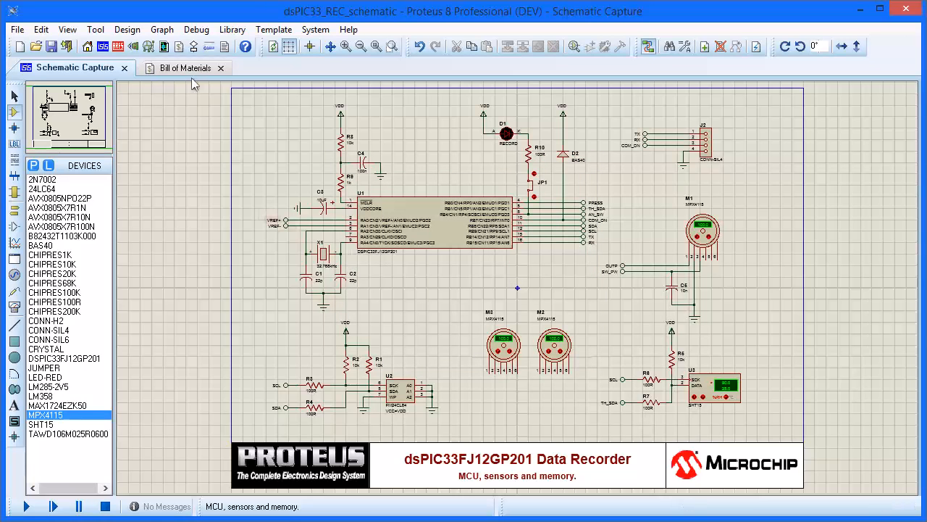
# View the BOM showing revision 2 and start editing its header and footer.
pyautogui.click(182, 68)
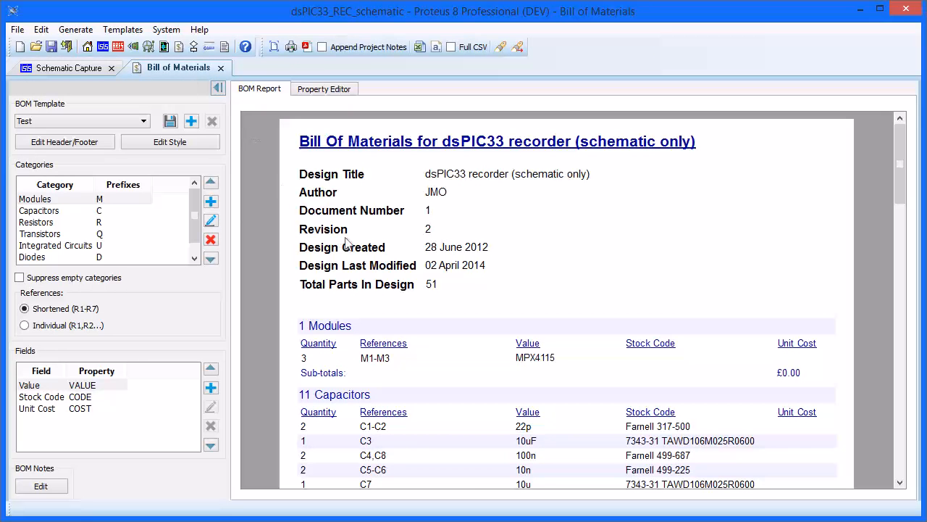
pyautogui.moveTo(388, 239)
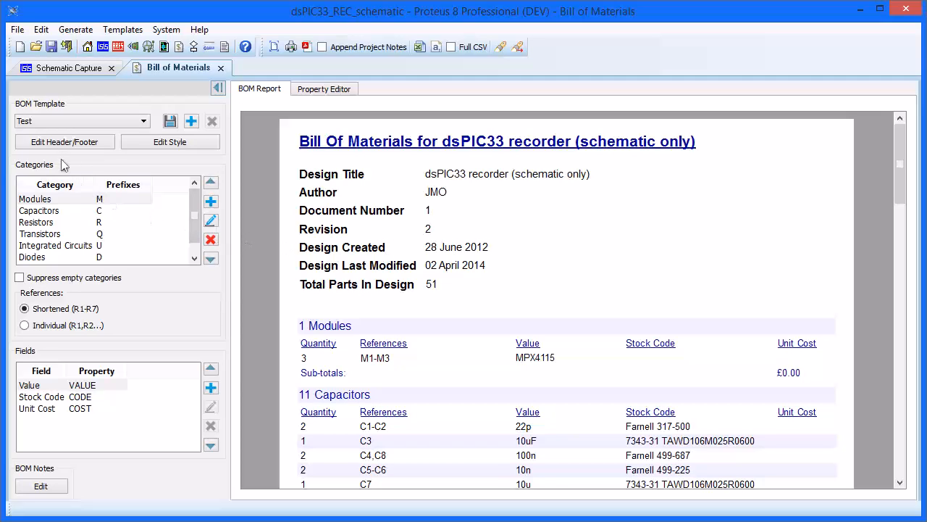
pyautogui.moveTo(64, 142)
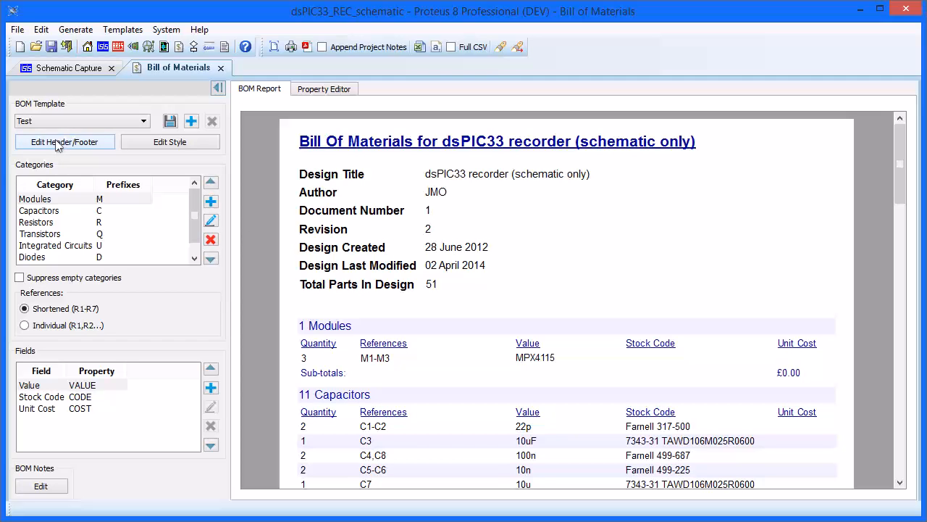
pyautogui.click(63, 142)
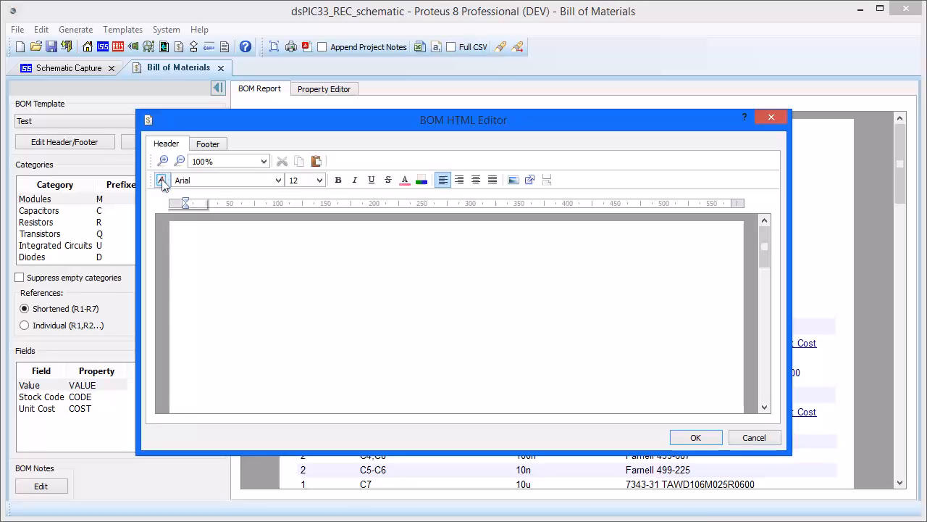
# Give the Document Header style the Cooper Std Black font and a text colour.
pyautogui.click(162, 179)
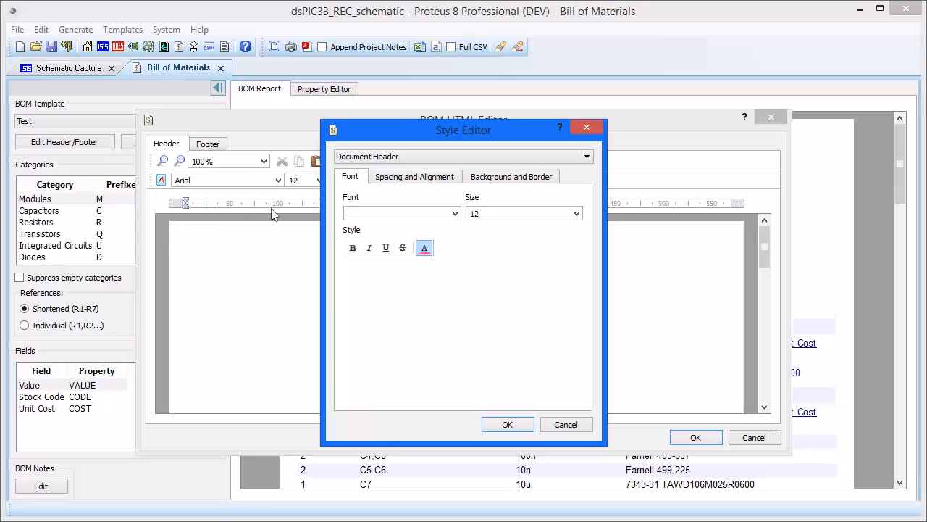
pyautogui.click(455, 213)
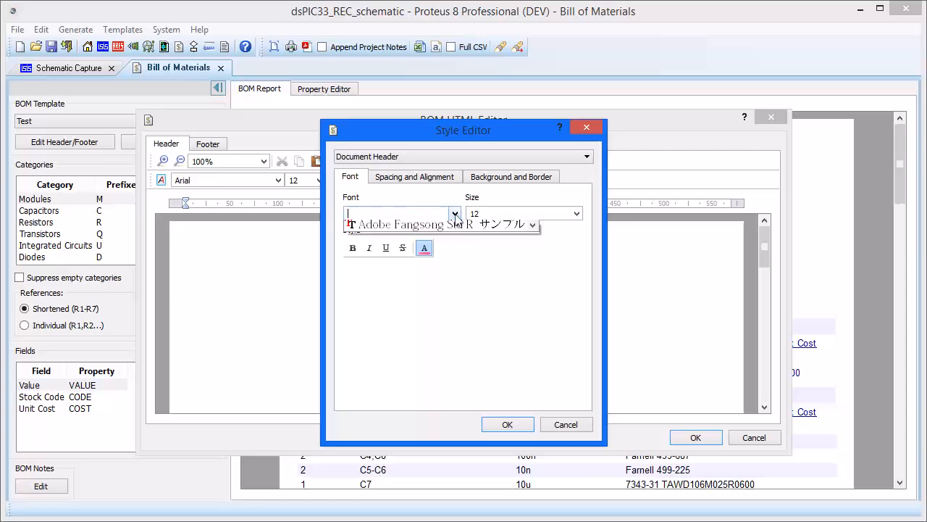
pyautogui.click(455, 213)
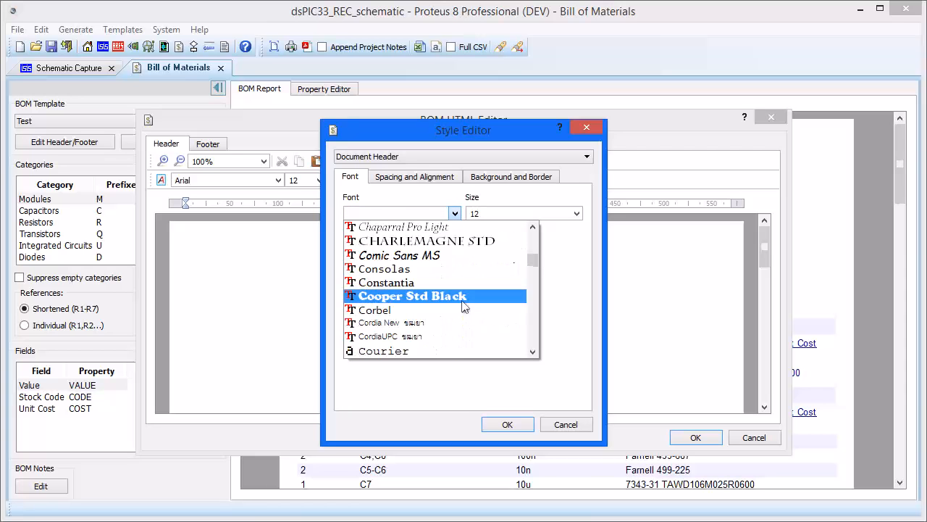
pyautogui.click(411, 295)
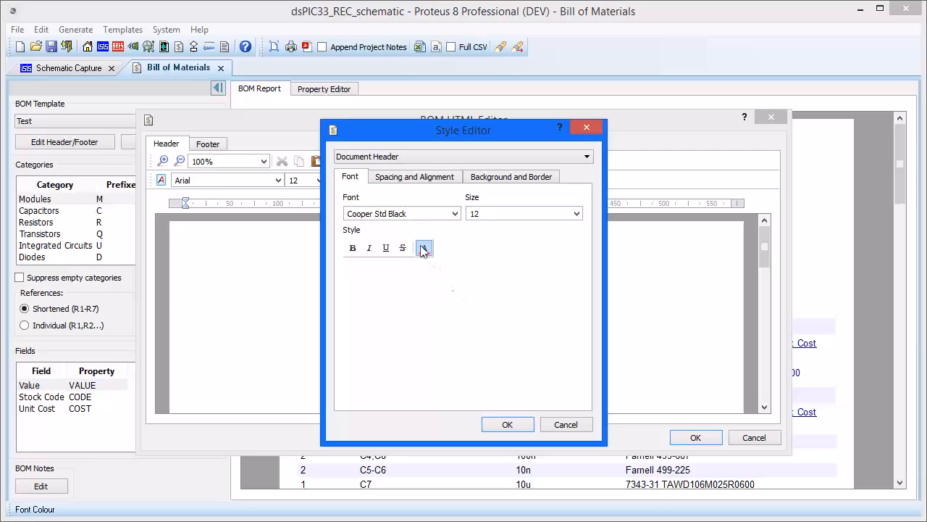
pyautogui.click(423, 248)
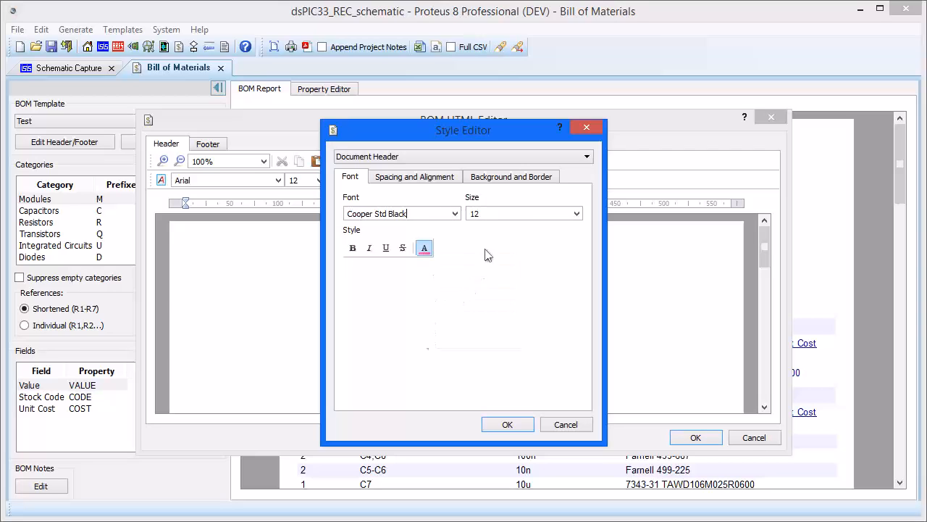
# Set the header border to a solid 2 pt blue line and confirm the style.
pyautogui.click(510, 177)
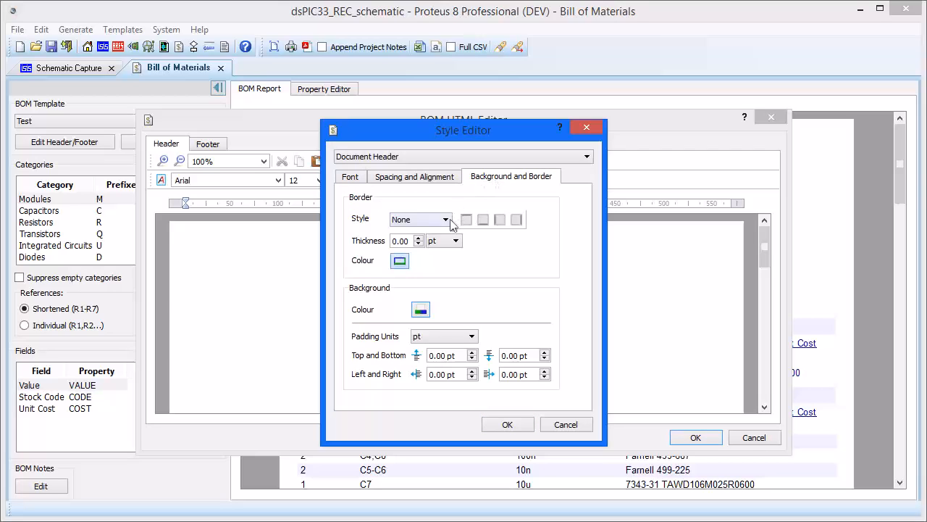
pyautogui.click(452, 219)
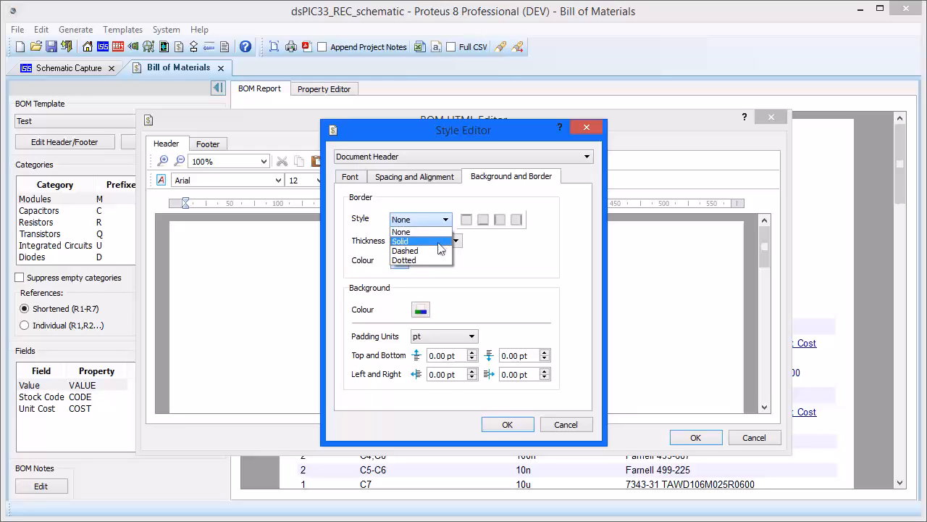
pyautogui.click(400, 241)
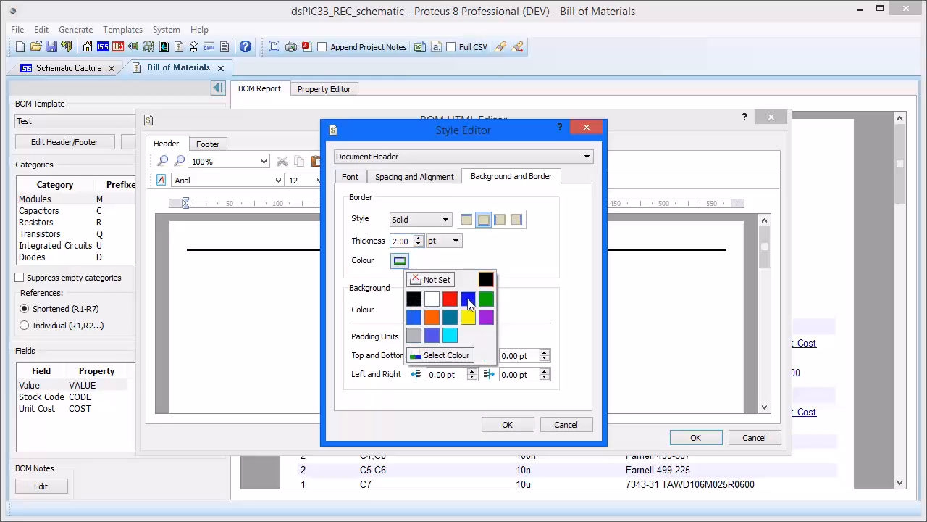
pyautogui.click(468, 304)
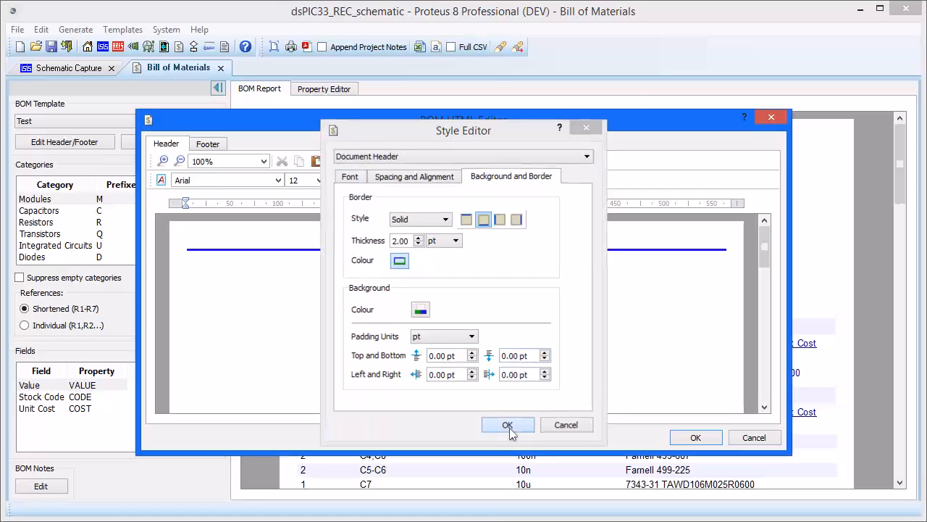
pyautogui.click(507, 425)
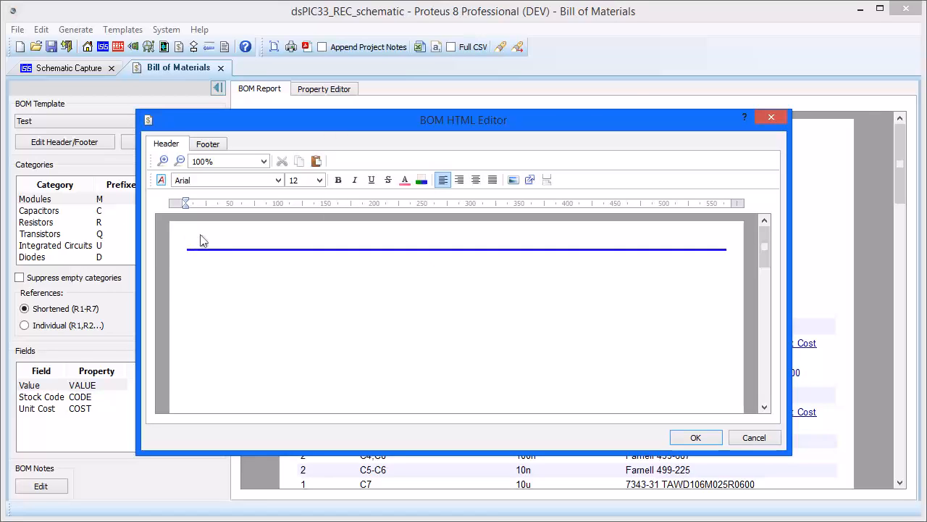
# Enter 'Labcenter Electronics' as the BOM header text.
pyautogui.write('Labcenter Electronics')
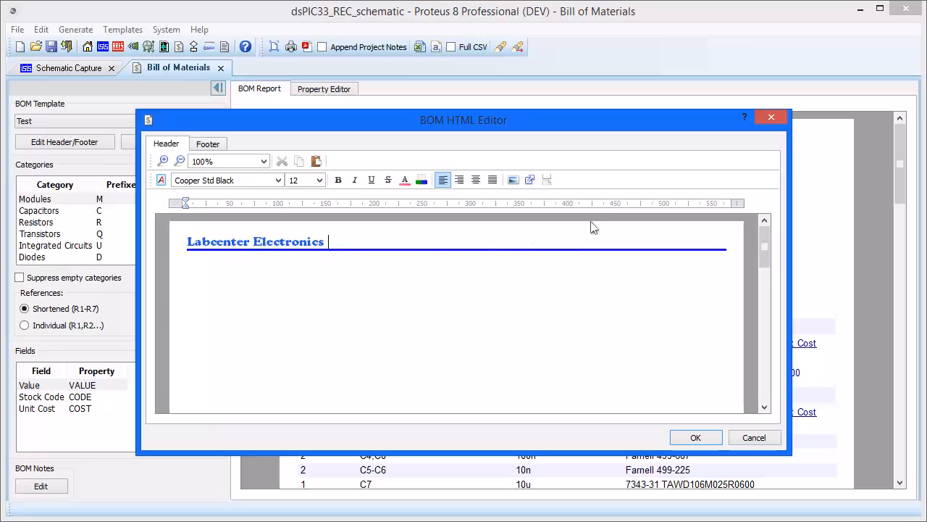
pyautogui.moveTo(594, 212)
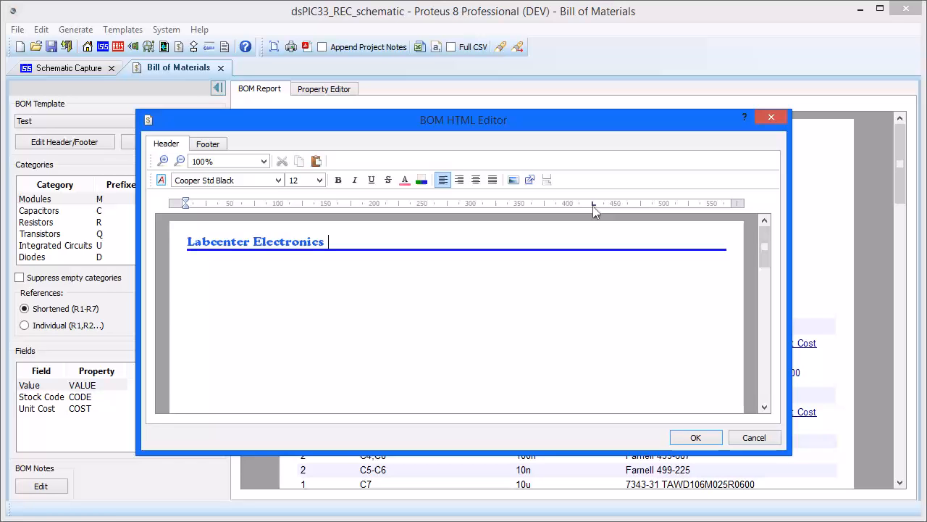
# Insert the Proteus logo image and move it to the header's right end.
pyautogui.click(513, 179)
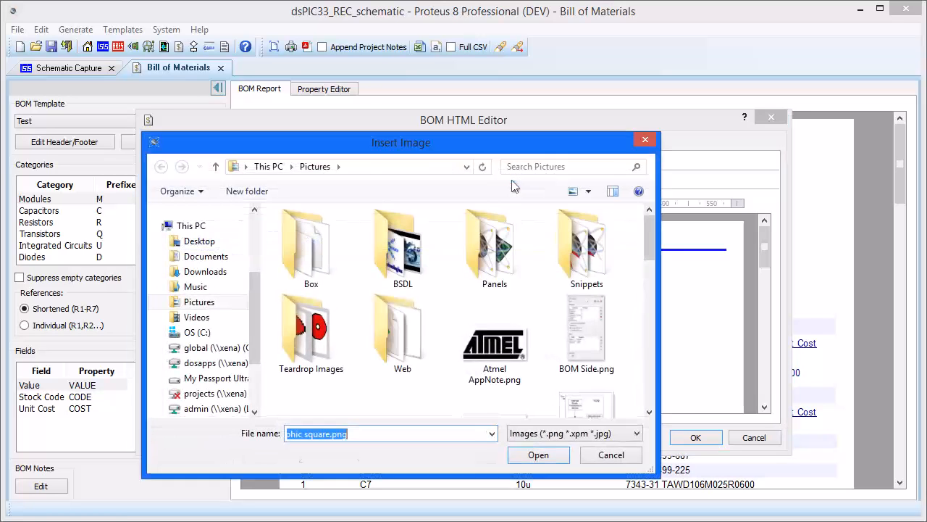
pyautogui.scroll(-3)
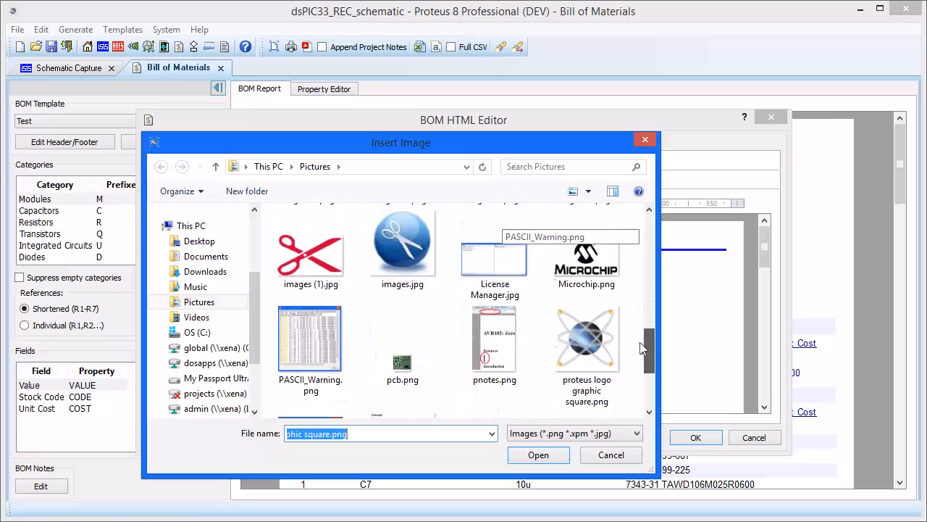
pyautogui.click(539, 455)
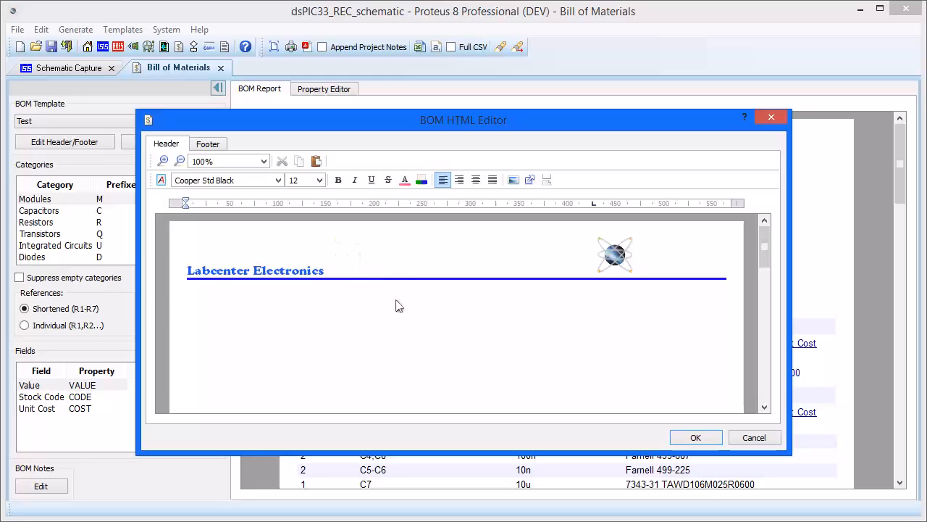
pyautogui.moveTo(597, 210)
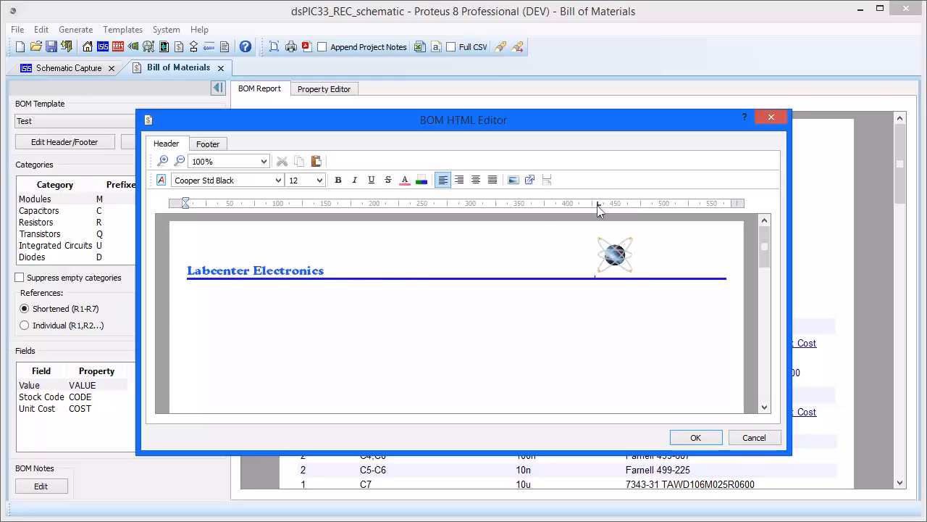
pyautogui.moveTo(614, 255); pyautogui.dragTo(665, 255)
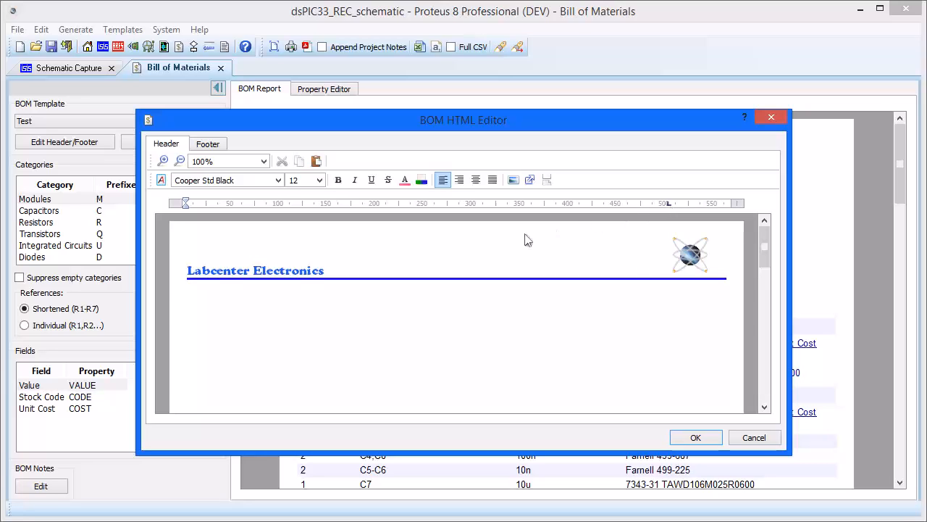
pyautogui.moveTo(226, 158)
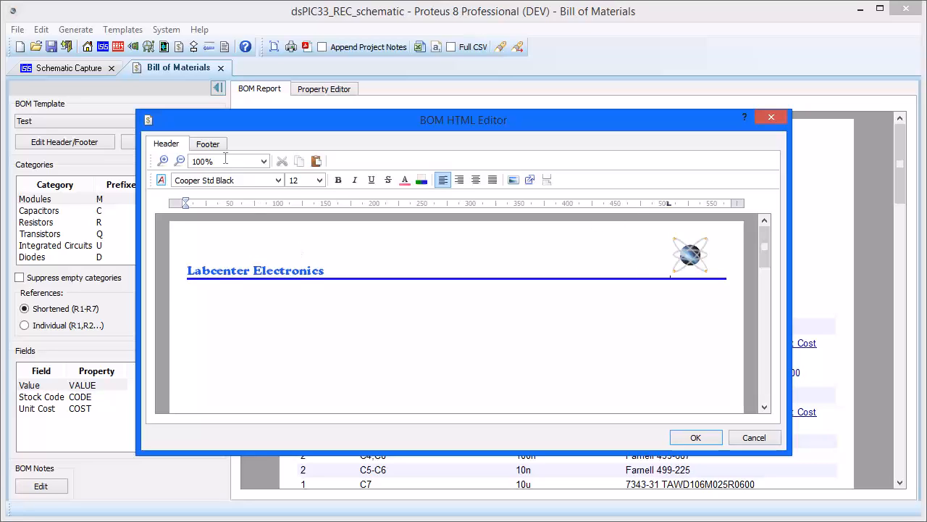
# Review the footer, return to the header and accept the Labcenter Electronics header into the report.
pyautogui.click(209, 143)
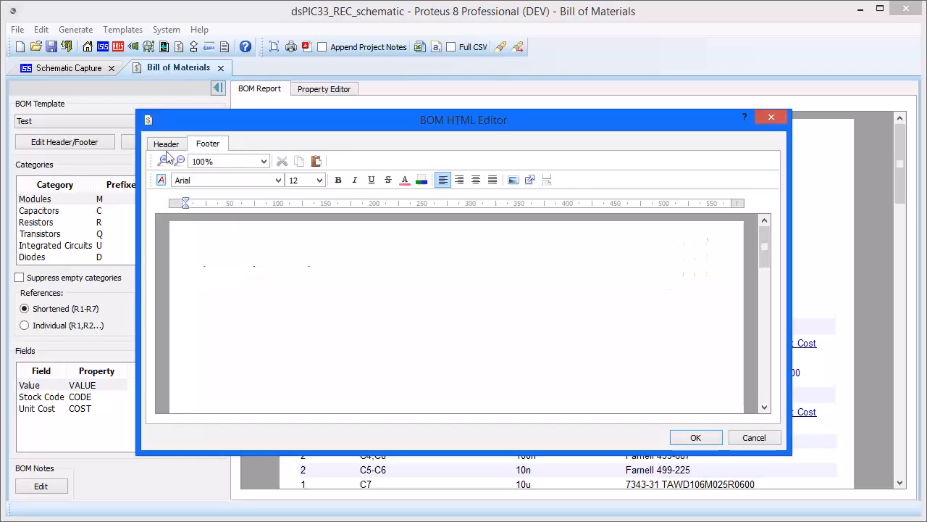
pyautogui.click(165, 144)
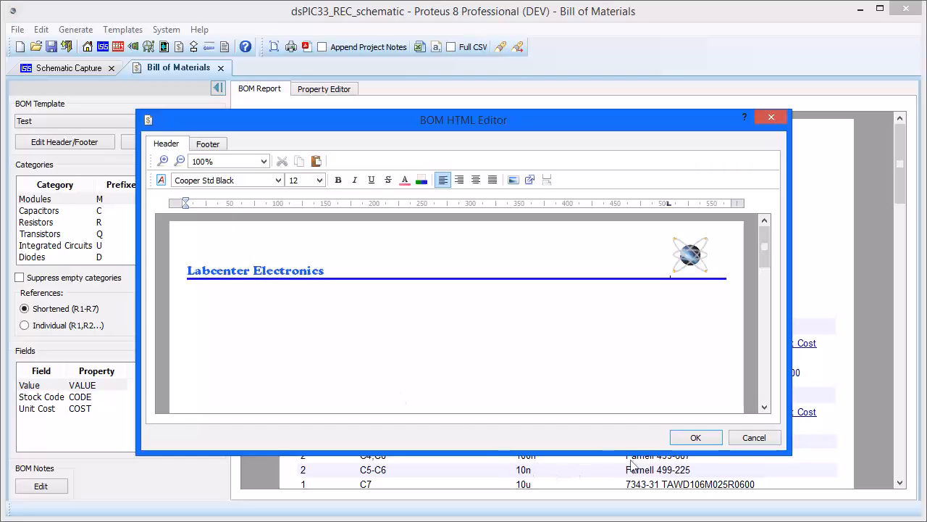
pyautogui.click(695, 437)
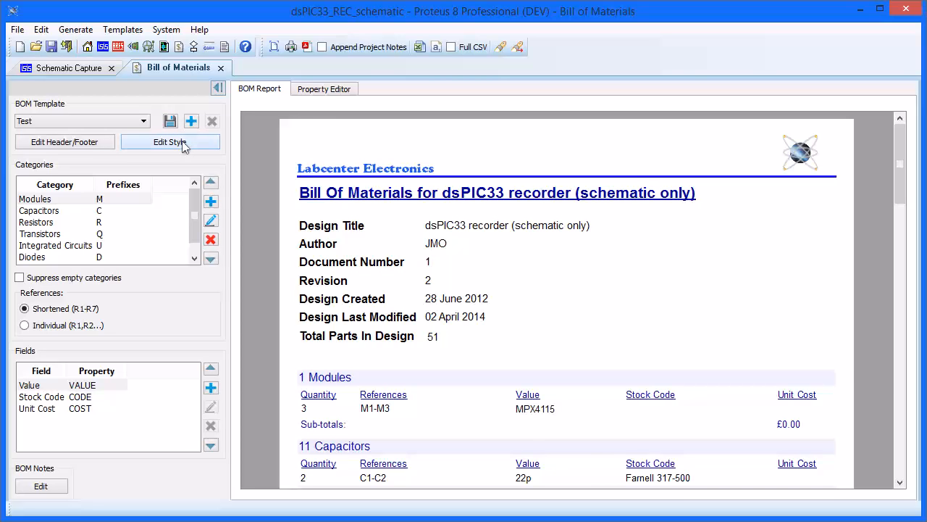
# In Style Editor give the main title Microsoft Sans Serif font at size 20.
pyautogui.click(170, 142)
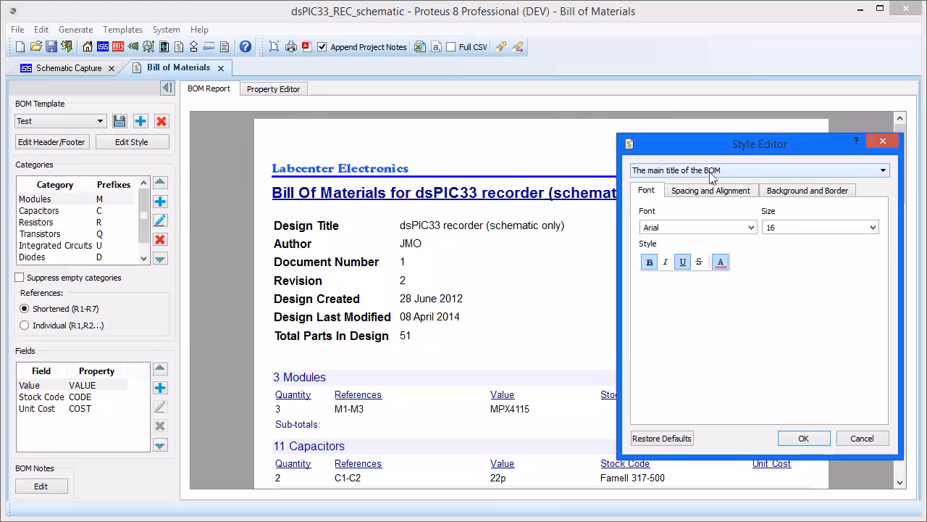
pyautogui.click(751, 226)
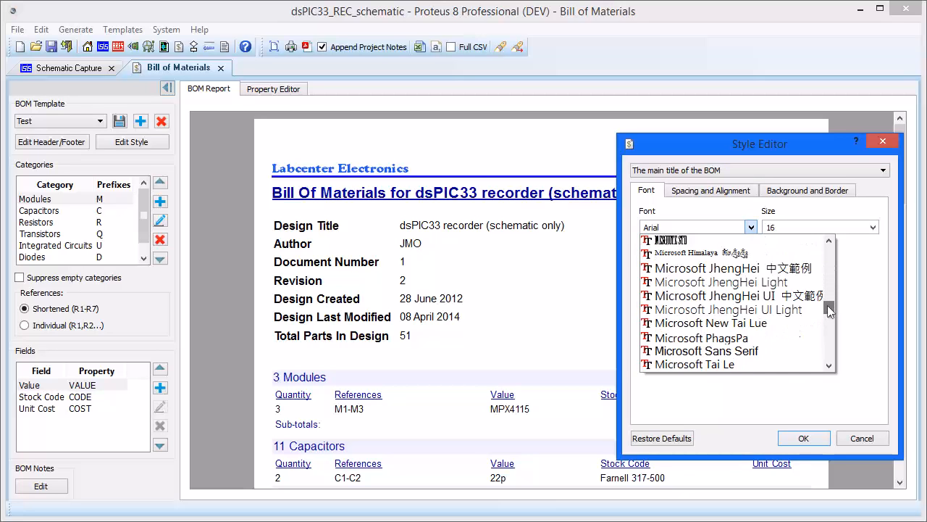
pyautogui.click(705, 351)
pyautogui.write('20')
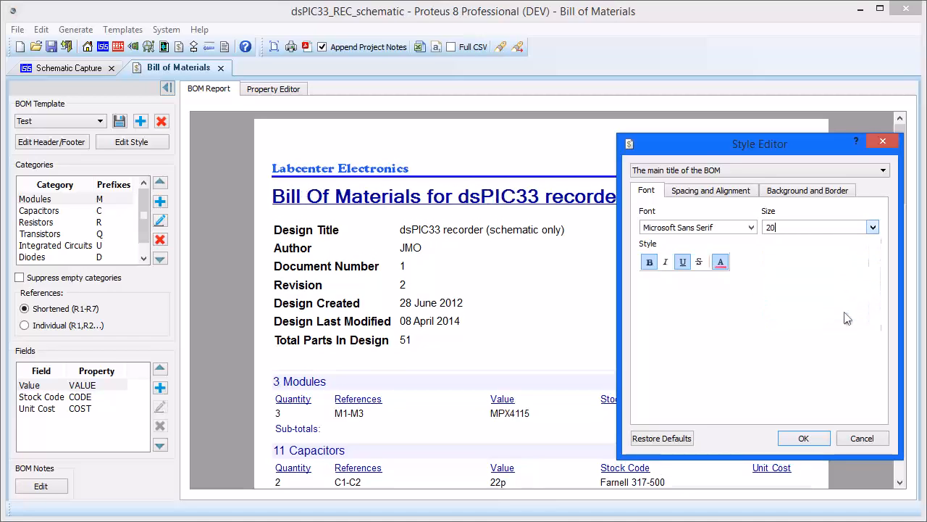
pyautogui.click(720, 261)
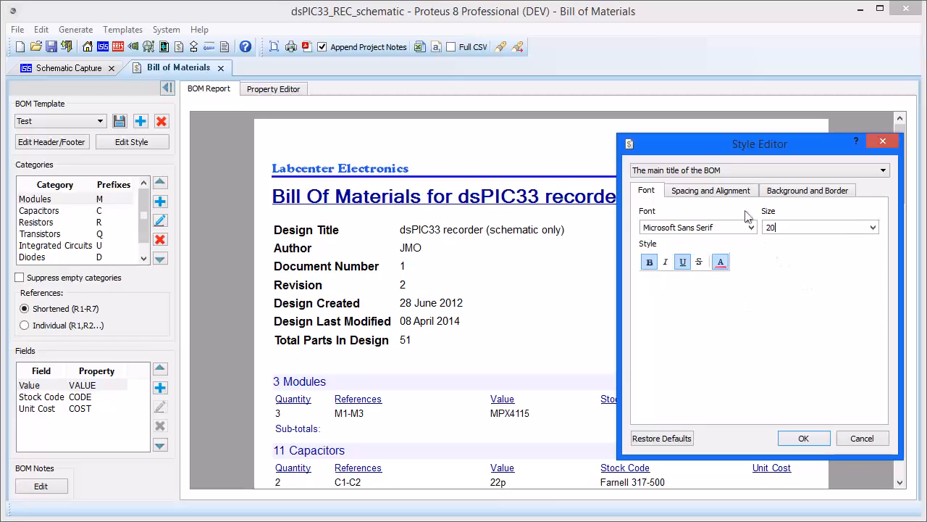
# Centre the main title text and give it a red background colour.
pyautogui.click(710, 190)
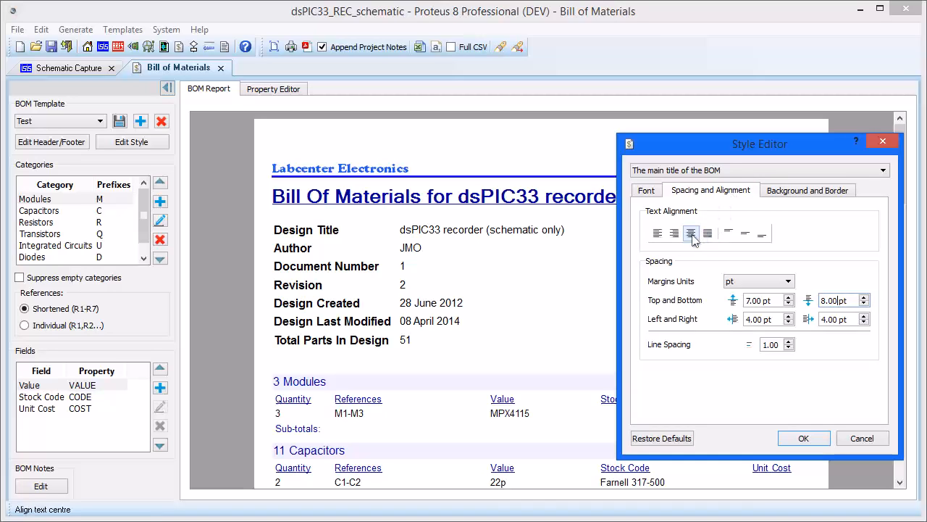
pyautogui.click(691, 233)
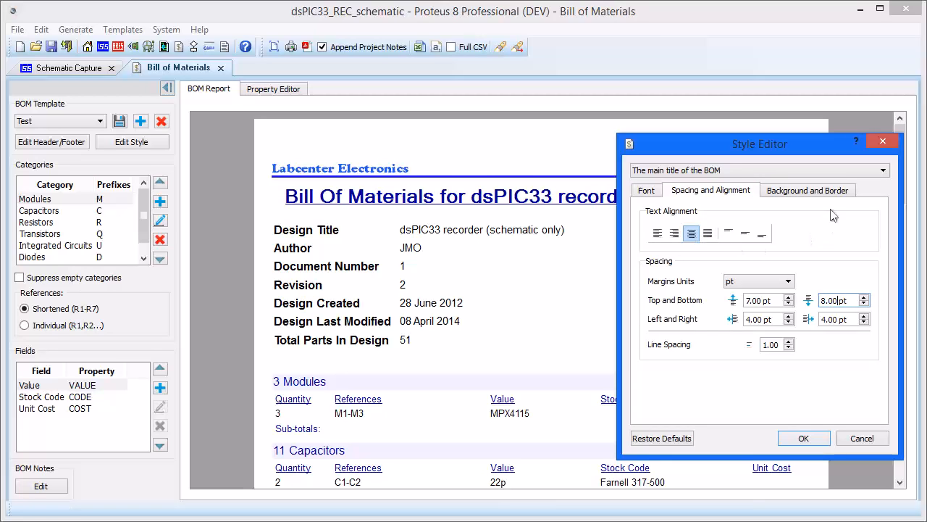
pyautogui.click(805, 189)
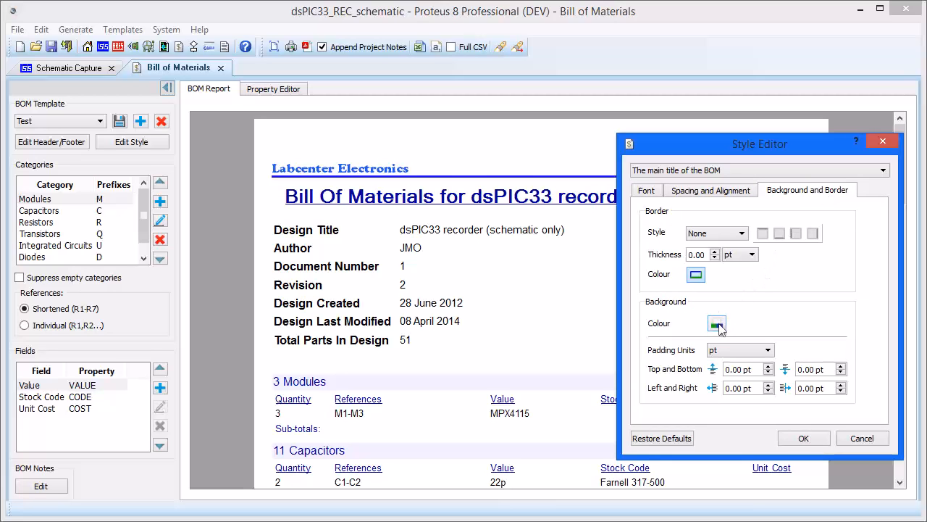
pyautogui.click(716, 323)
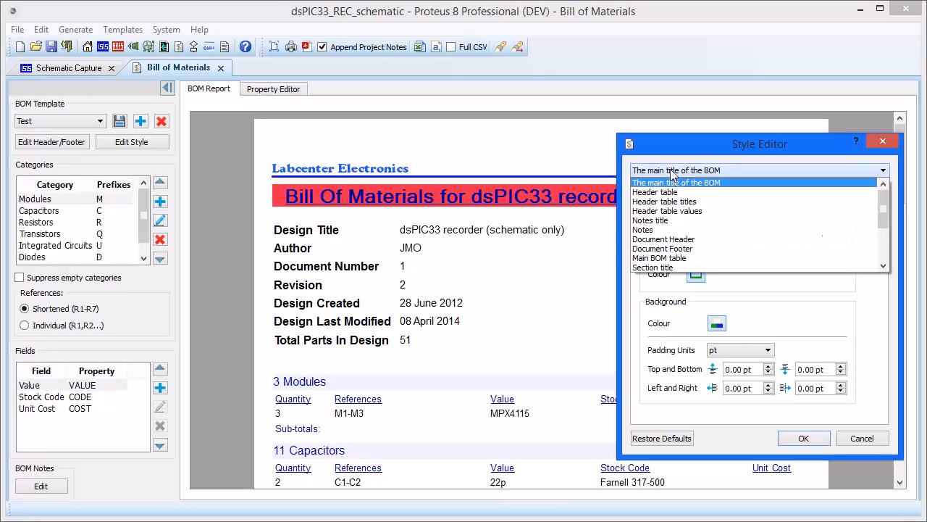
# Select the Header table element and set its border style to Solid.
pyautogui.click(655, 191)
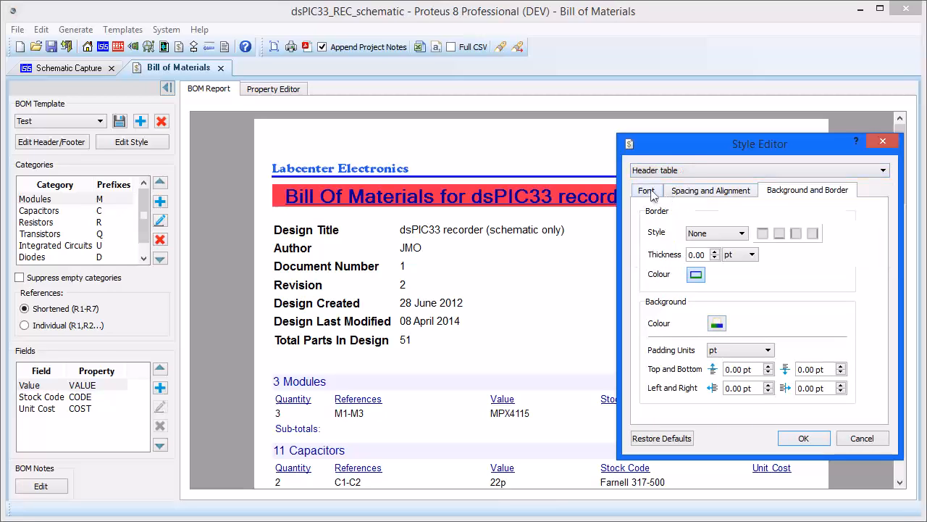
pyautogui.click(646, 190)
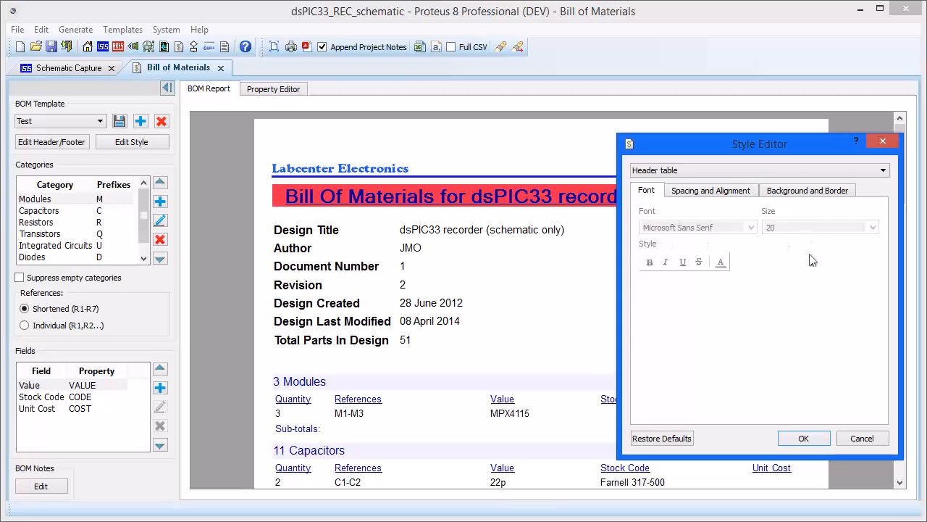
pyautogui.moveTo(733, 271)
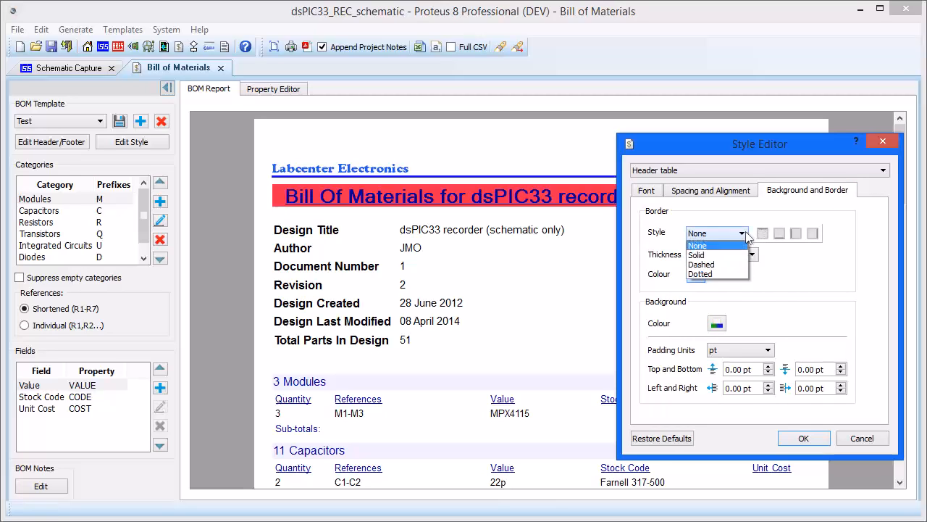
pyautogui.click(696, 255)
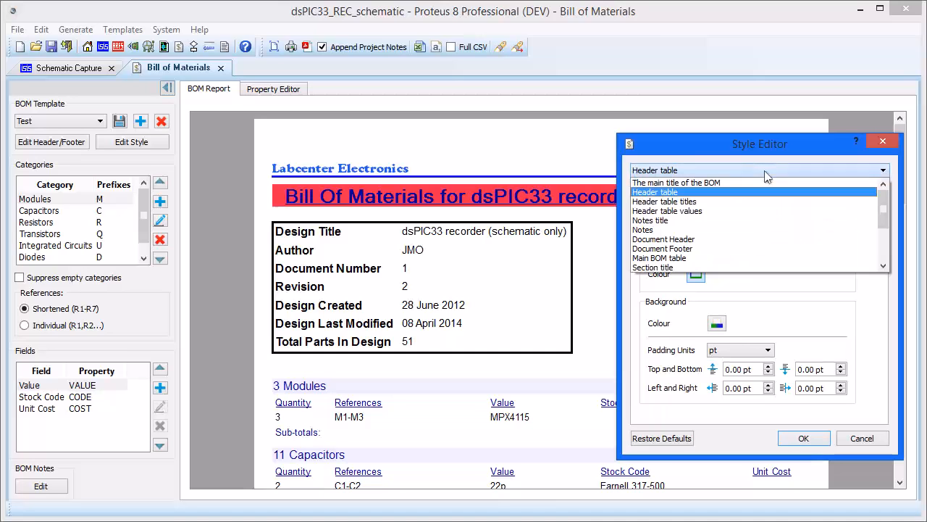
# Make the header table values italic Century text.
pyautogui.click(663, 200)
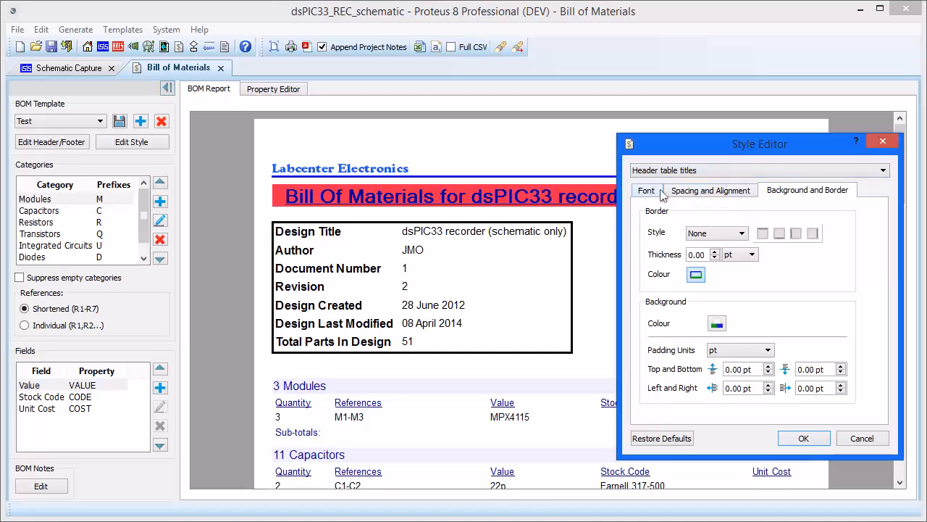
pyautogui.click(647, 190)
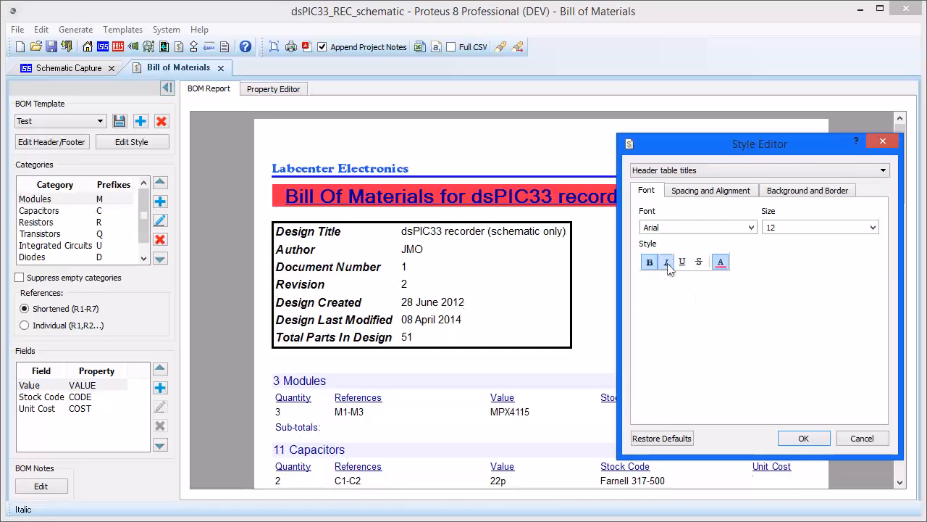
pyautogui.click(666, 261)
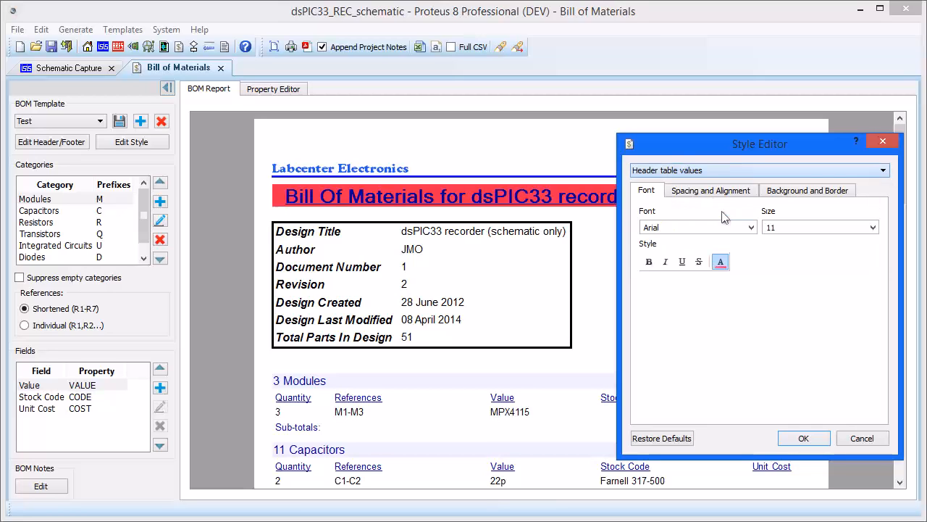
pyautogui.click(750, 226)
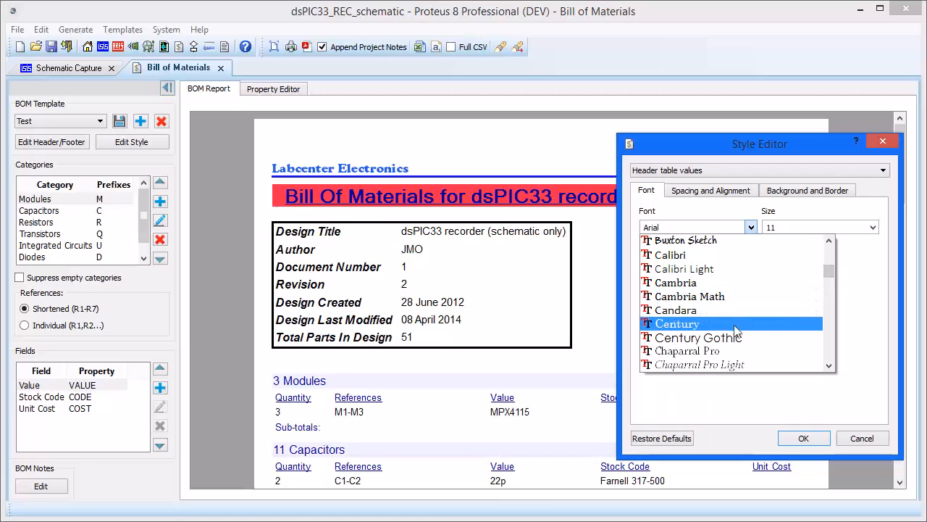
pyautogui.click(675, 324)
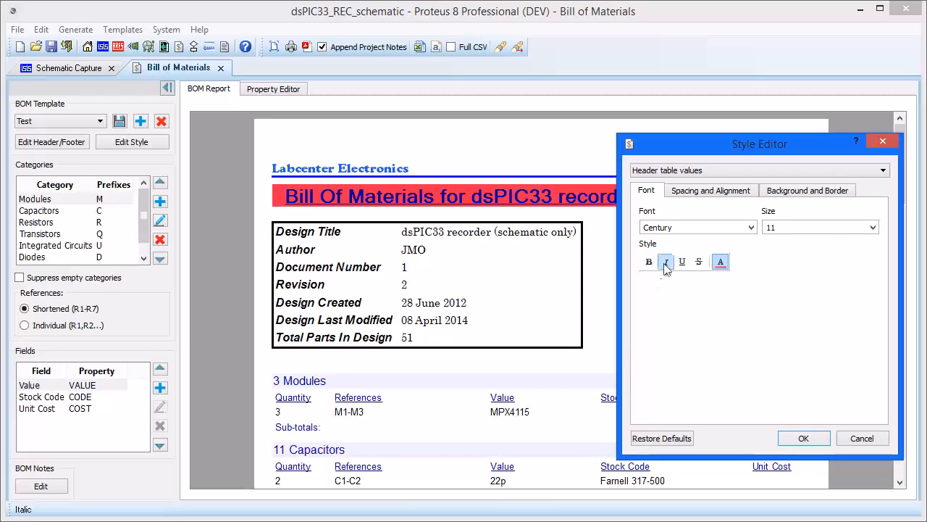
pyautogui.click(807, 190)
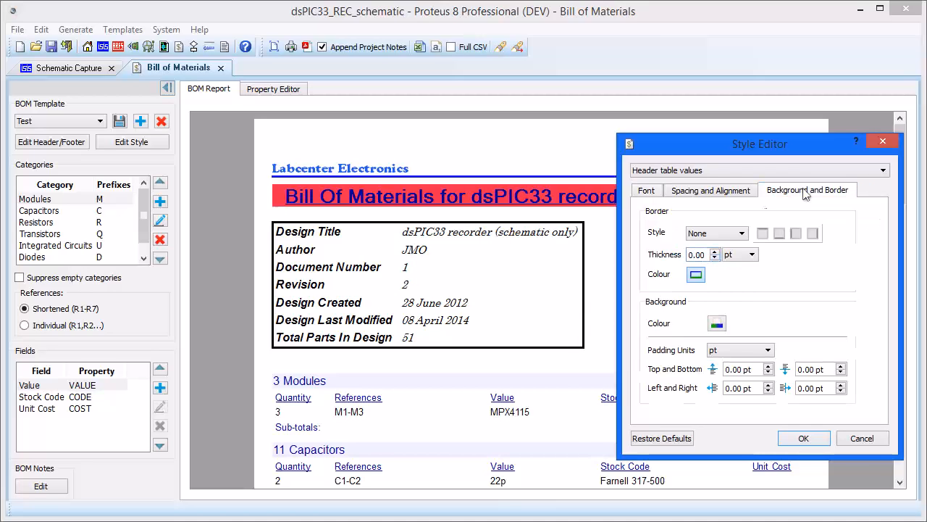
# Give the header values a dotted 0.80 pt border and adjust the left padding.
pyautogui.click(745, 231)
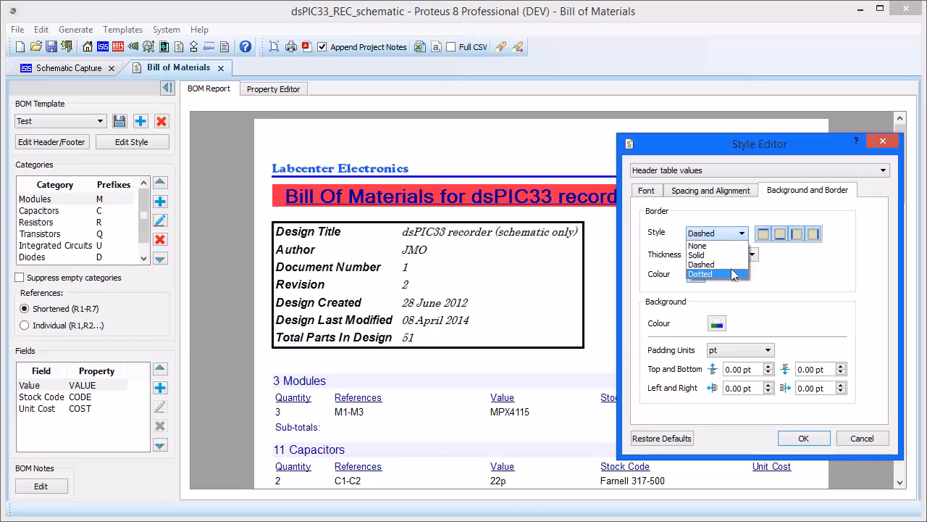
pyautogui.click(699, 273)
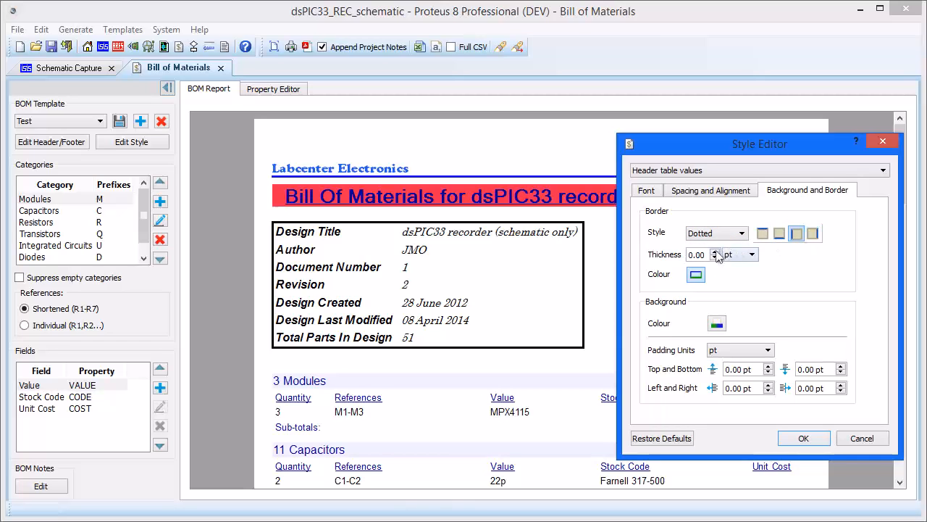
pyautogui.click(714, 251)
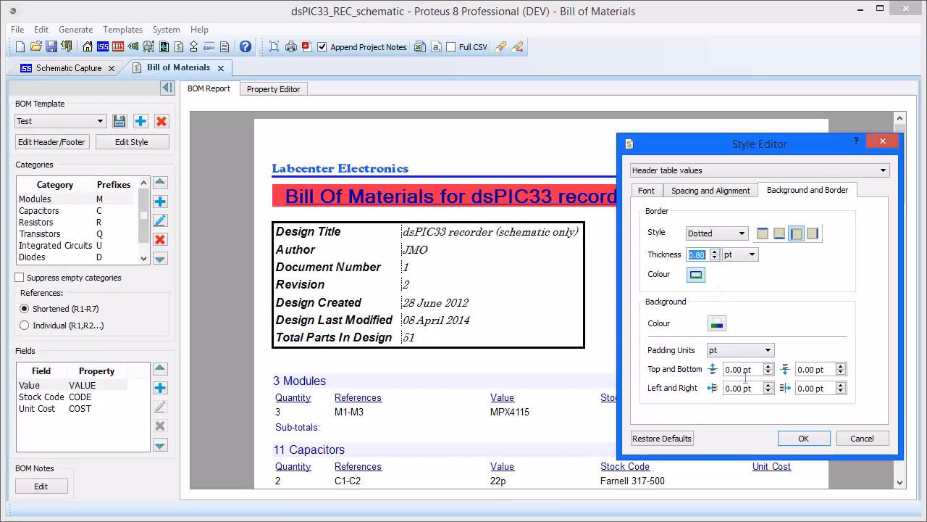
pyautogui.click(742, 388)
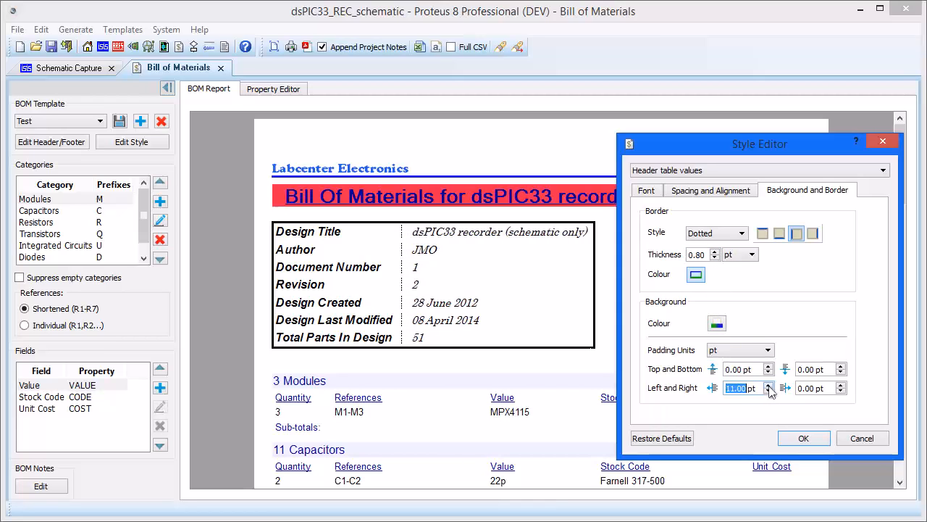
pyautogui.click(768, 386)
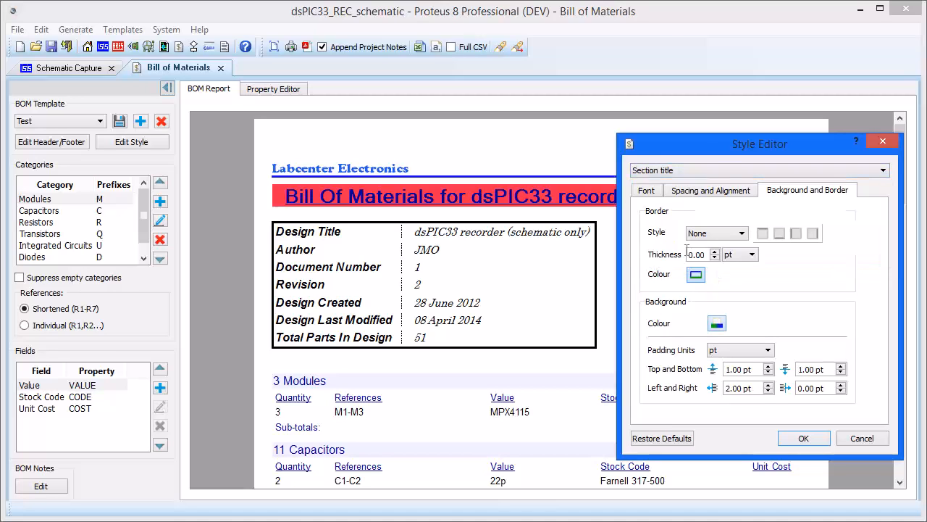
pyautogui.click(646, 190)
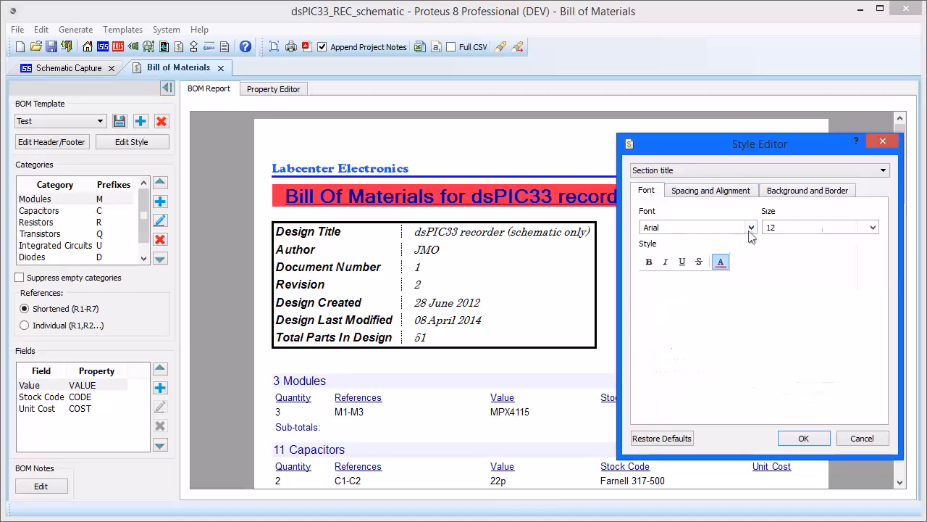
# Set section titles to Microsoft Sans Serif on a red background.
pyautogui.click(750, 226)
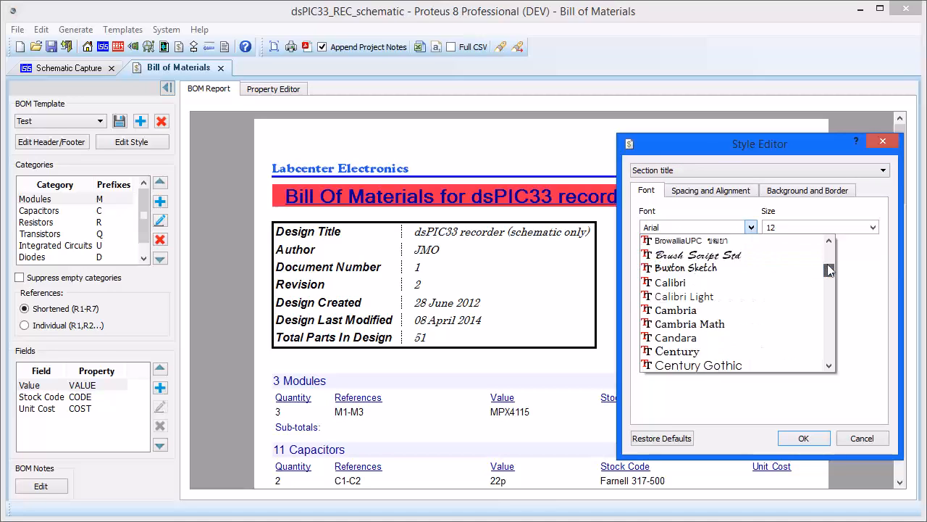
pyautogui.scroll(-3)
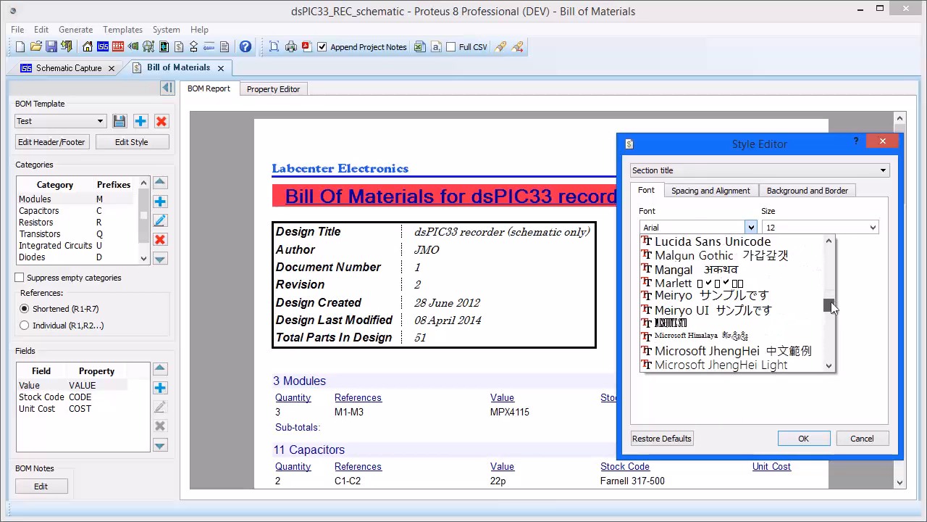
pyautogui.click(688, 241)
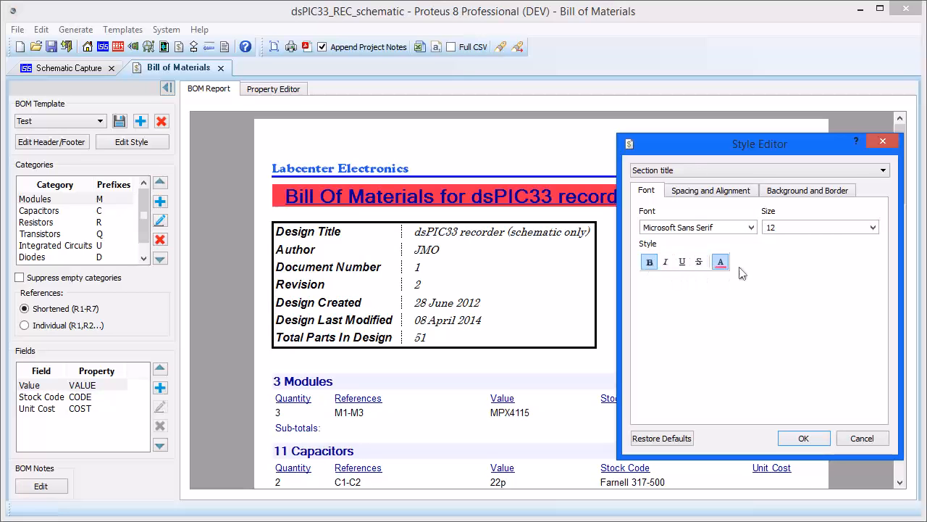
pyautogui.click(807, 190)
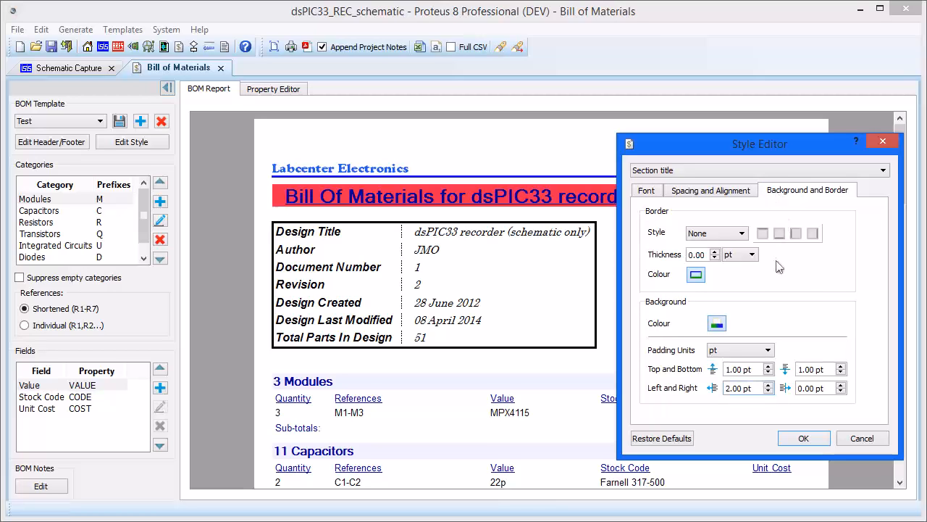
pyautogui.click(716, 322)
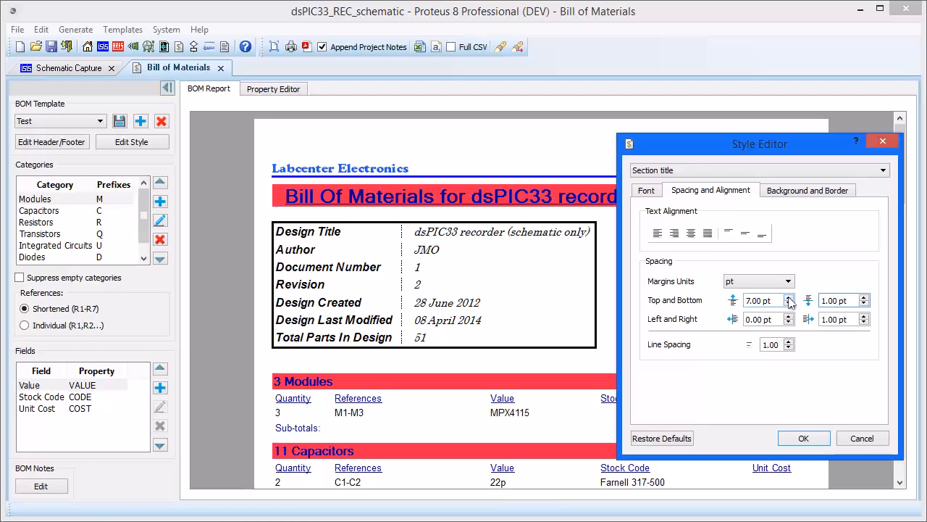
# Set the section title top margin to 11.00 pt and apply the styles to the report.
pyautogui.click(789, 297)
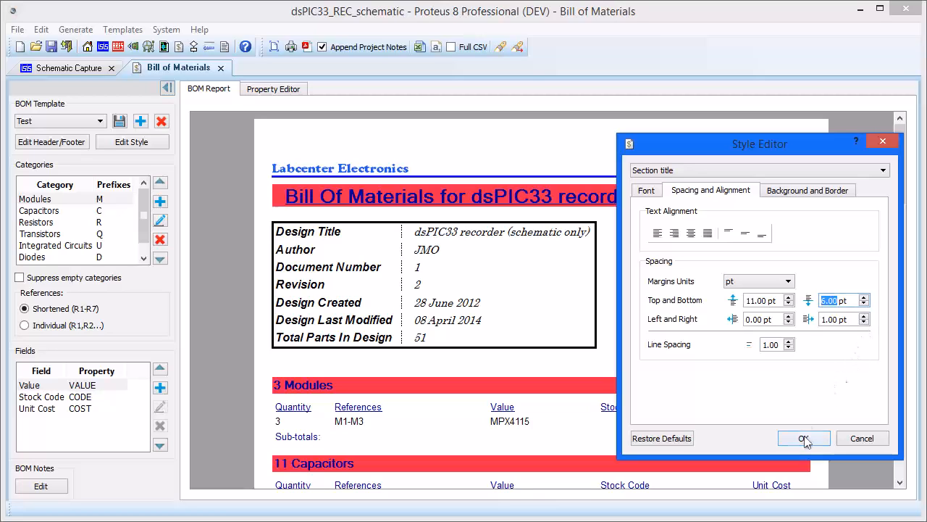
pyautogui.click(802, 437)
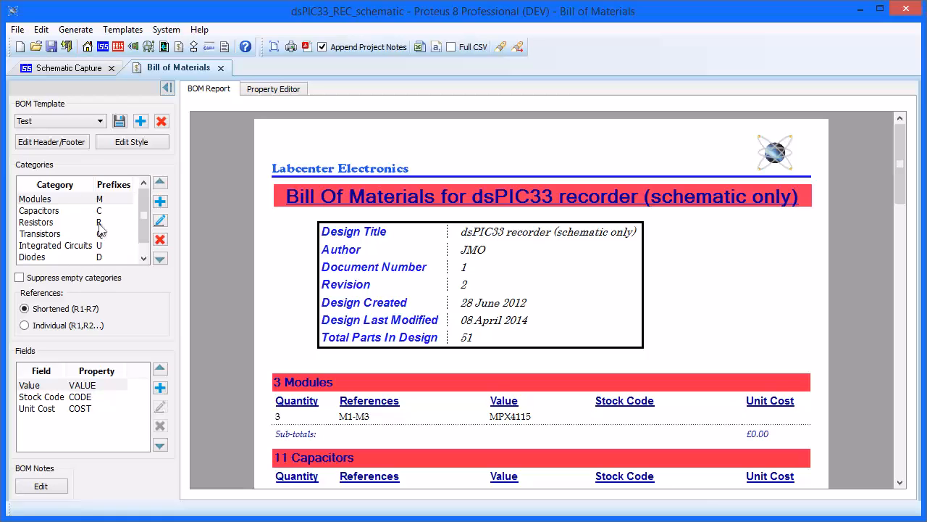
pyautogui.click(35, 222)
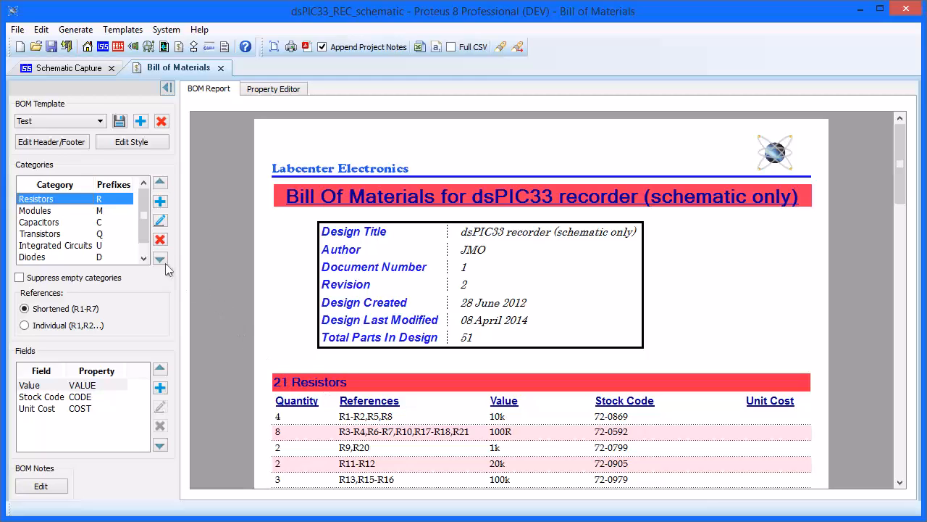
pyautogui.click(159, 258)
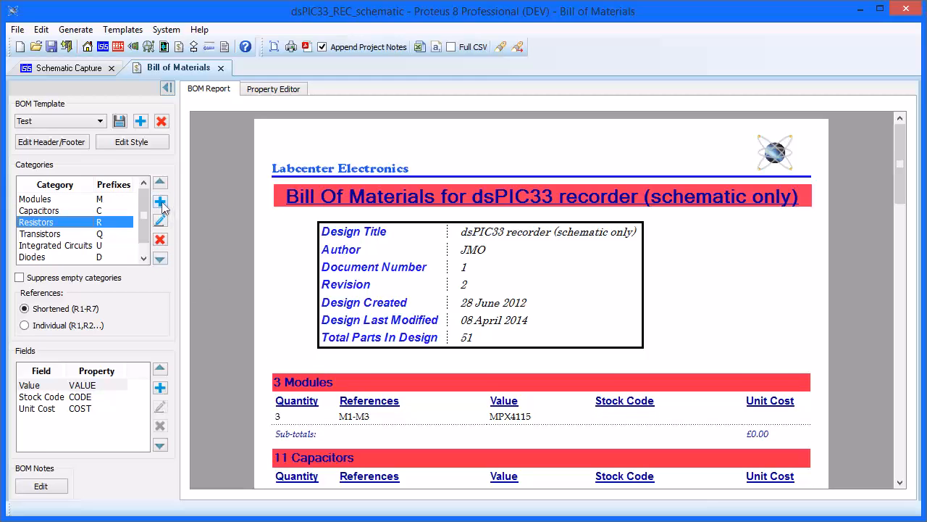
pyautogui.moveTo(160, 221)
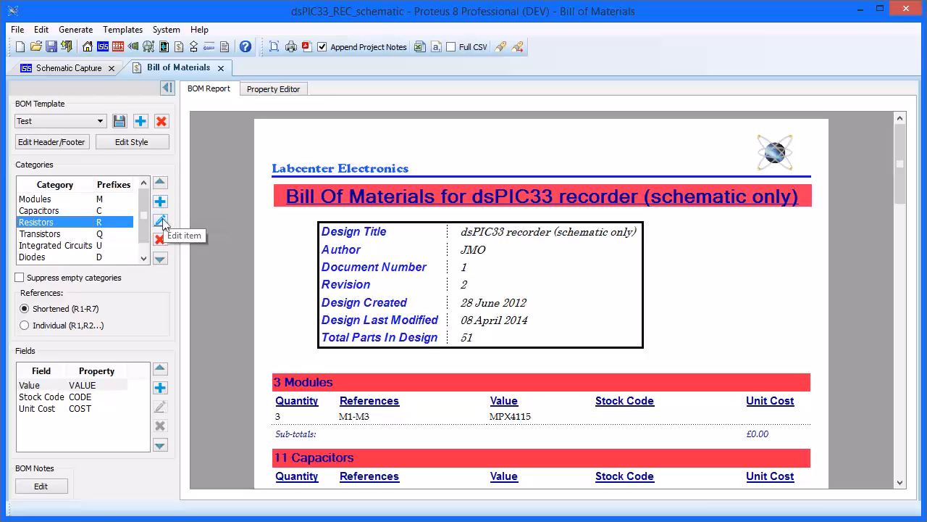
pyautogui.moveTo(161, 241)
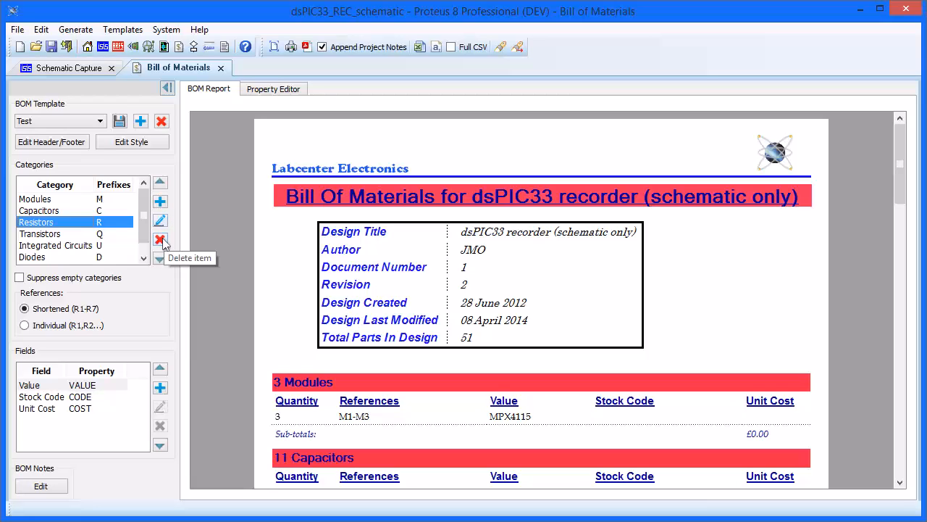
pyautogui.moveTo(104, 290)
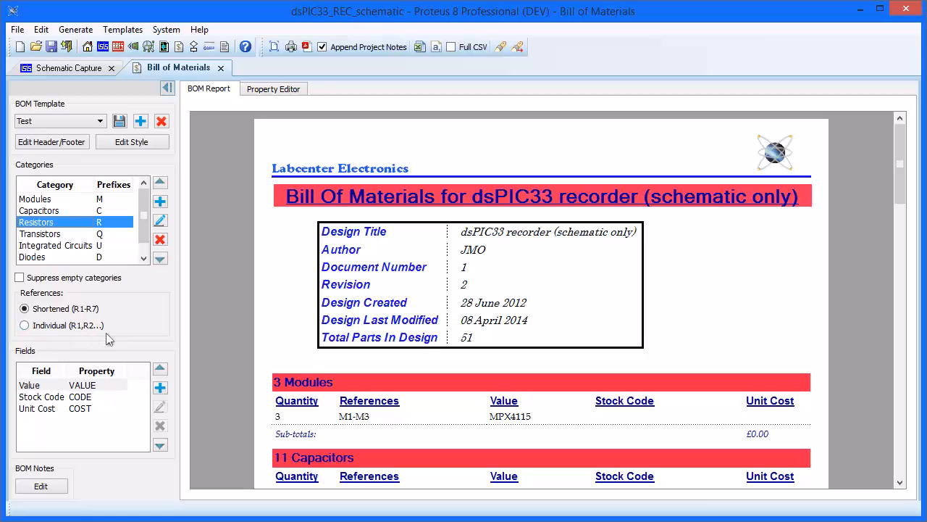
pyautogui.moveTo(47, 336)
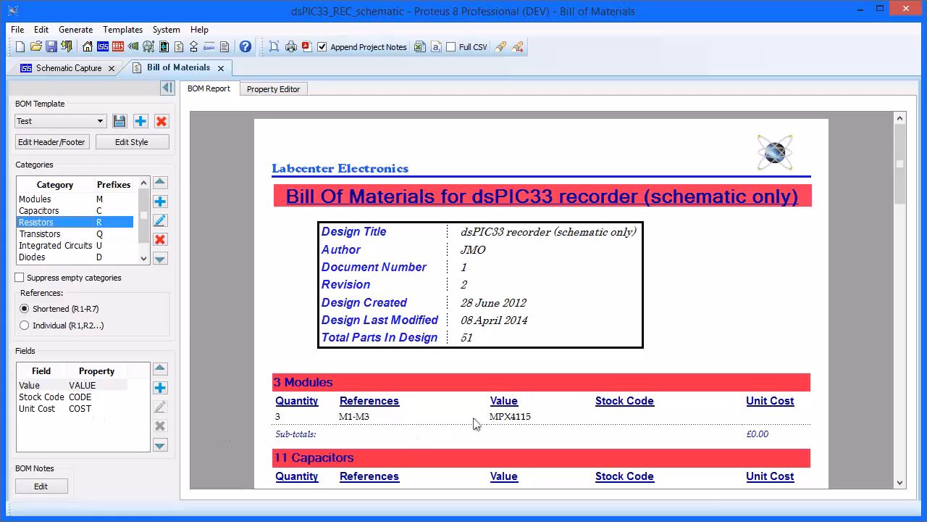
pyautogui.moveTo(770, 417)
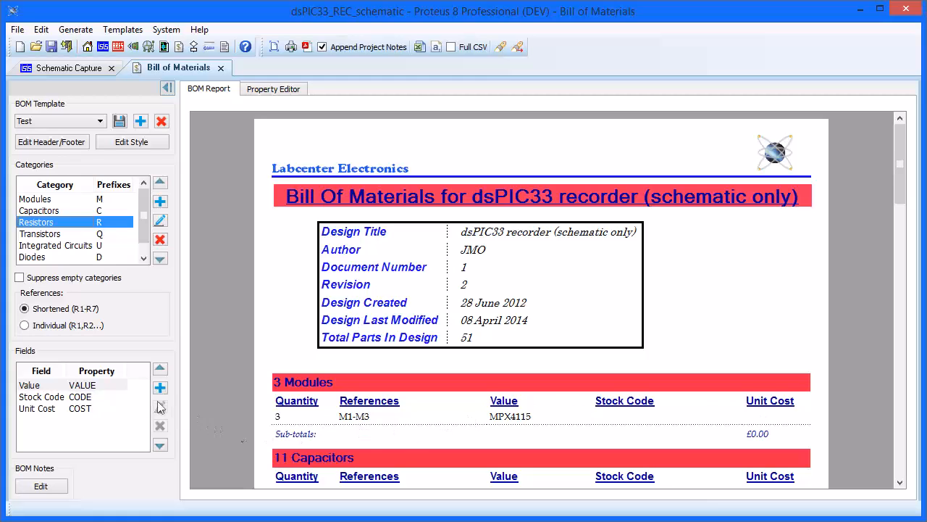
pyautogui.moveTo(160, 388)
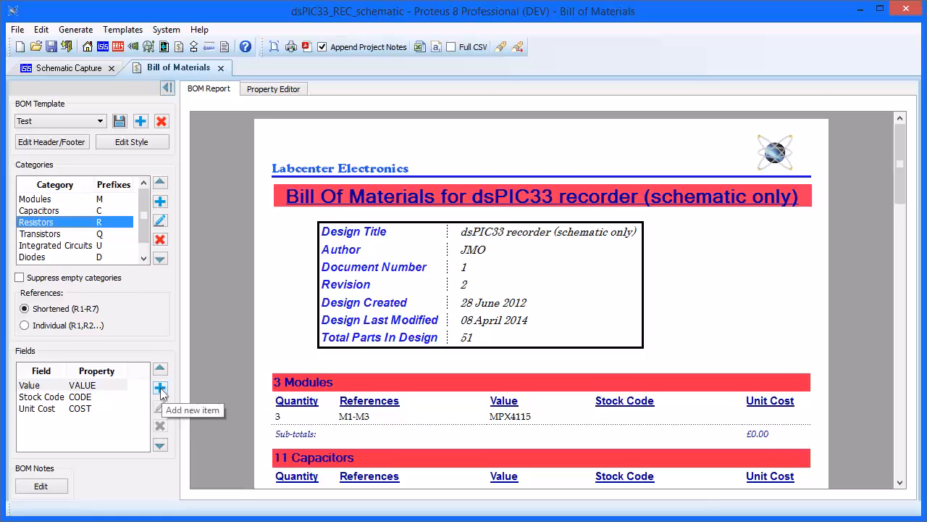
# Add a new BOM field using the SUPPLIER component property.
pyautogui.click(159, 388)
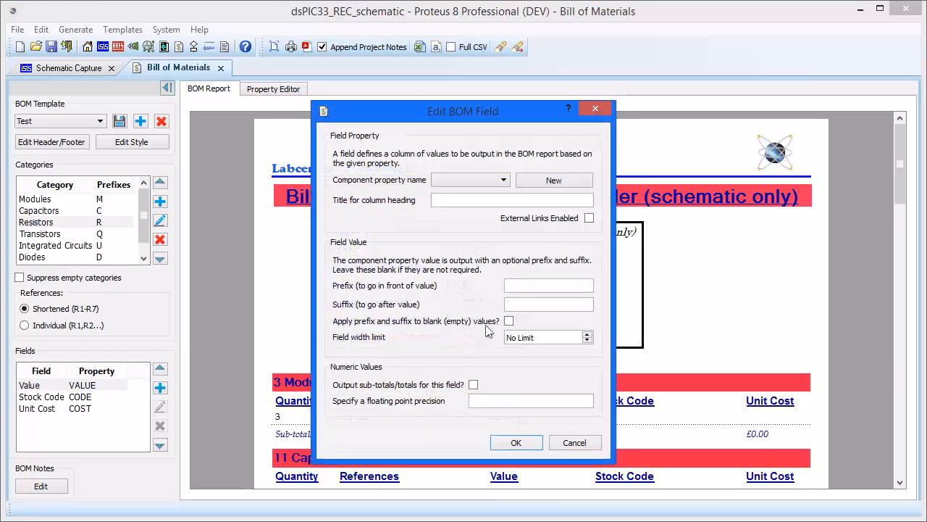
pyautogui.click(501, 179)
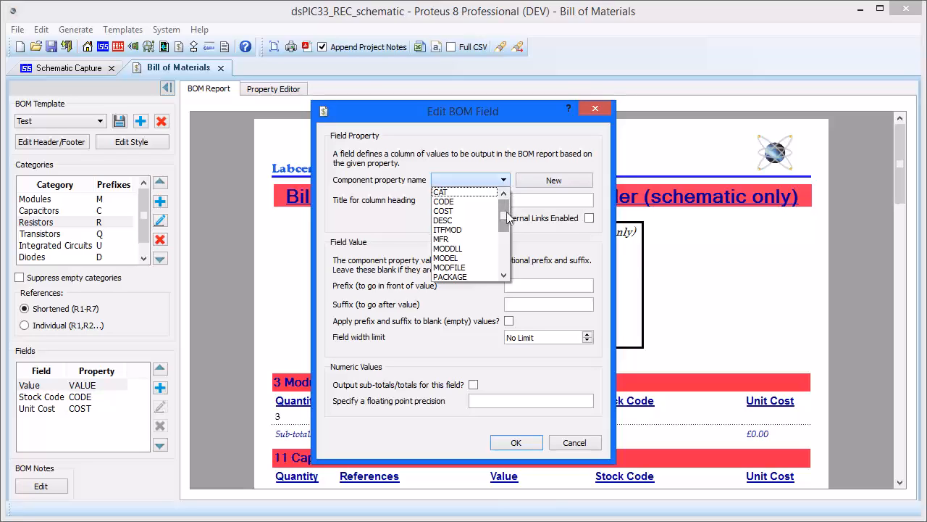
pyautogui.scroll(-3)
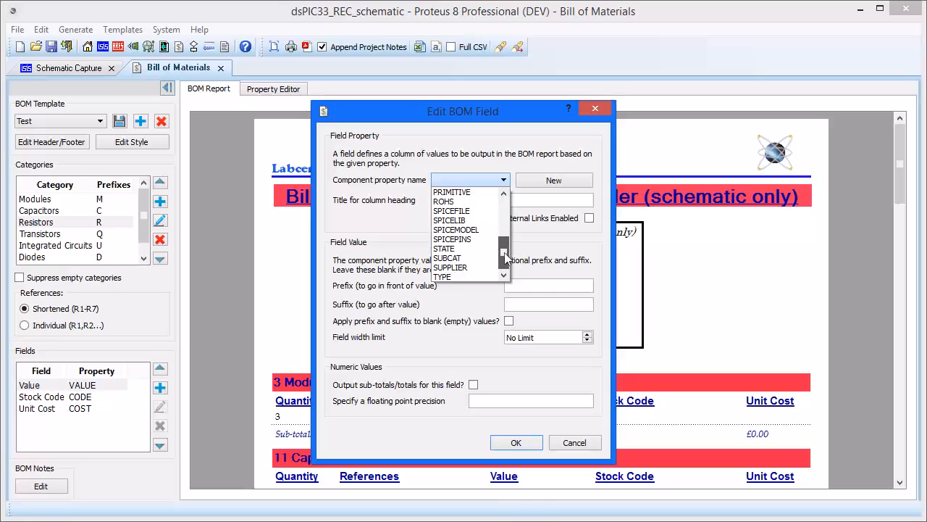
pyautogui.click(449, 266)
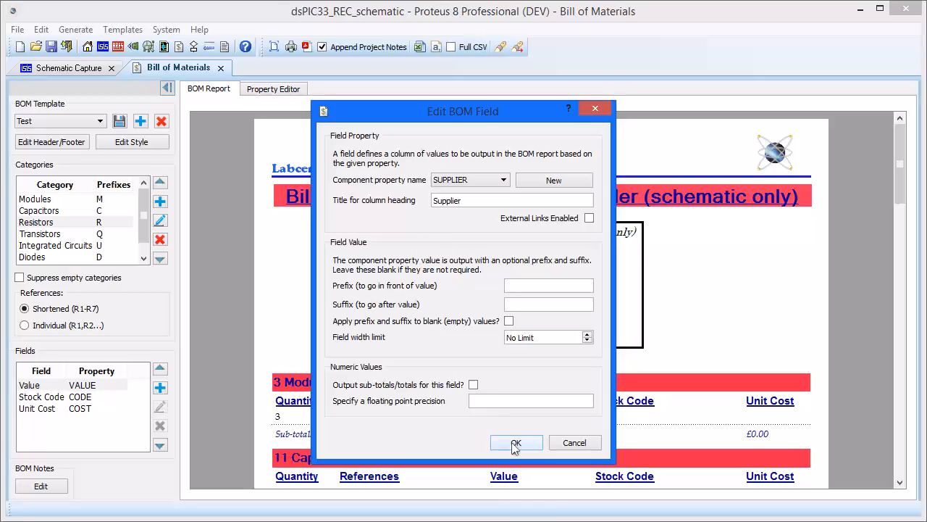
pyautogui.click(515, 443)
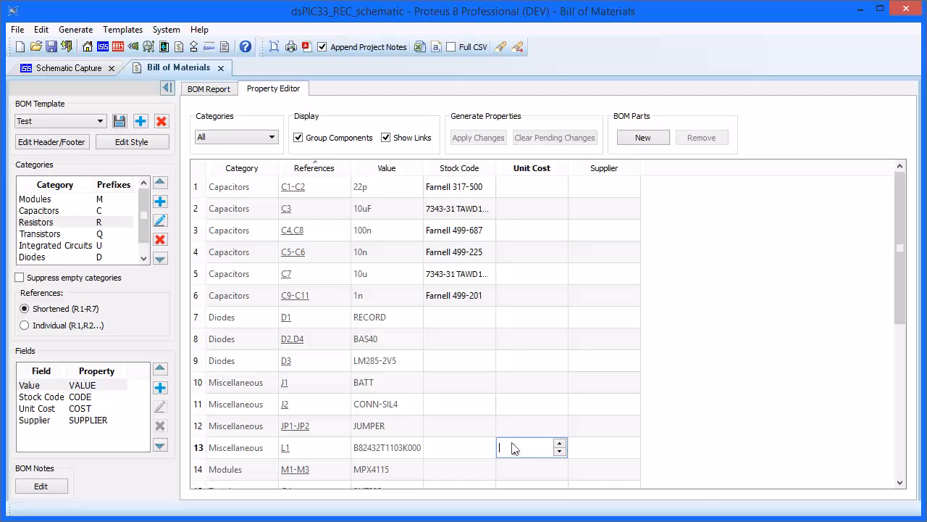
pyautogui.moveTo(377, 423)
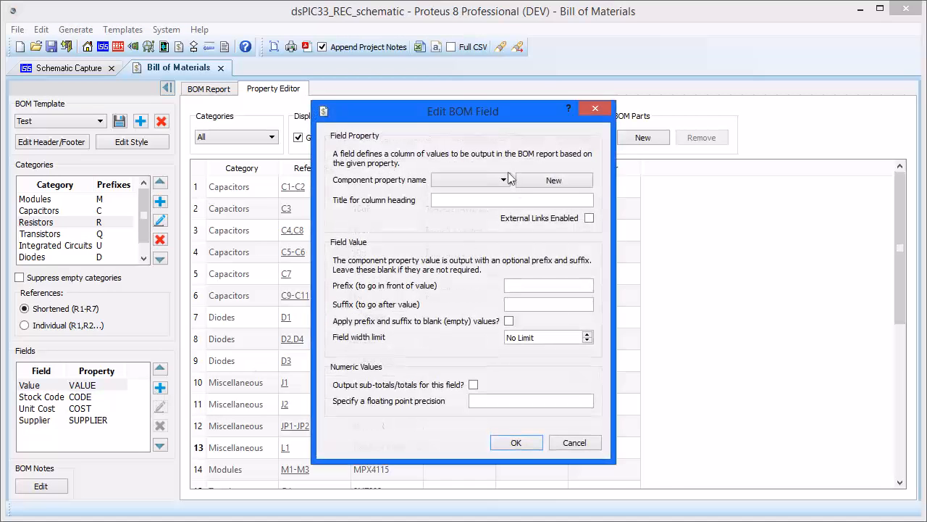
# Add a ROHS Compliant field from the ROHS property, then start another field.
pyautogui.click(505, 179)
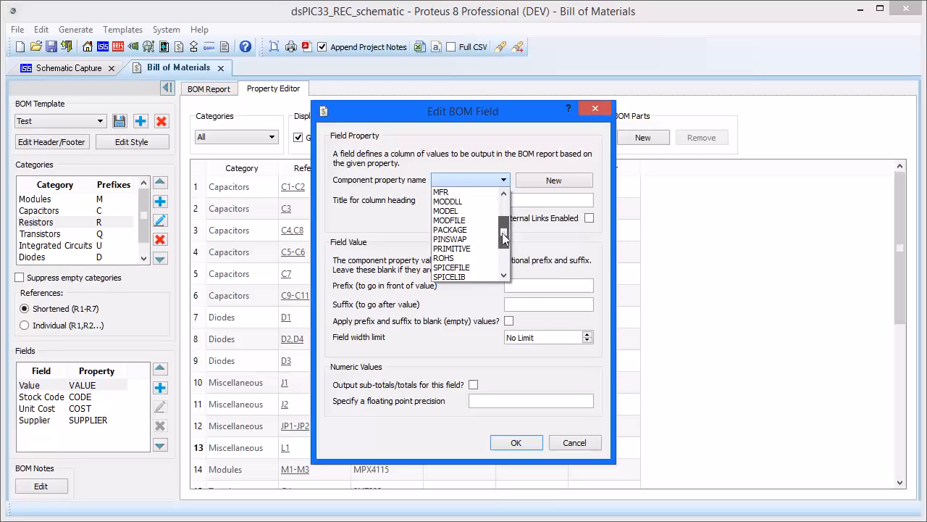
pyautogui.click(444, 258)
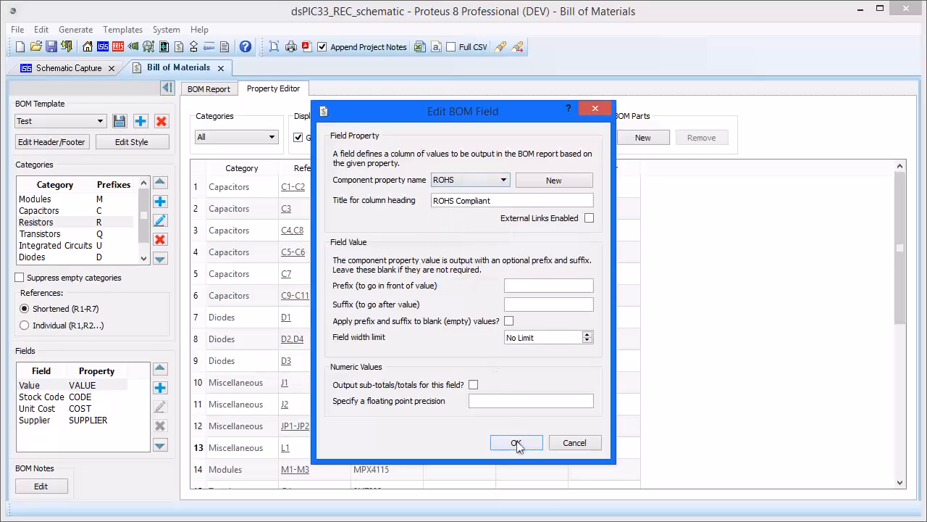
pyautogui.click(516, 444)
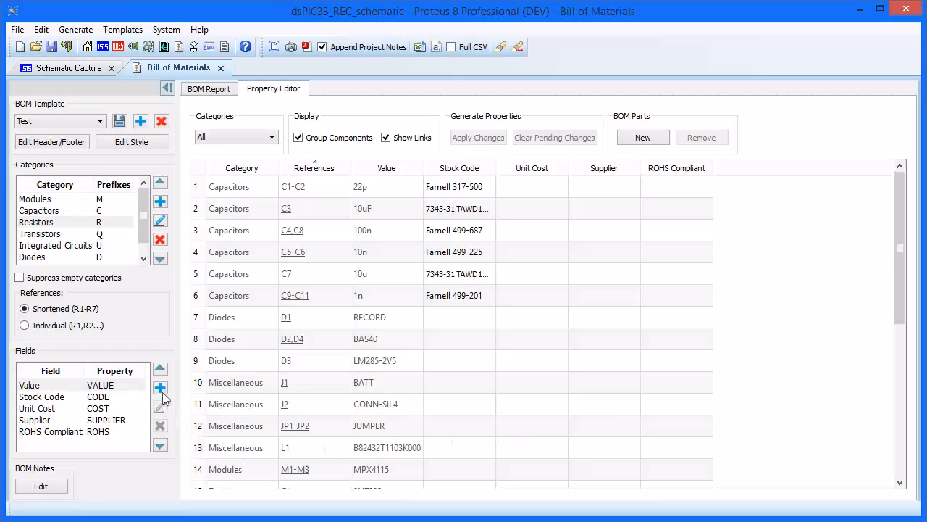
pyautogui.click(160, 389)
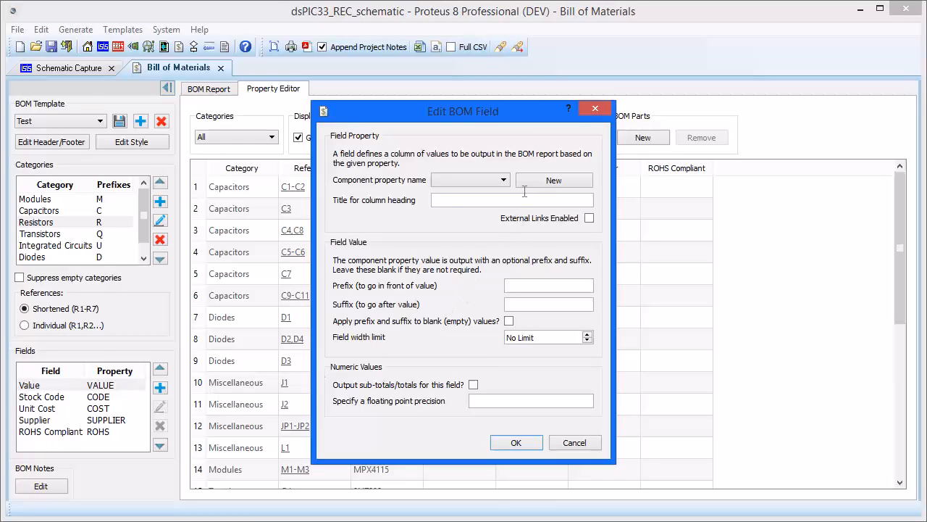
# Create integer property MINORD described 'Minimum Order Quantity', save it and confirm the field.
pyautogui.click(504, 180)
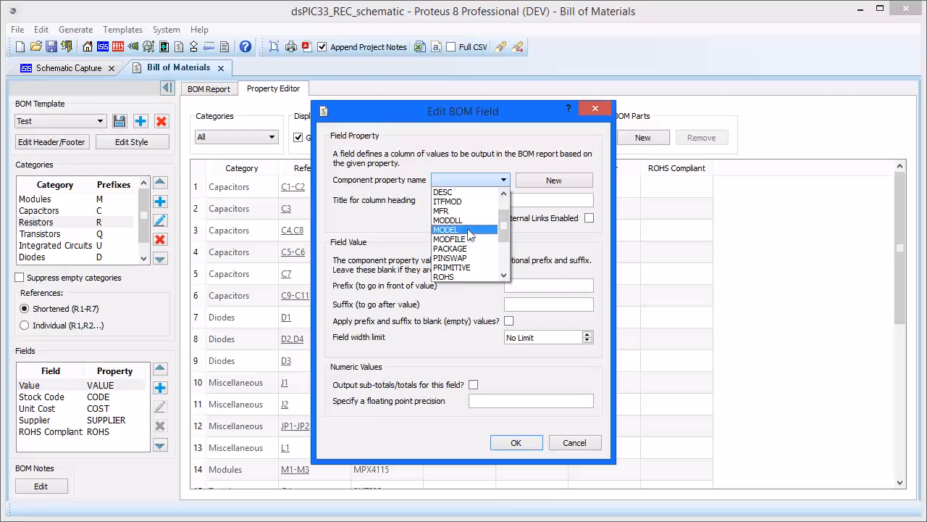
pyautogui.click(553, 179)
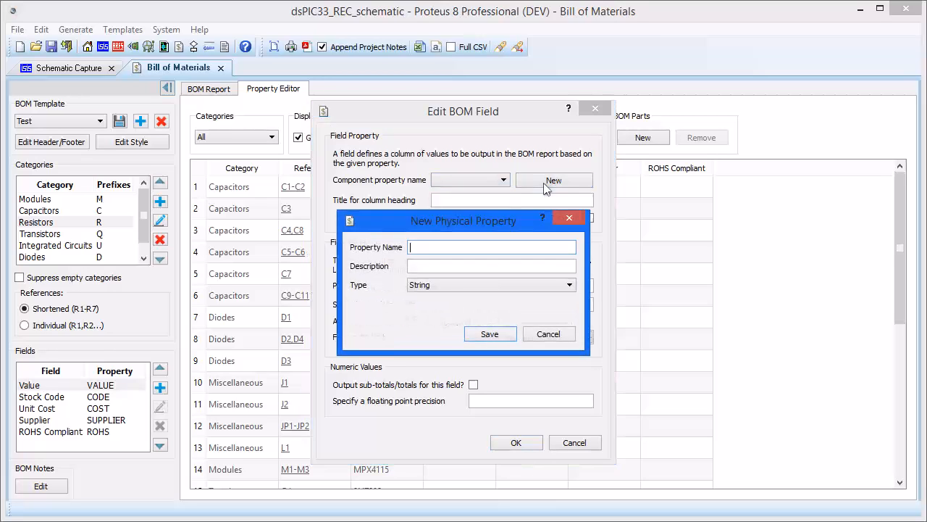
pyautogui.write('Minimum Order Quan')
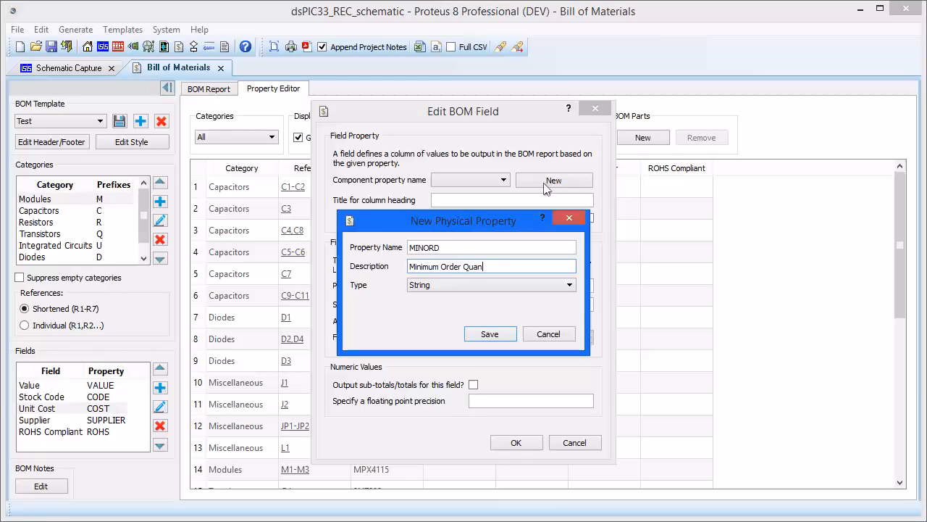
pyautogui.click(569, 284)
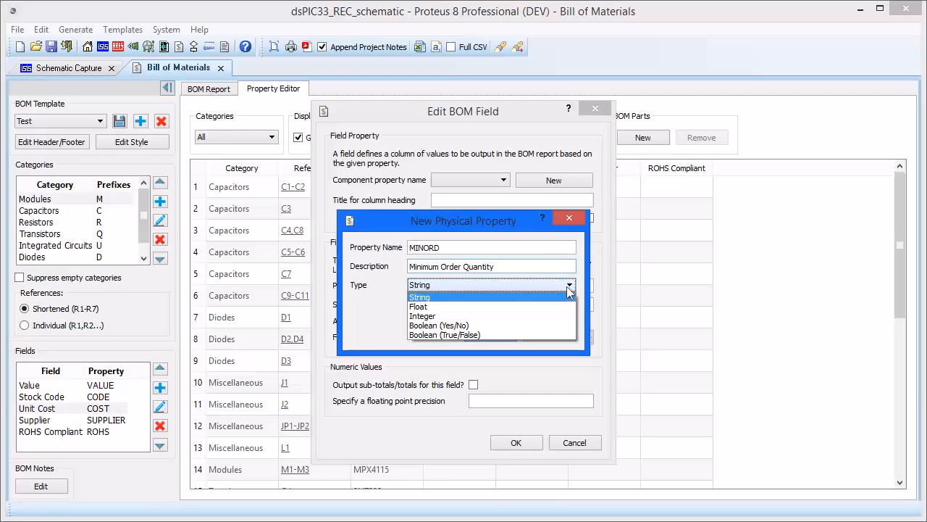
pyautogui.click(423, 316)
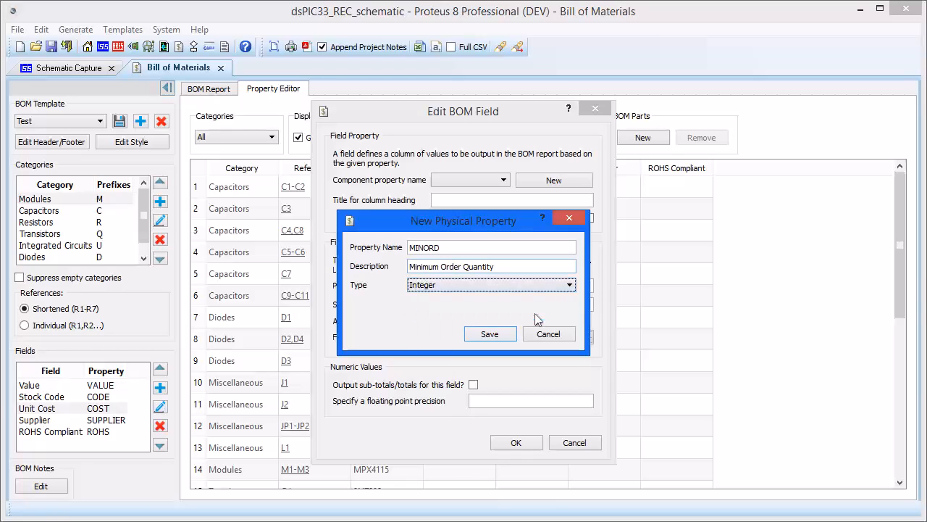
pyautogui.click(490, 333)
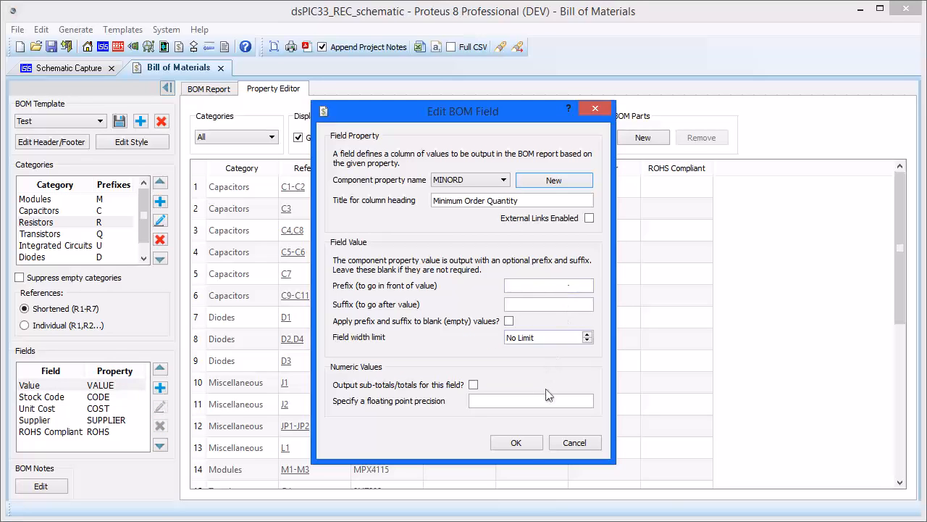
pyautogui.click(516, 442)
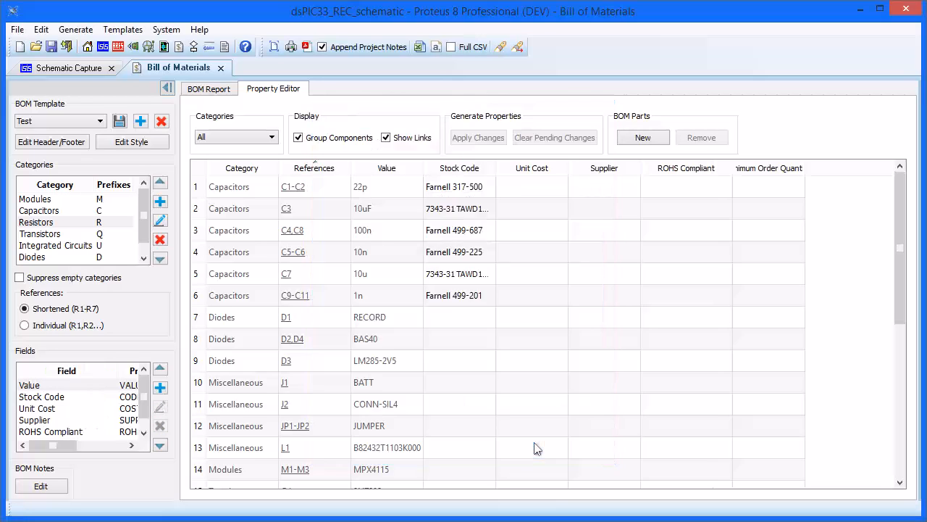
pyautogui.moveTo(765, 200)
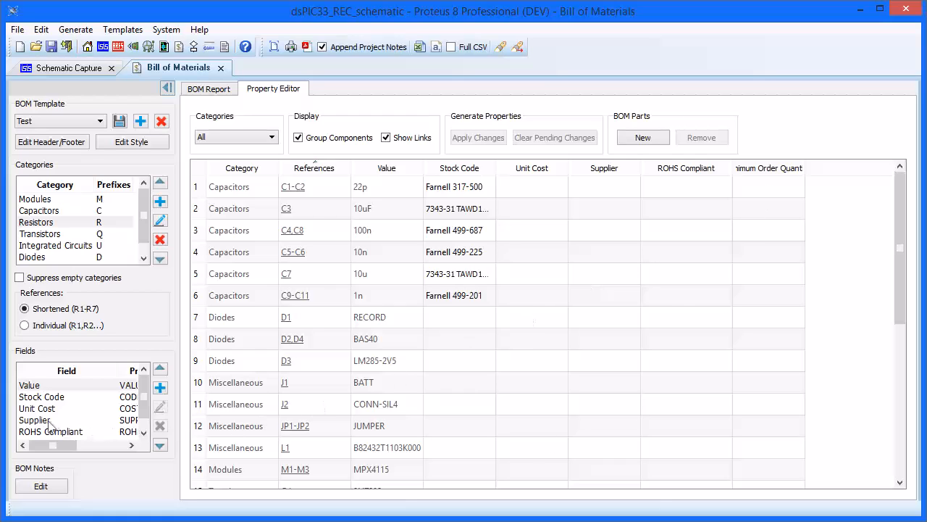
# Remove the ROHS Compliant field, keep Unit Cost last, and select the first Supplier cell.
pyautogui.click(51, 432)
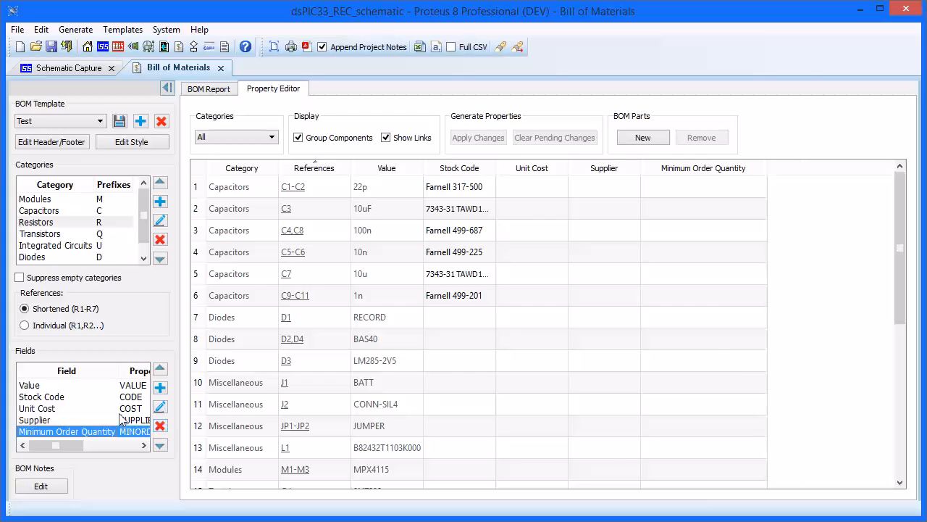
pyautogui.click(37, 408)
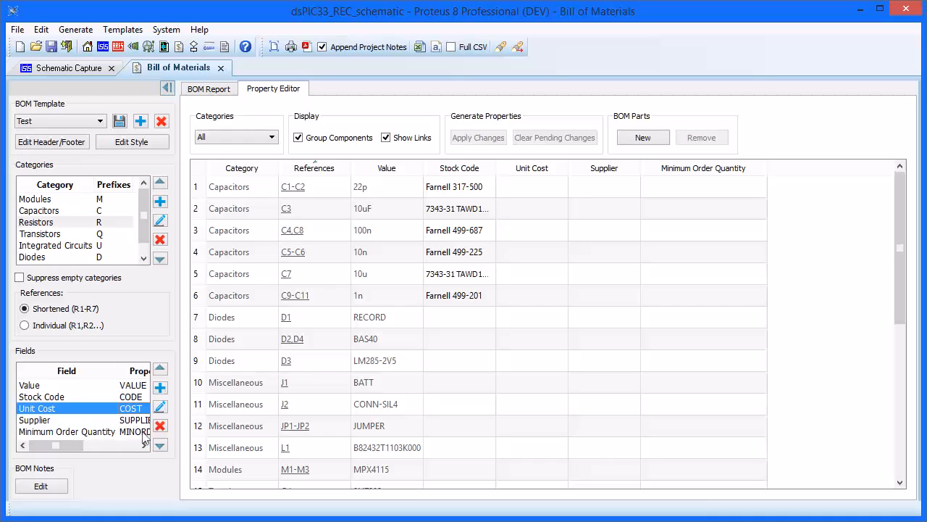
pyautogui.click(159, 445)
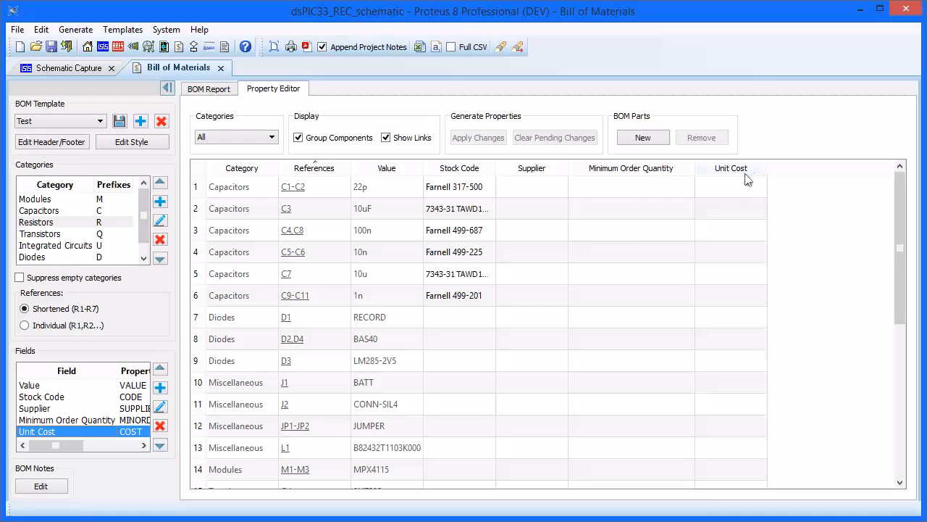
pyautogui.click(532, 185)
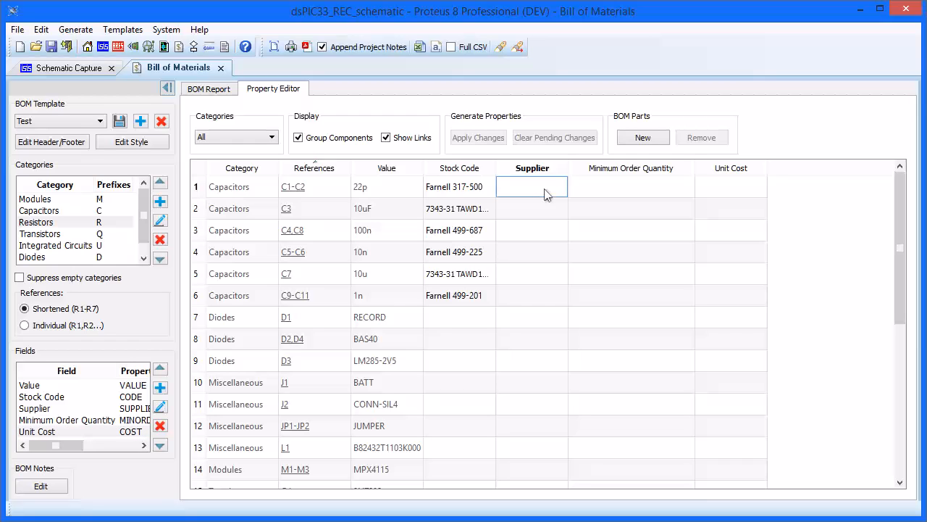
# Enter 'Our Shop' as supplier and 10 as minimum order quantity for the part groups.
pyautogui.write('Our Shop')
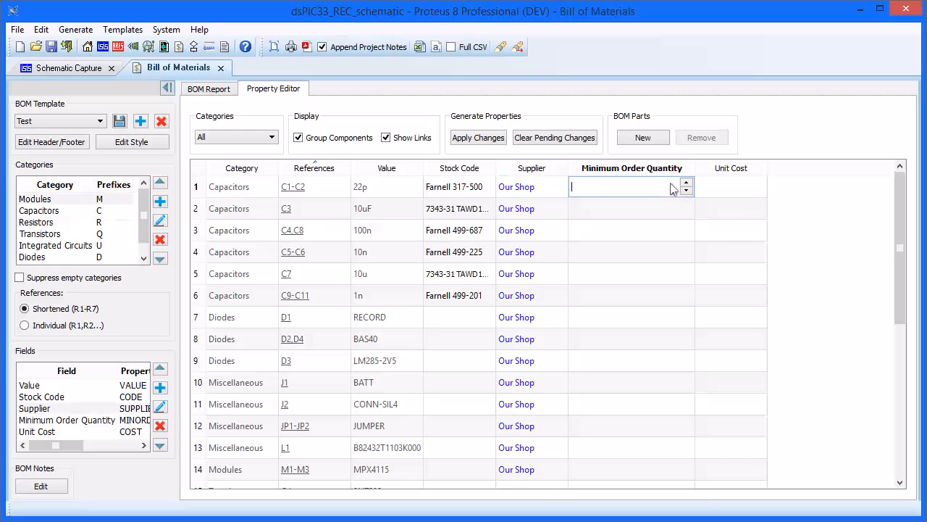
pyautogui.write('10')
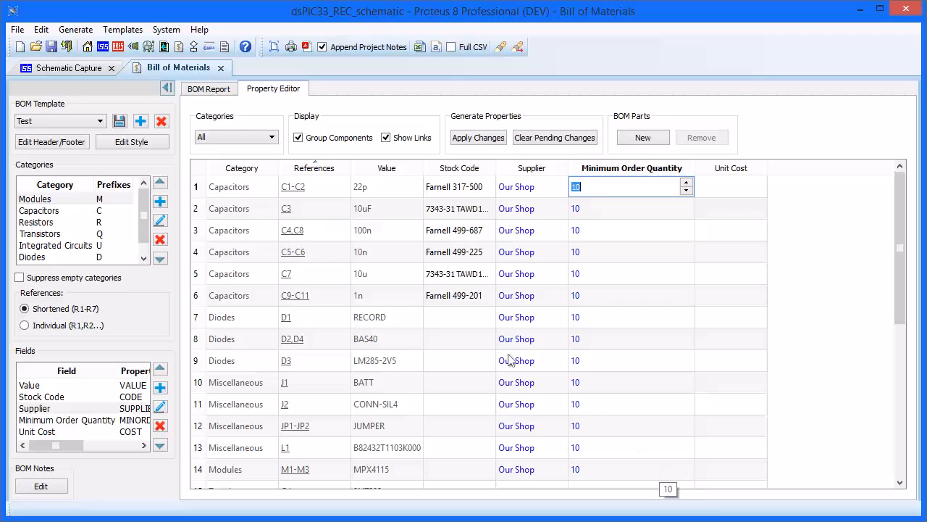
pyautogui.click(458, 169)
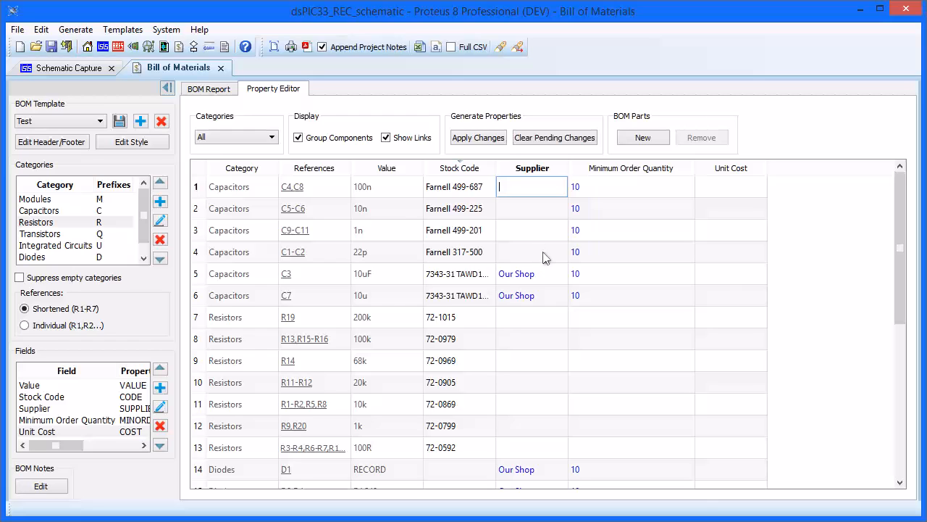
pyautogui.moveTo(167, 131)
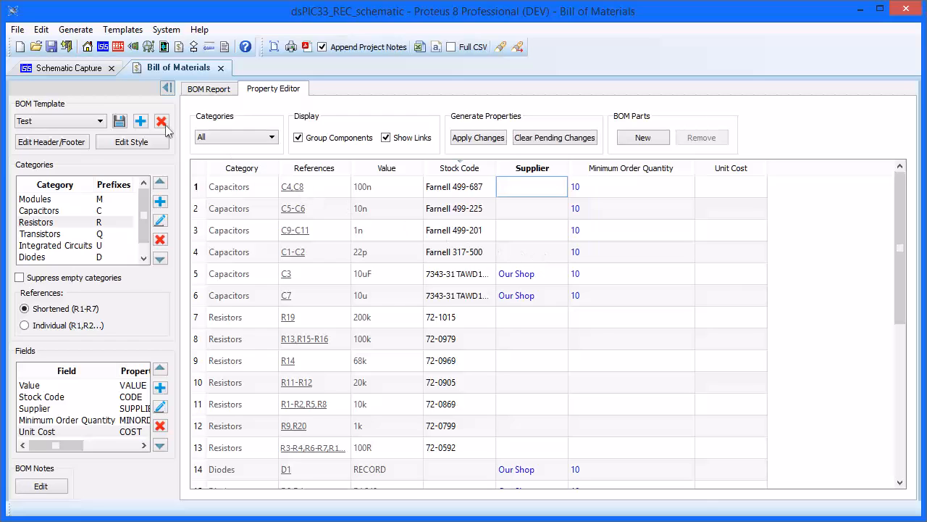
# Use Replace Property Values to fill blank Supplier cells in the current column with 'Farnell'.
pyautogui.click(41, 29)
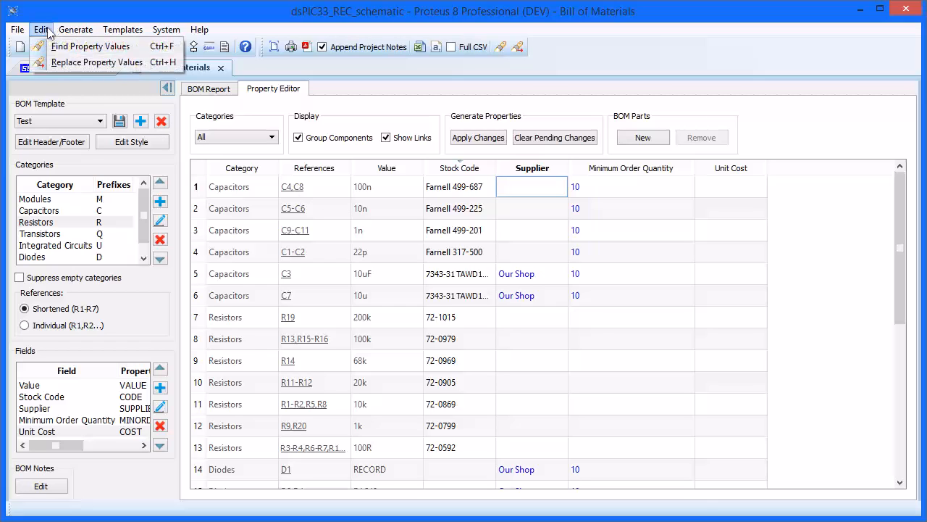
pyautogui.click(96, 62)
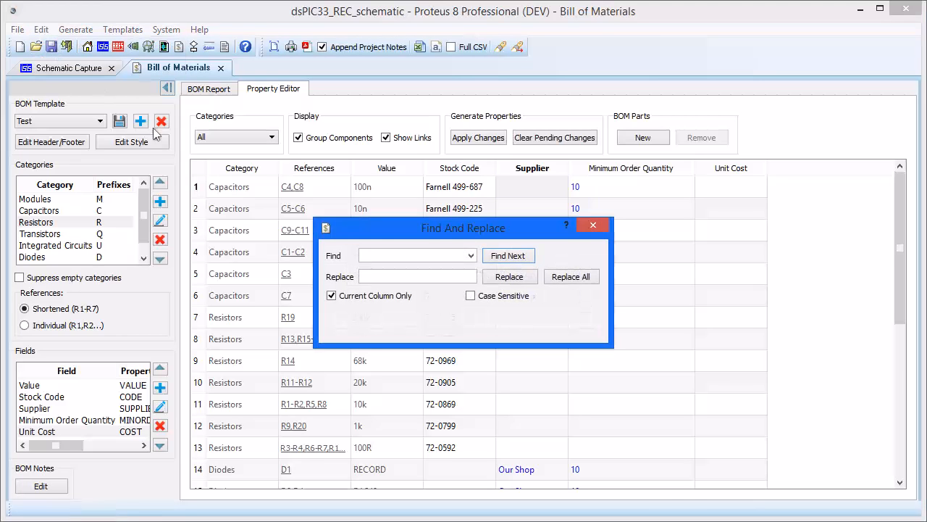
pyautogui.click(413, 255)
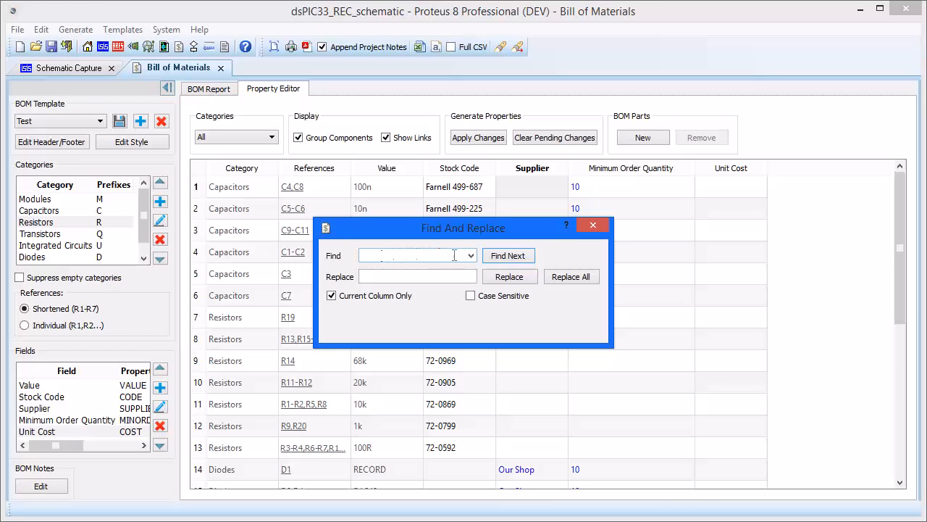
pyautogui.write('F')
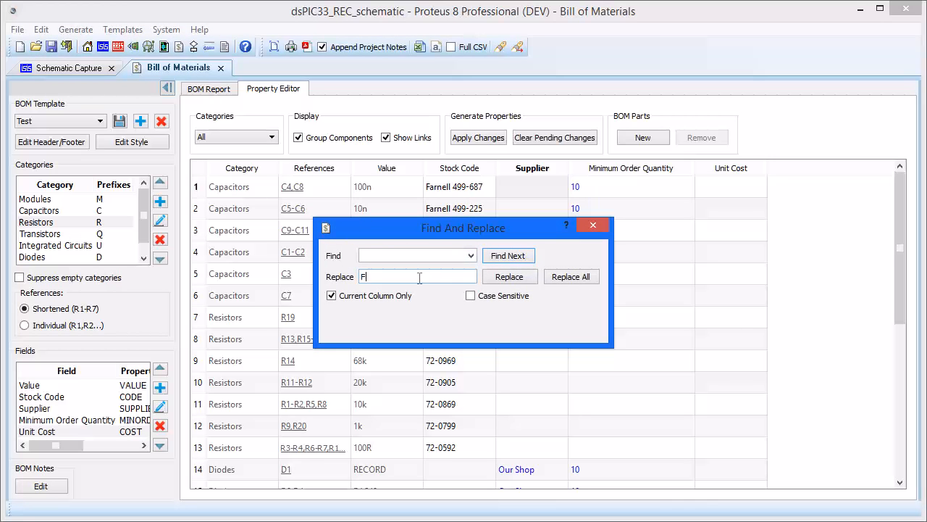
pyautogui.write('arnell')
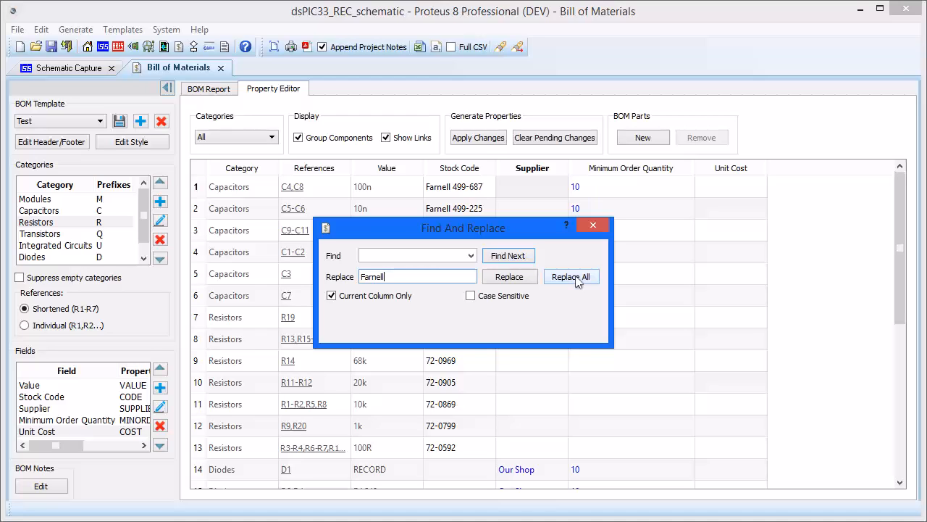
pyautogui.click(571, 275)
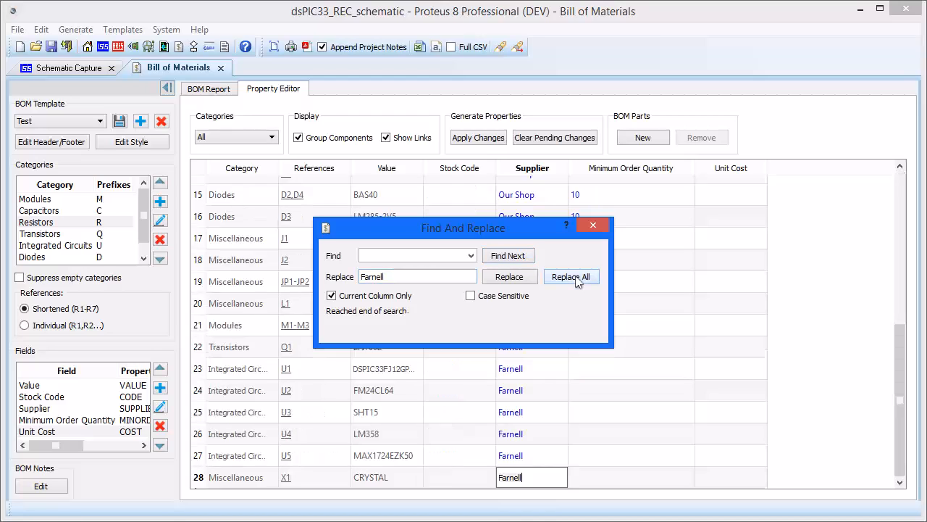
pyautogui.click(571, 275)
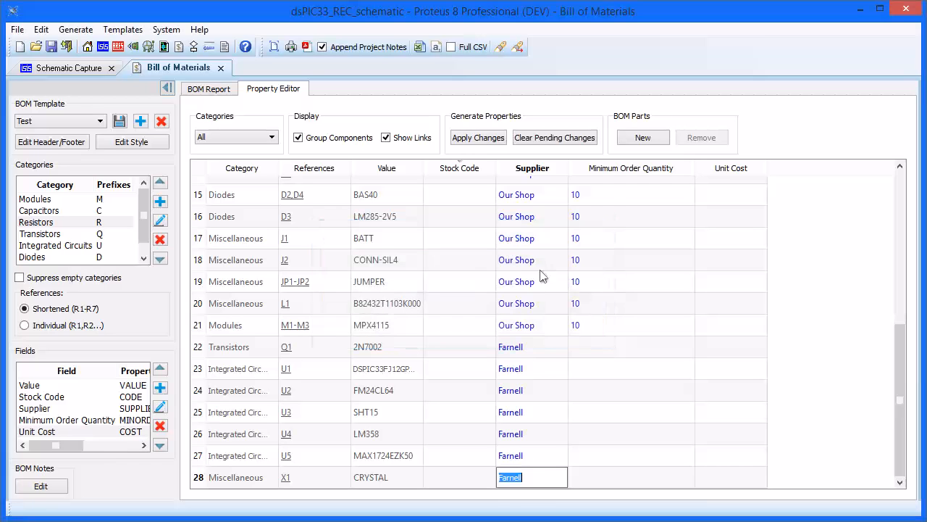
pyautogui.moveTo(557, 413)
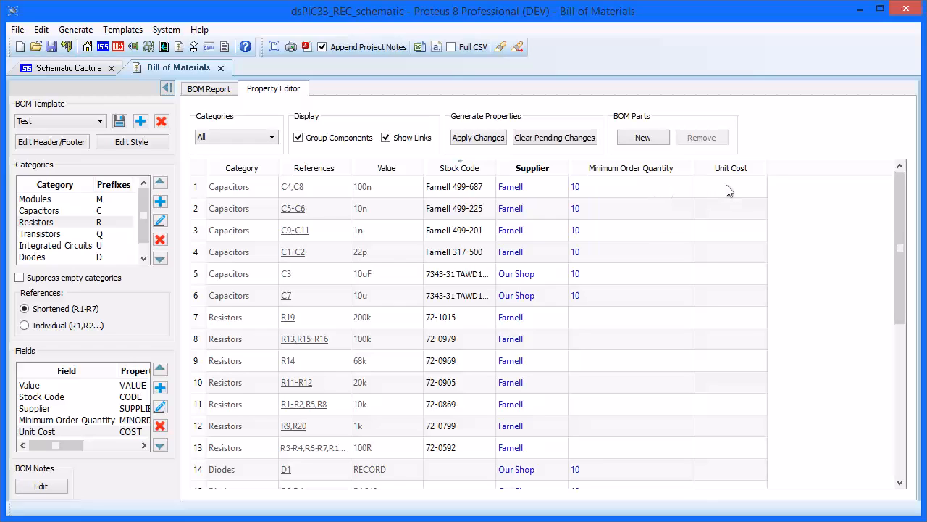
# Enter unit costs such as 0.35, 0.6, 0.25 and 0.5, apply them and show the BOM report.
pyautogui.click(724, 209)
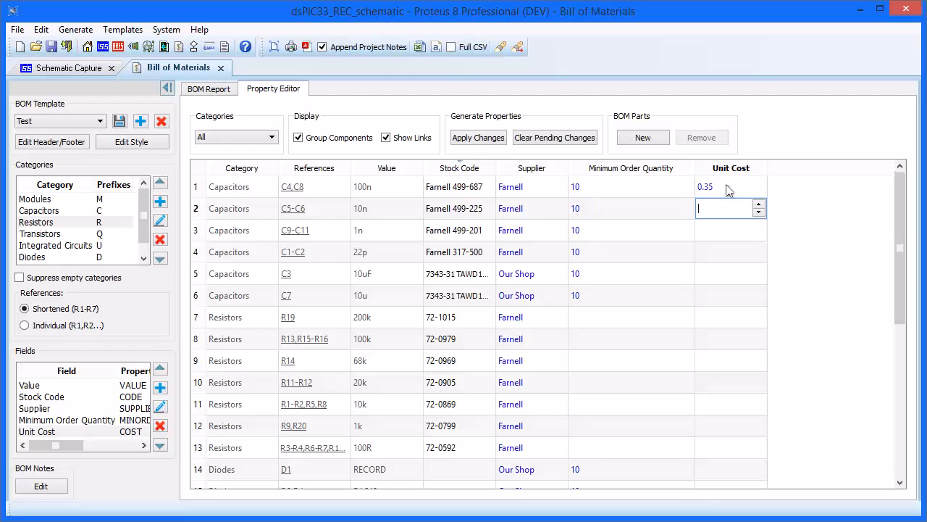
pyautogui.click(730, 252)
pyautogui.write('0.5')
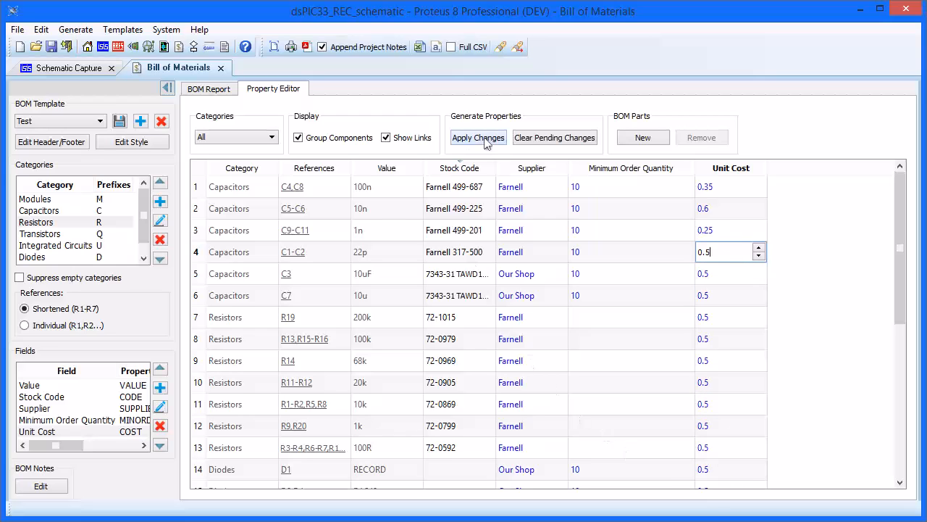
pyautogui.click(478, 136)
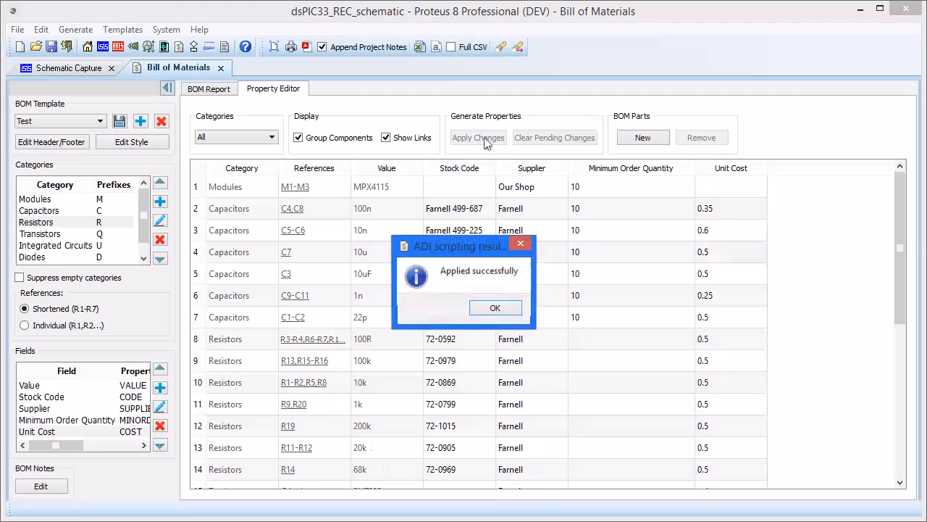
pyautogui.click(496, 307)
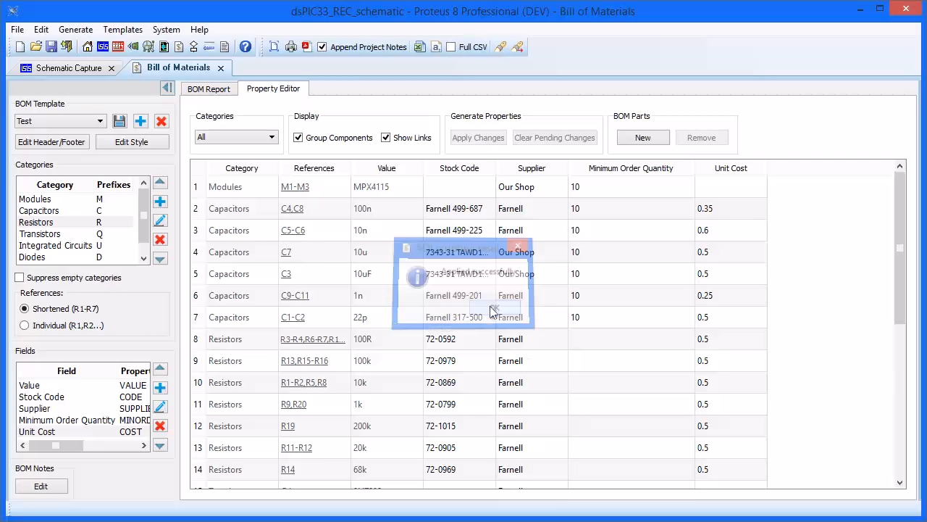
pyautogui.click(209, 88)
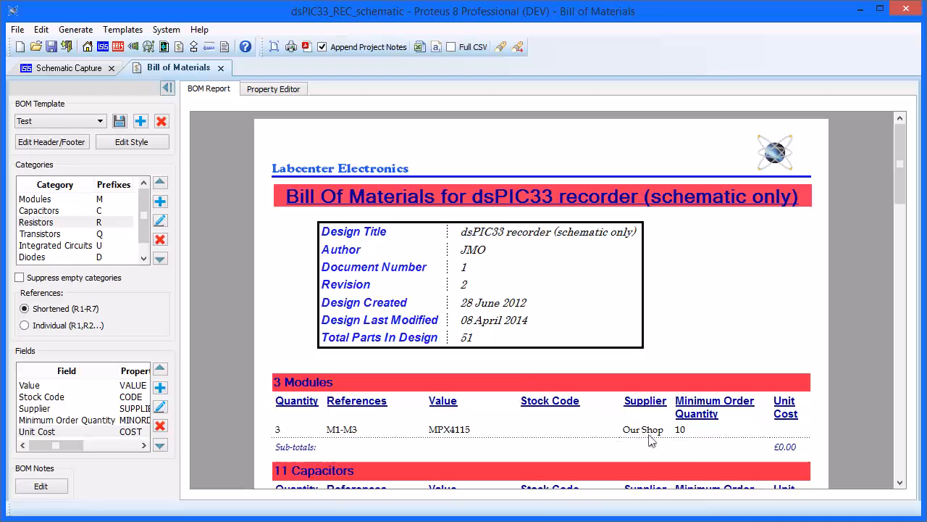
pyautogui.scroll(-3)
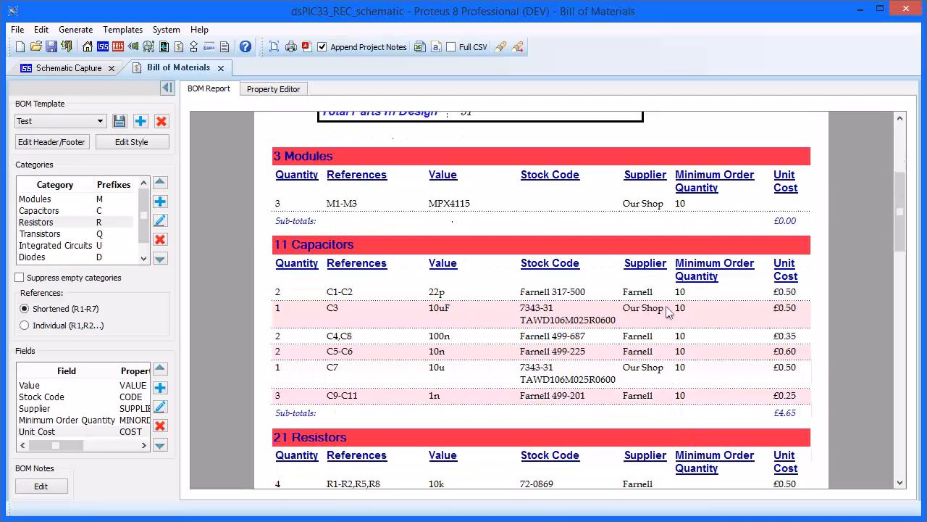
pyautogui.scroll(3)
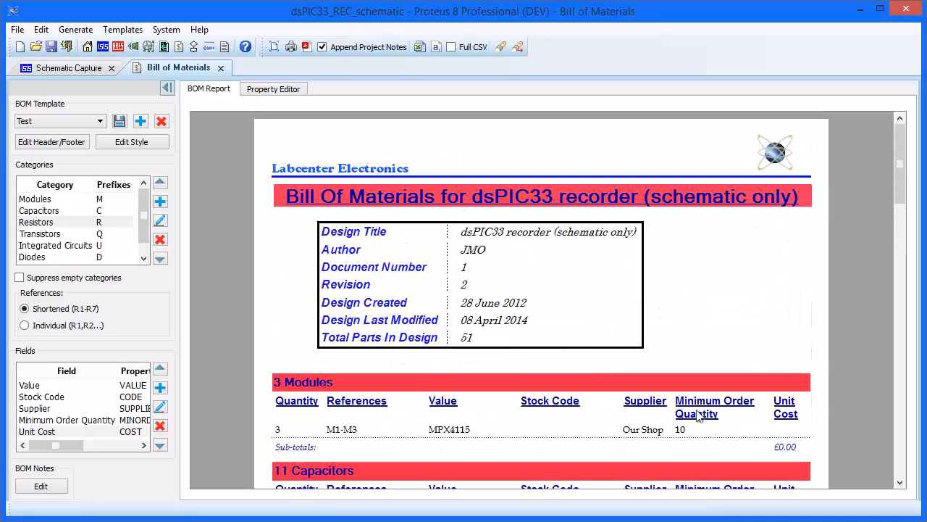
pyautogui.moveTo(189, 476)
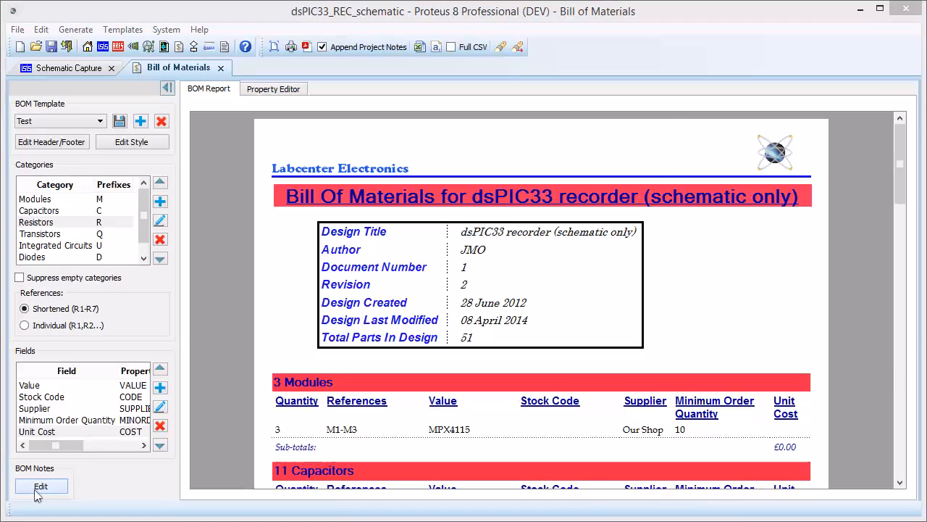
# Edit the BOM notes to read 'Test Template' and save them.
pyautogui.click(40, 485)
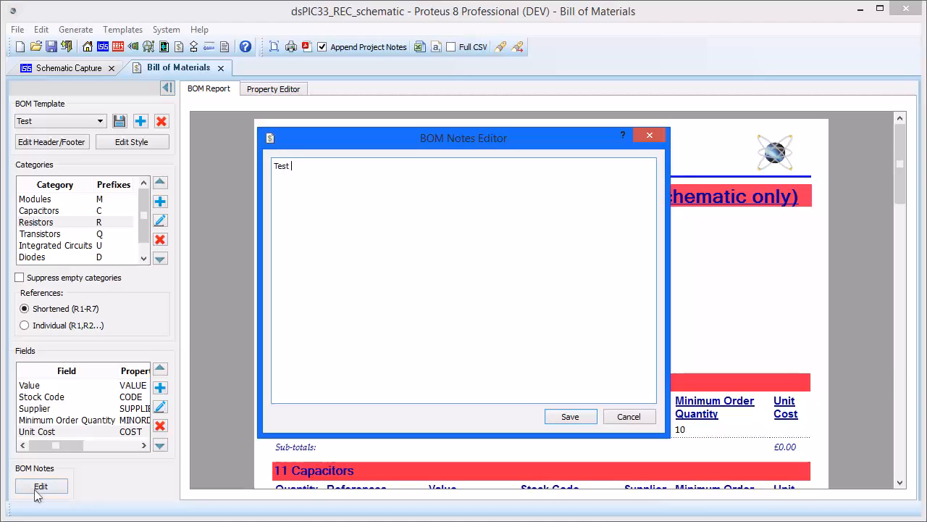
pyautogui.write('Template')
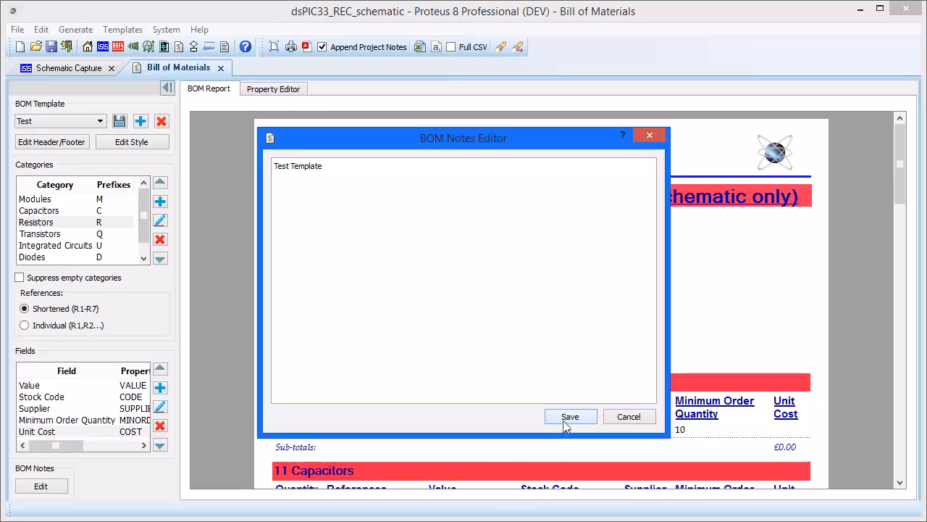
pyautogui.click(571, 416)
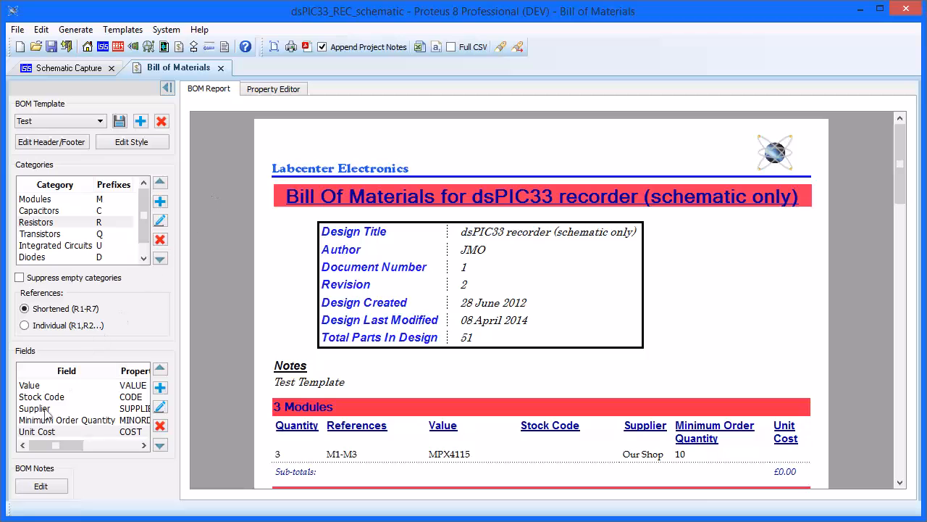
# Enable external links for the Supplier field.
pyautogui.click(35, 408)
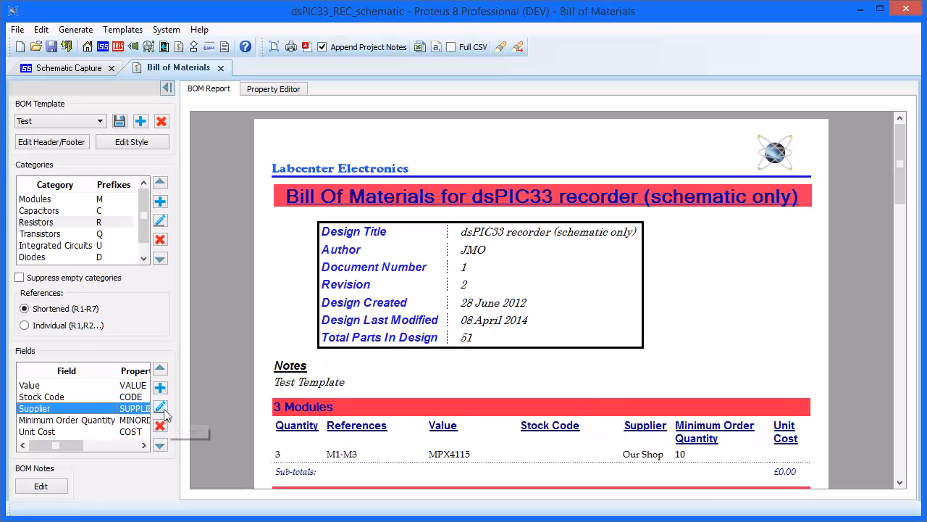
pyautogui.click(160, 407)
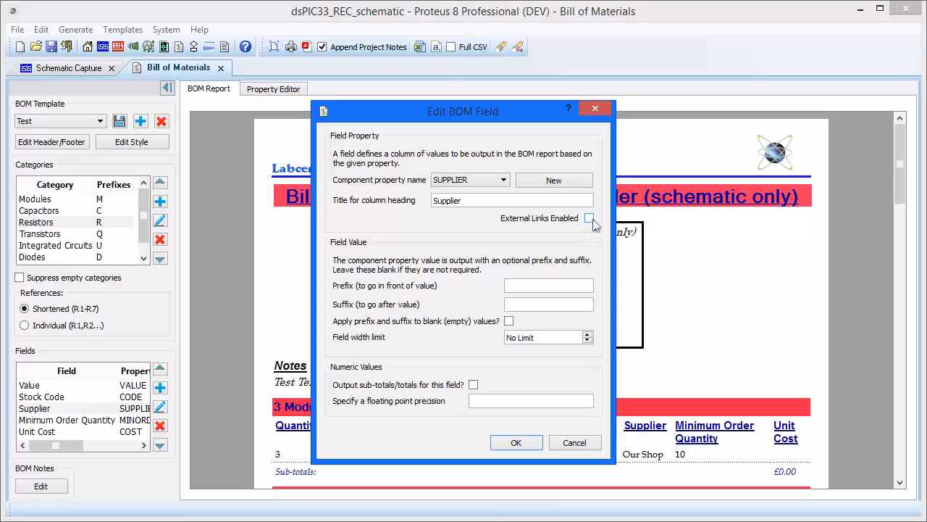
pyautogui.click(590, 218)
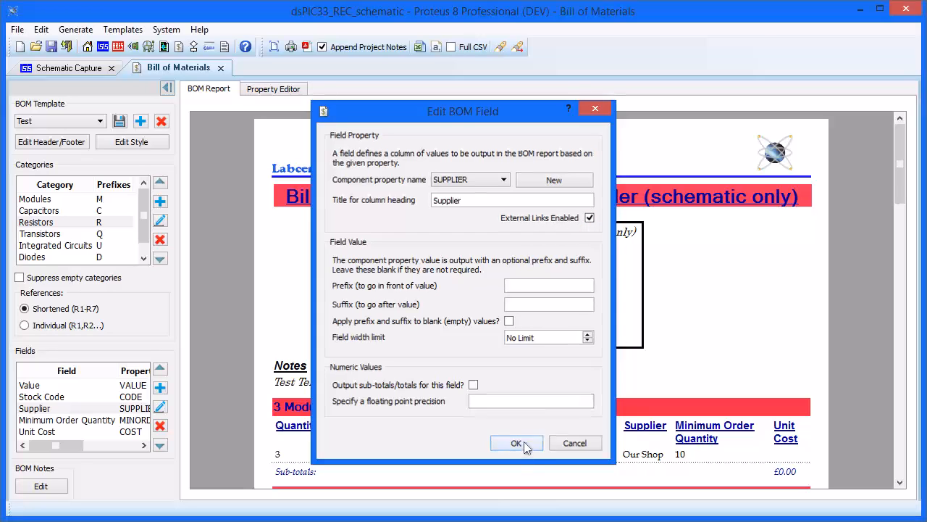
pyautogui.click(516, 443)
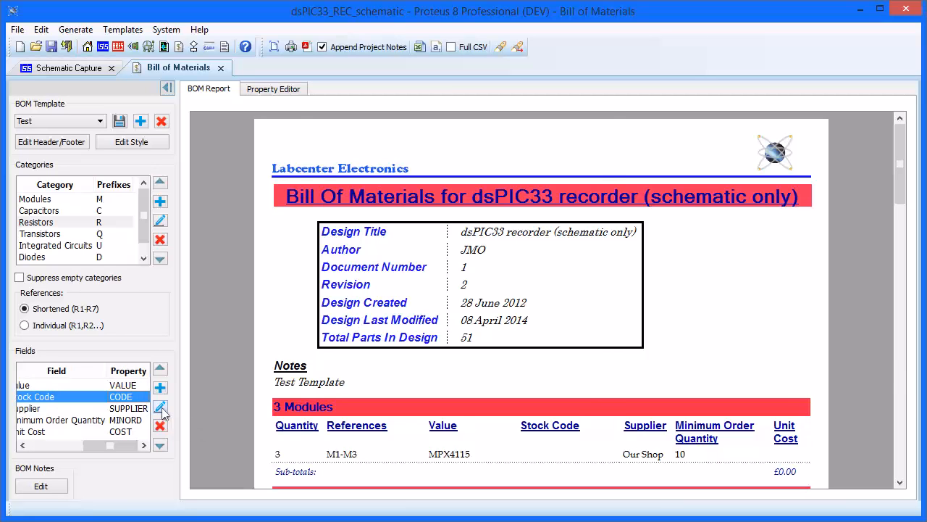
# Enable external links for the Stock Code field and show the property grid.
pyautogui.click(161, 409)
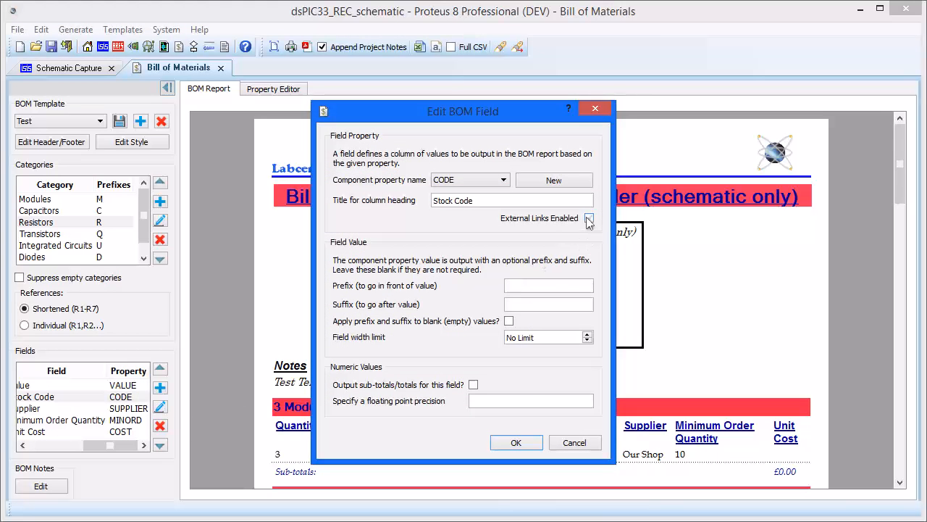
pyautogui.click(516, 443)
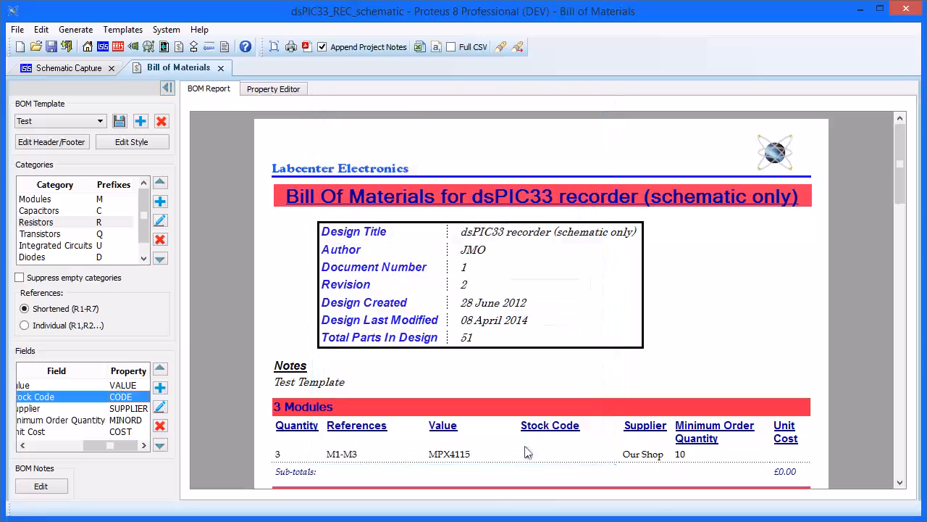
pyautogui.click(273, 89)
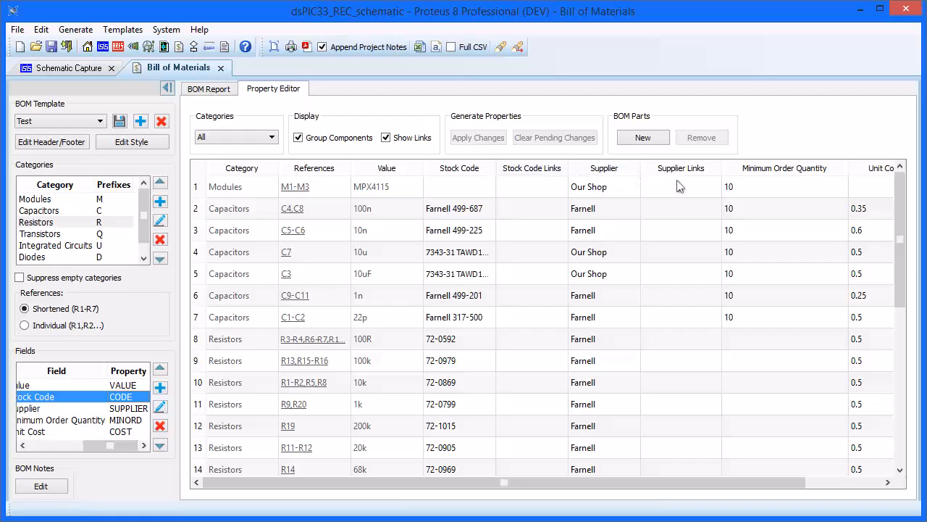
pyautogui.moveTo(615, 183)
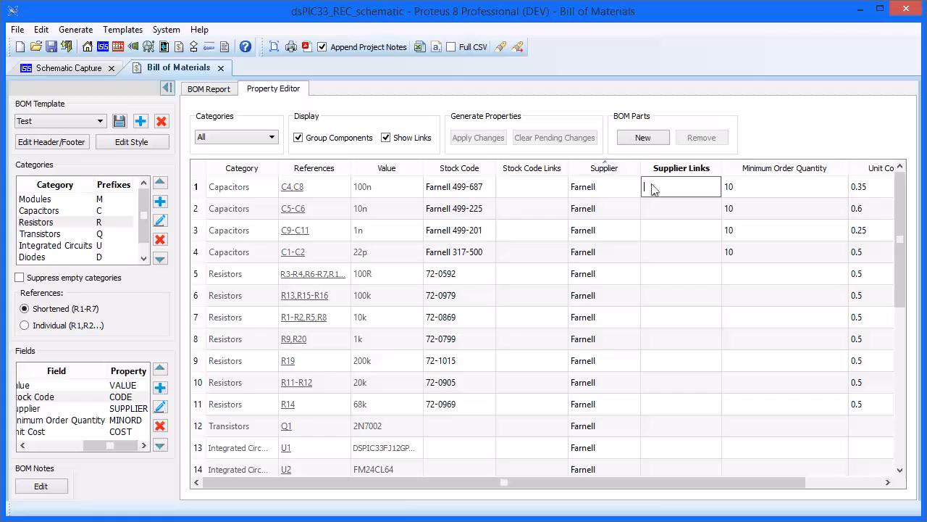
pyautogui.write('www.farnell.com')
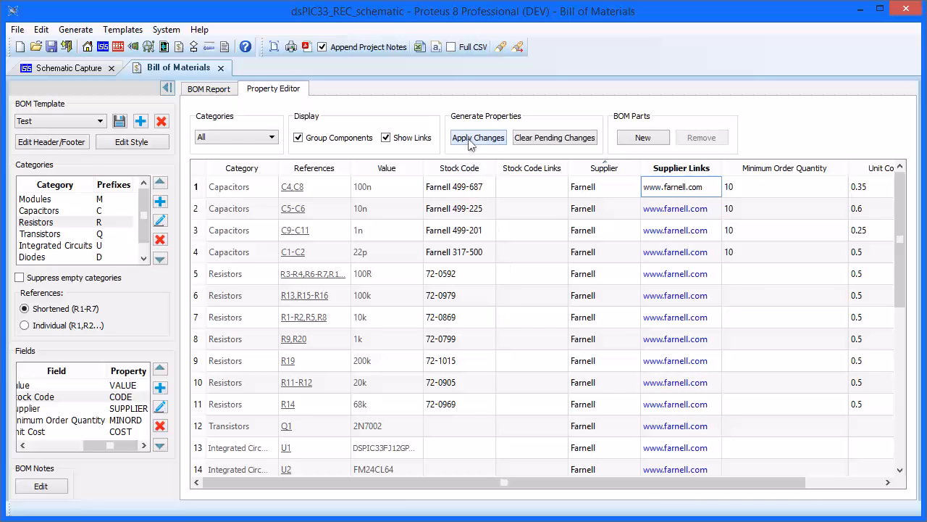
pyautogui.click(478, 138)
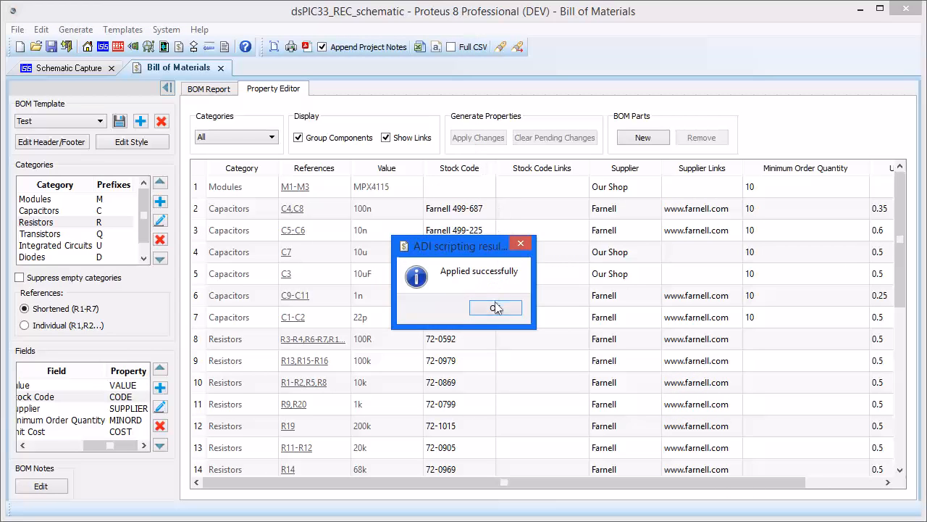
pyautogui.click(496, 307)
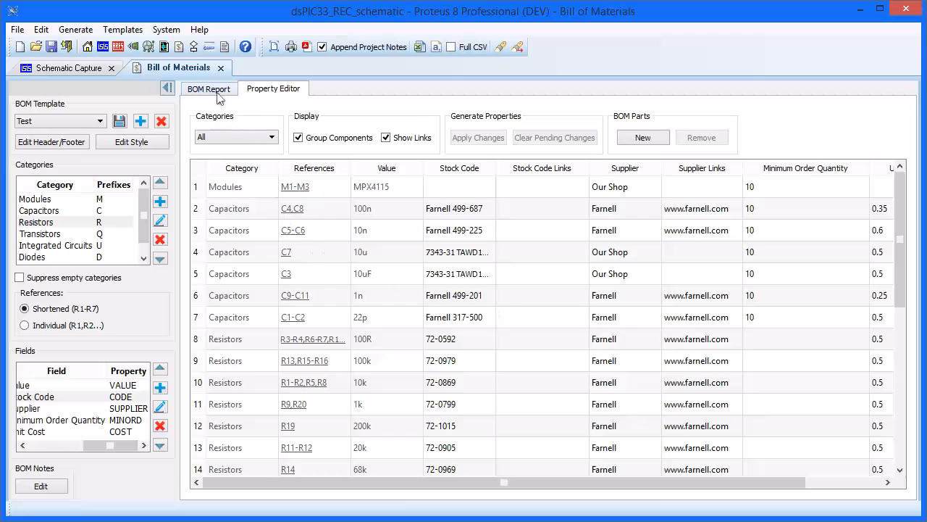
# View the BOM report's Capacitors section with Farnell suppliers shown as links.
pyautogui.click(209, 88)
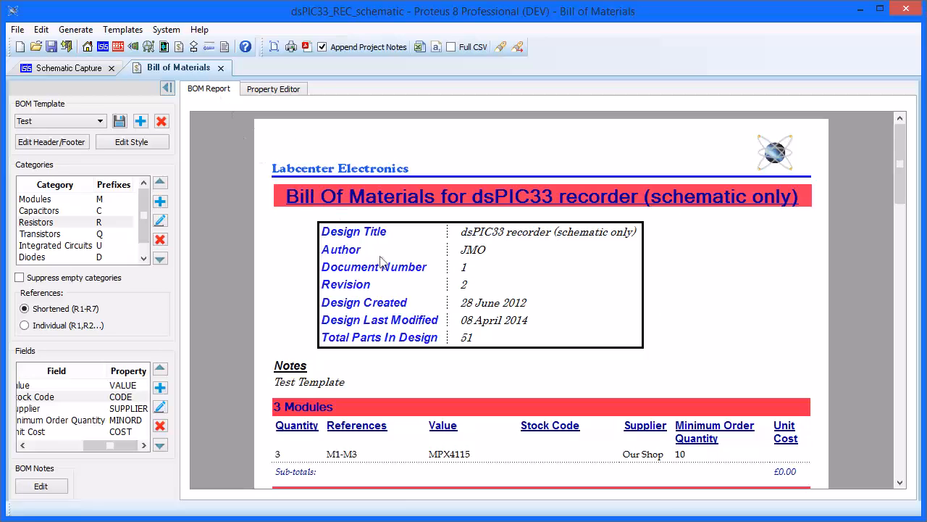
pyautogui.scroll(-3)
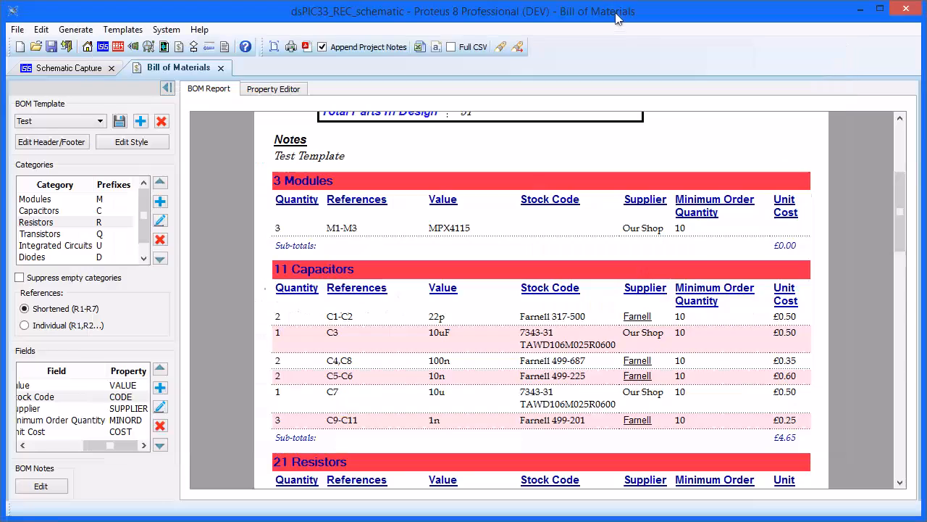
pyautogui.moveTo(301, 105)
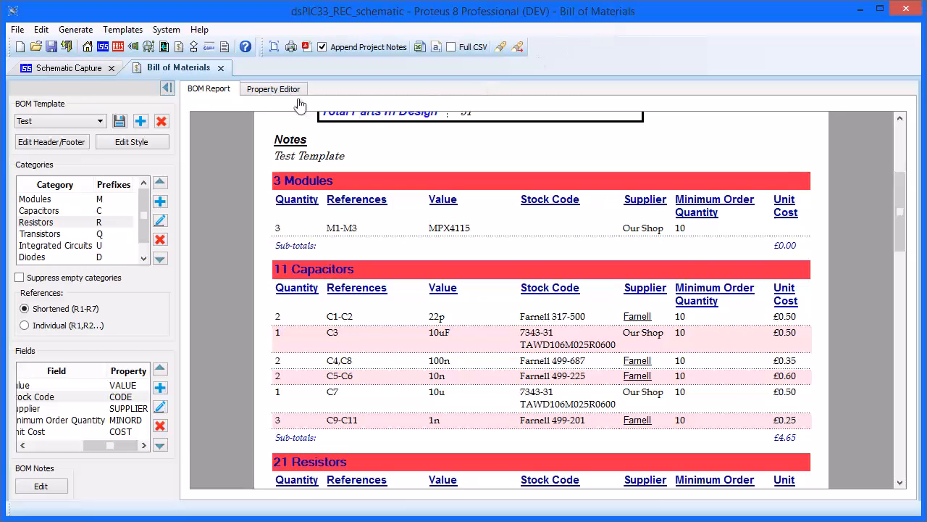
# Give C1-C2's stock code Farnell 317-500 its product-page link and try it in the report.
pyautogui.click(272, 88)
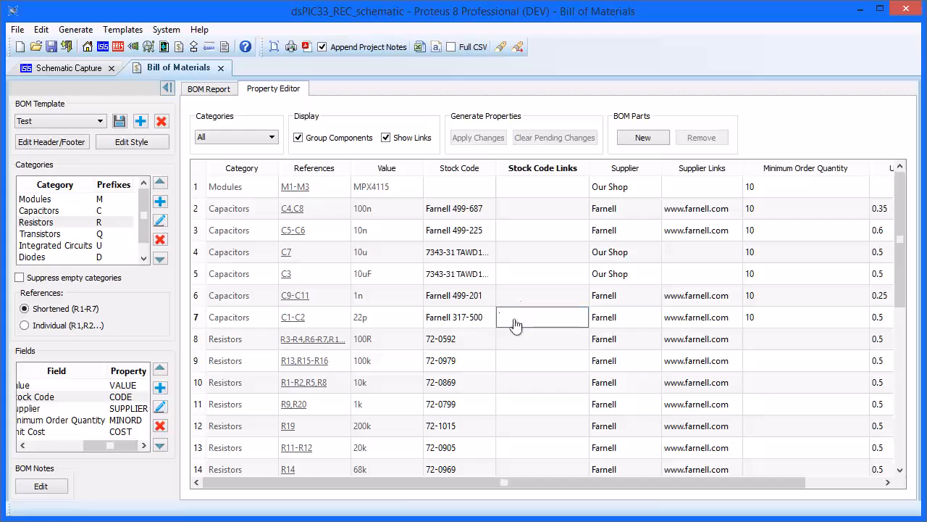
pyautogui.click(542, 315)
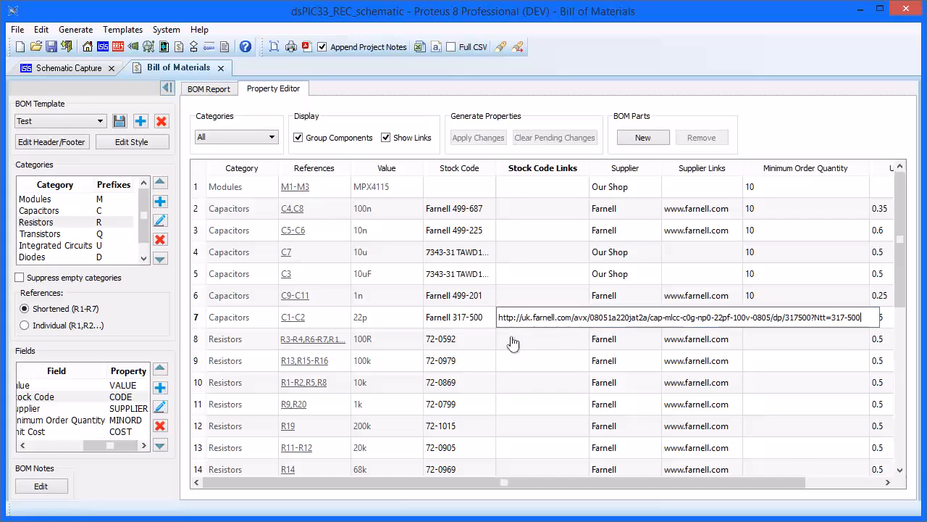
pyautogui.click(478, 137)
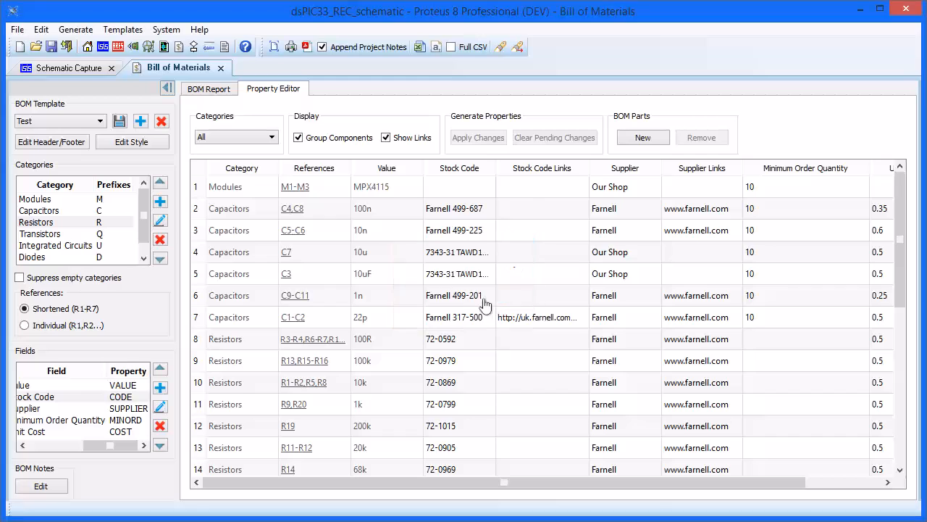
pyautogui.click(208, 89)
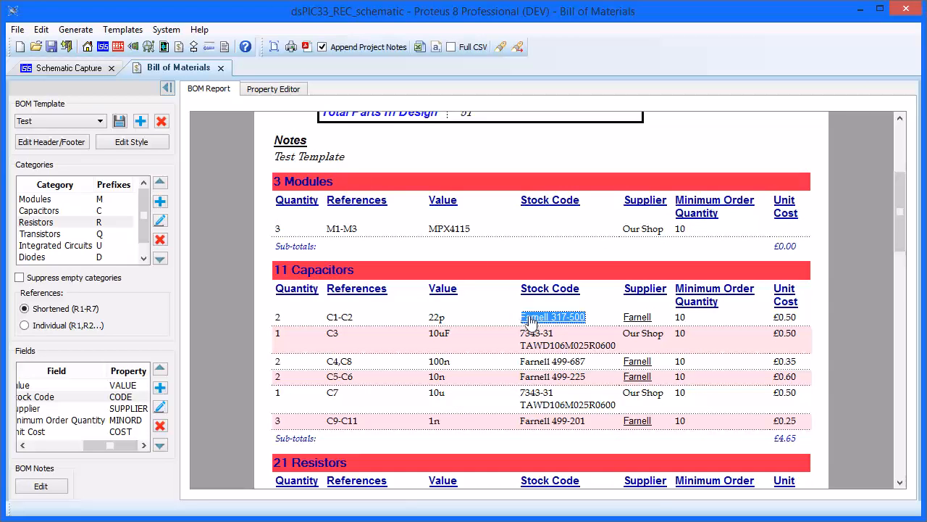
pyautogui.click(553, 316)
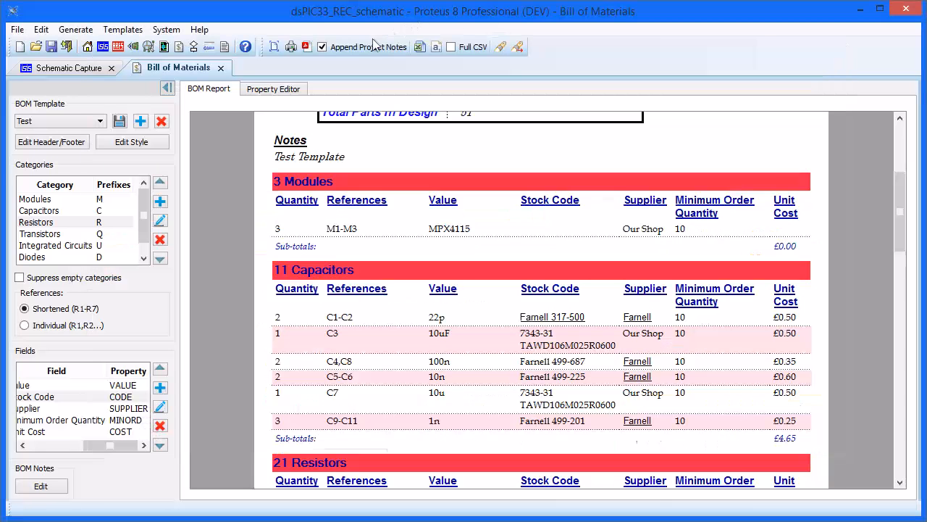
# Hide the link columns from the property grid and return to the report.
pyautogui.click(272, 89)
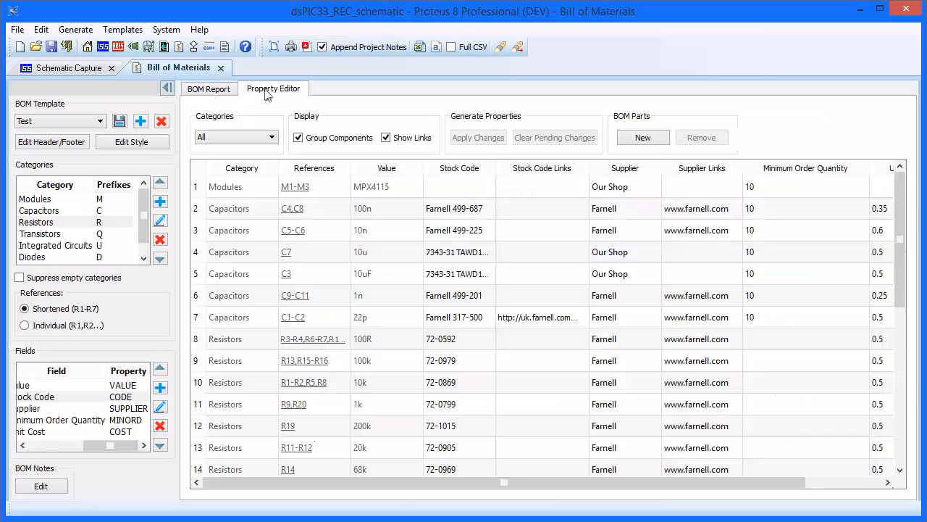
pyautogui.click(385, 137)
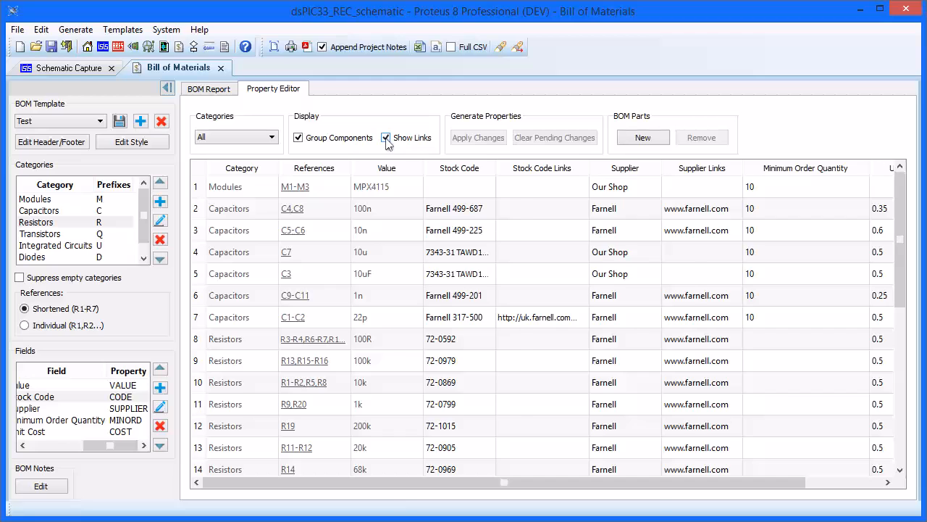
pyautogui.click(385, 138)
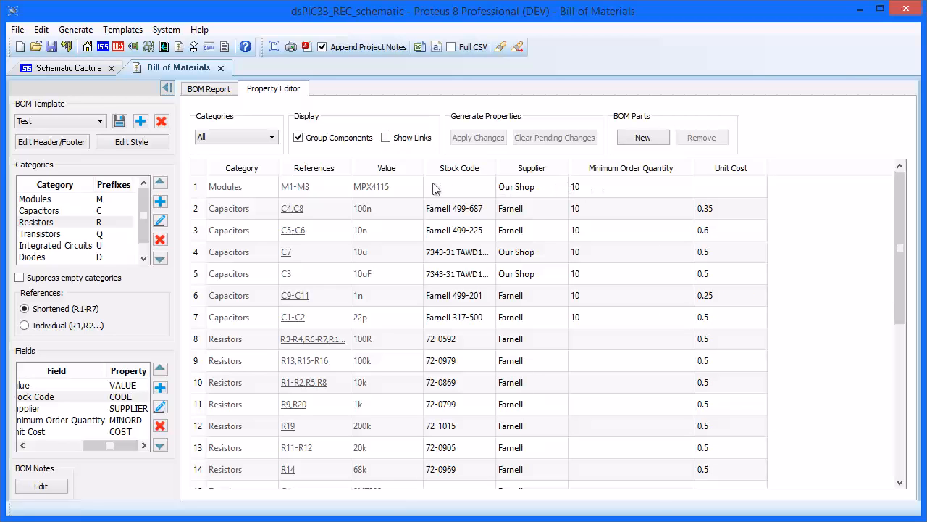
pyautogui.click(208, 88)
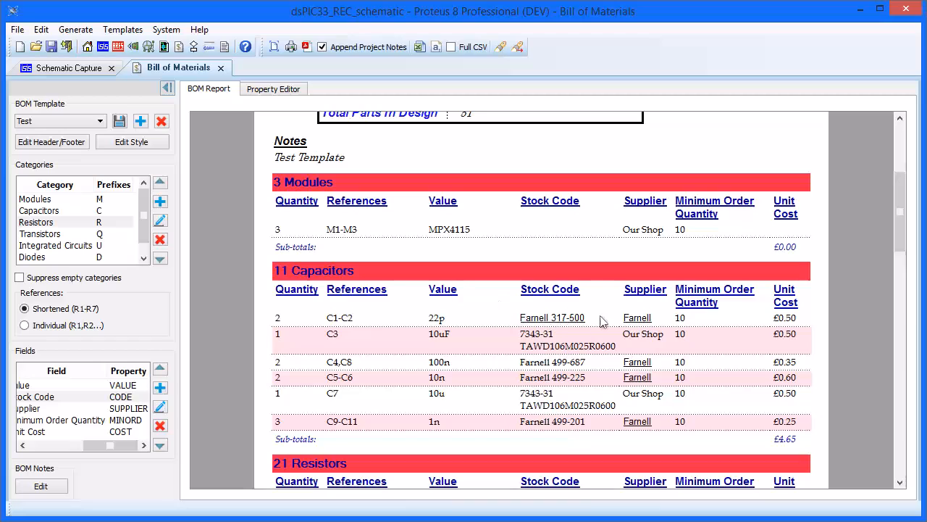
pyautogui.moveTo(517, 333)
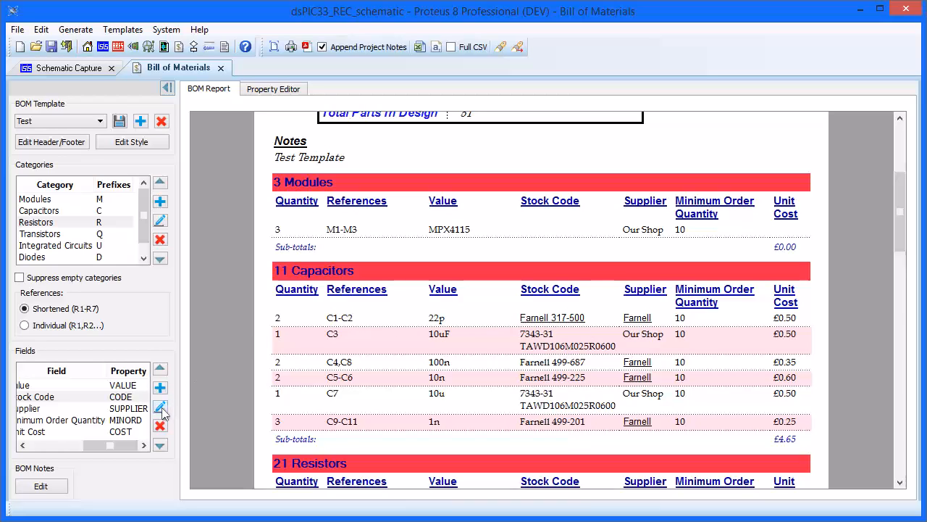
pyautogui.moveTo(159, 408)
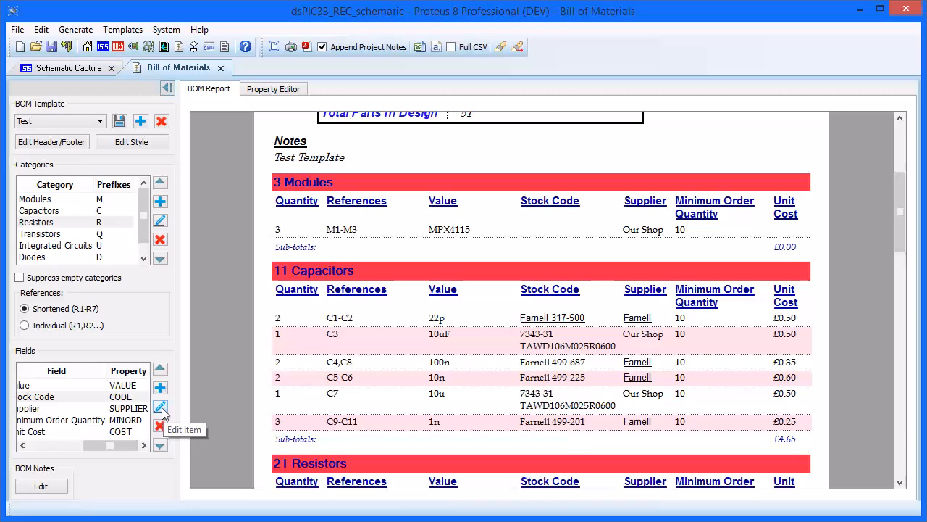
pyautogui.moveTo(203, 405)
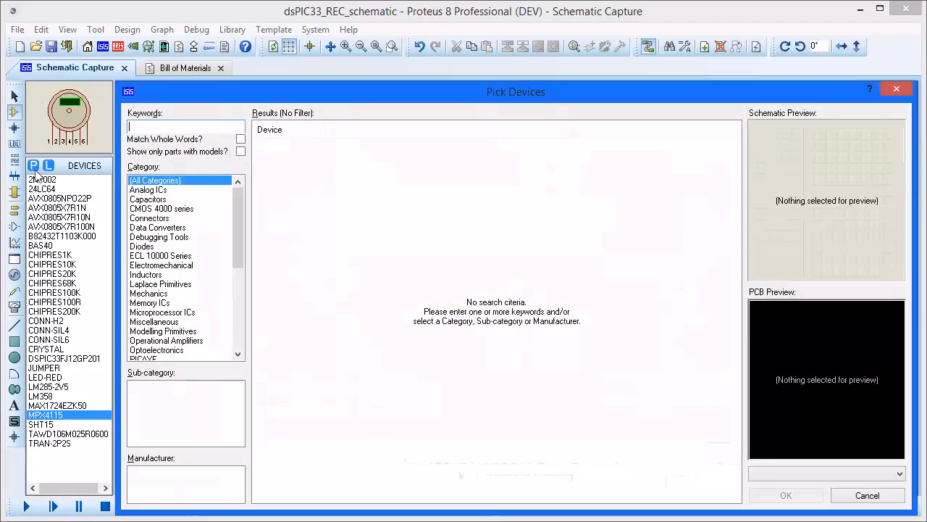
# Pick the TRAN-1P2S transformer from the library and place it below the microcontroller.
pyautogui.write('transfo')
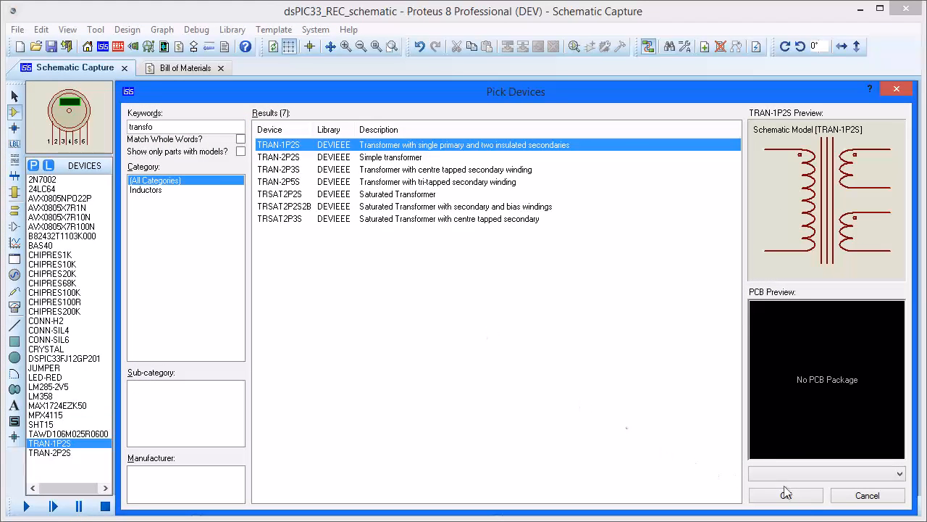
pyautogui.click(785, 495)
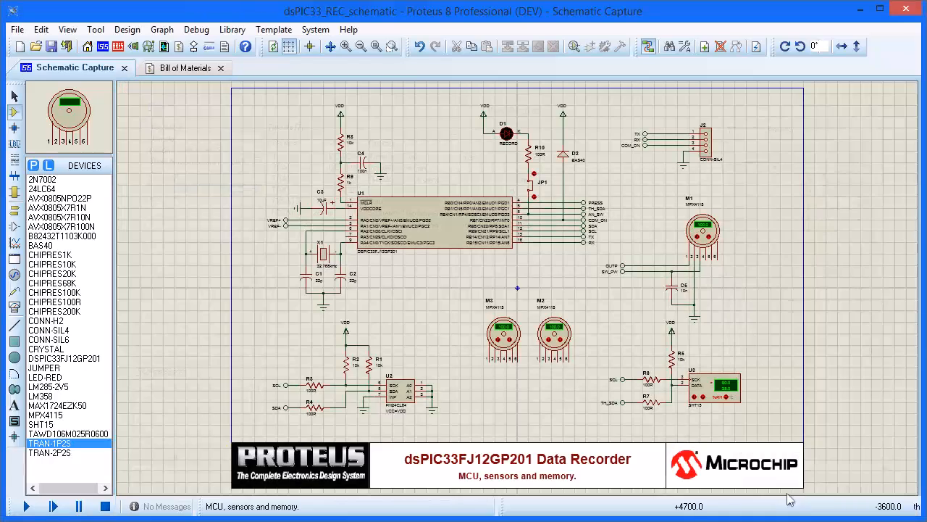
pyautogui.click(405, 296)
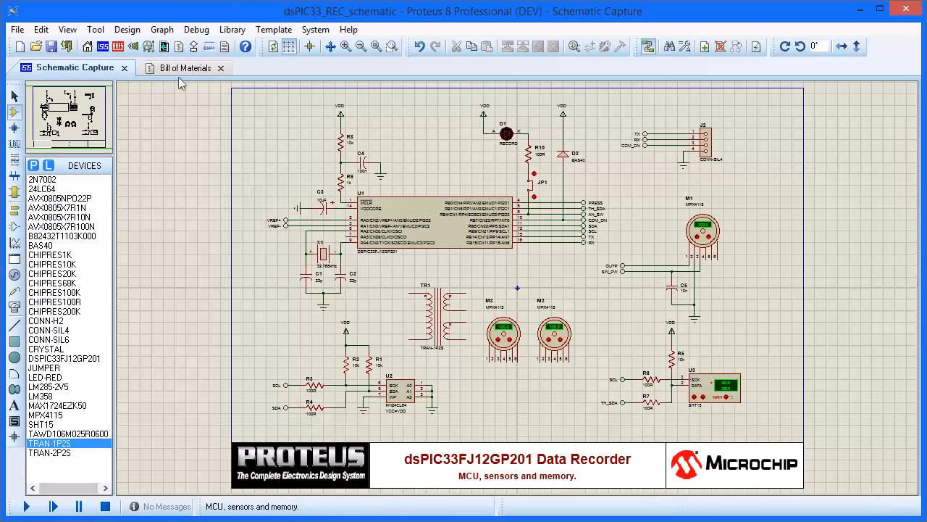
# Check TR1 TRAN-1P2S under Miscellaneous in the BOM, then show the property grid.
pyautogui.click(185, 68)
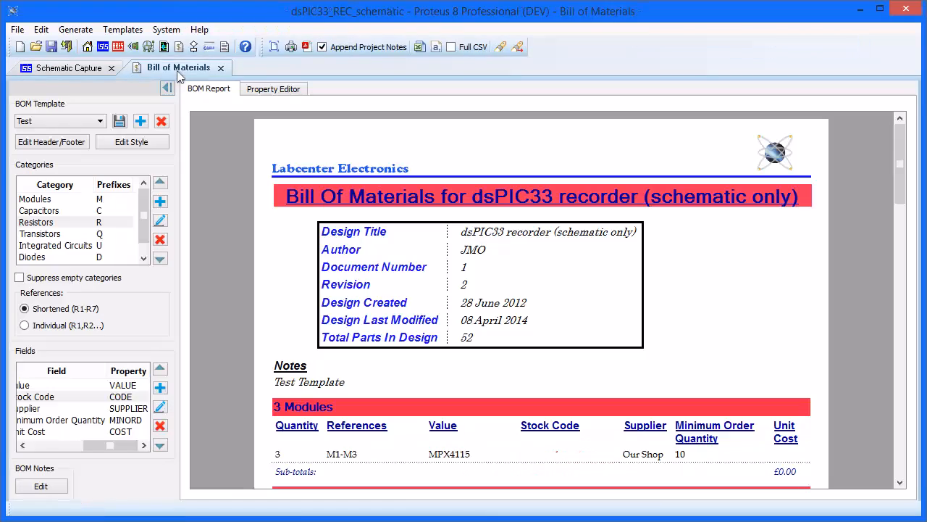
pyautogui.scroll(-3)
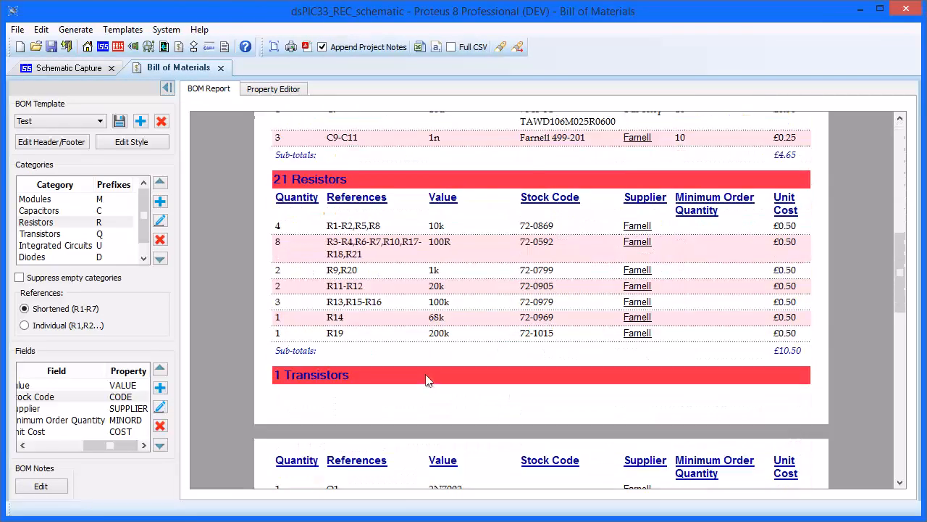
pyautogui.scroll(-3)
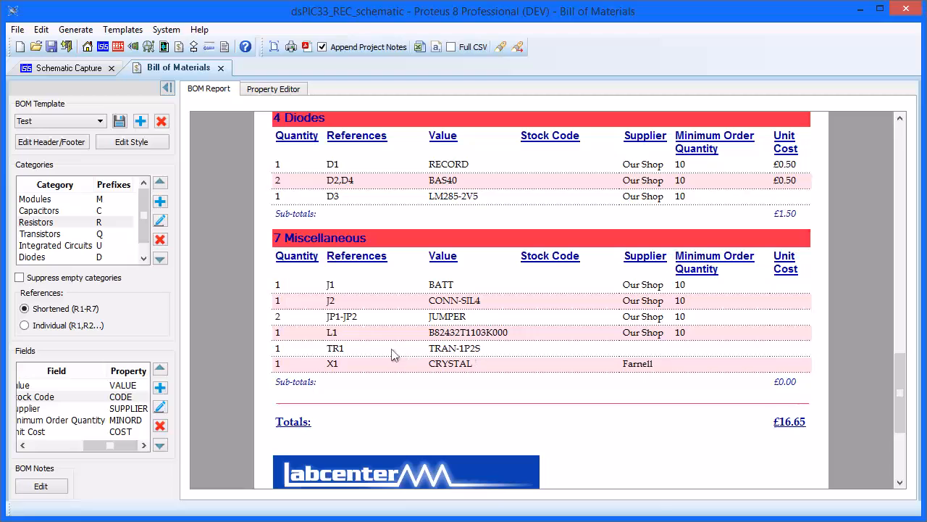
pyautogui.click(273, 89)
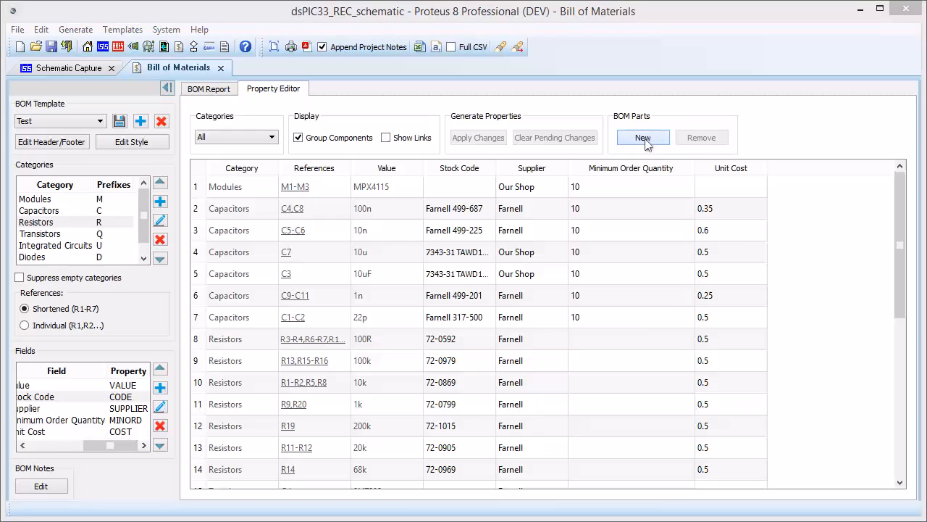
# Create four extra BOM parts 'Bolts' with prefix B under transformer TR1.
pyautogui.click(644, 138)
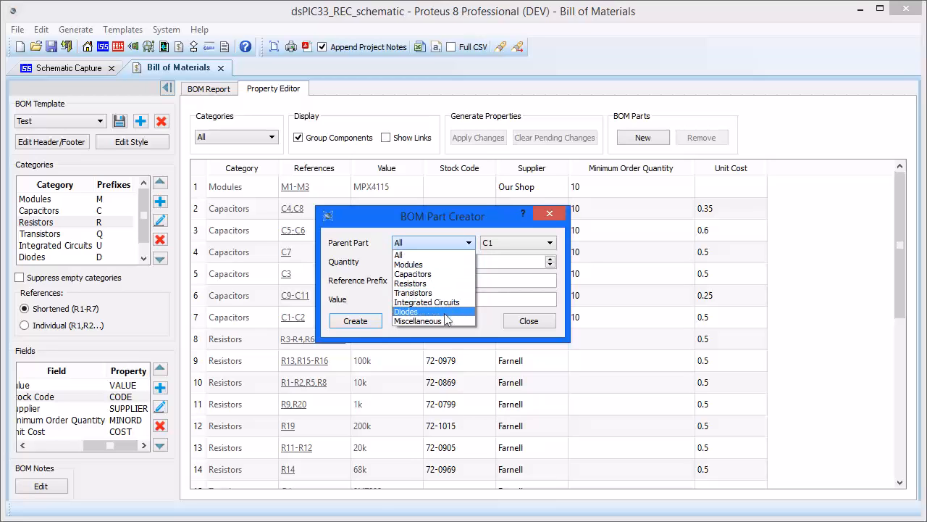
pyautogui.click(417, 322)
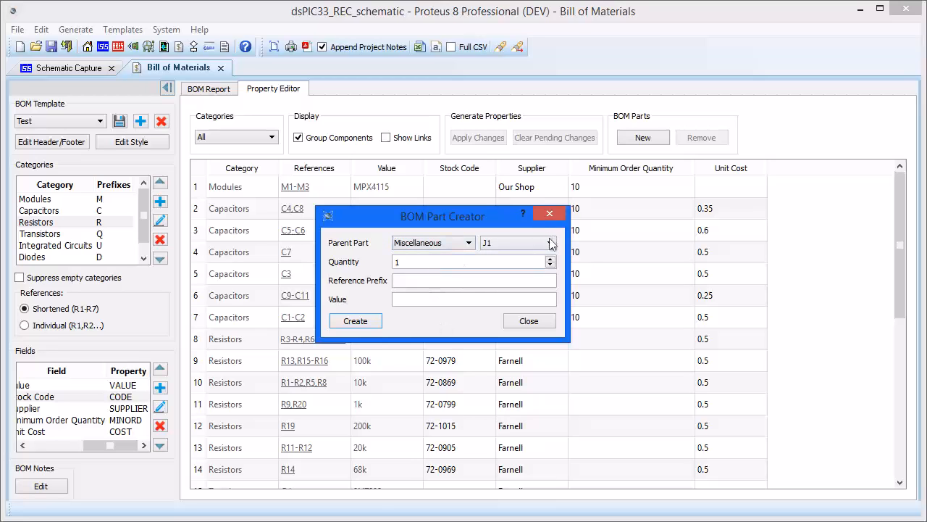
pyautogui.click(549, 243)
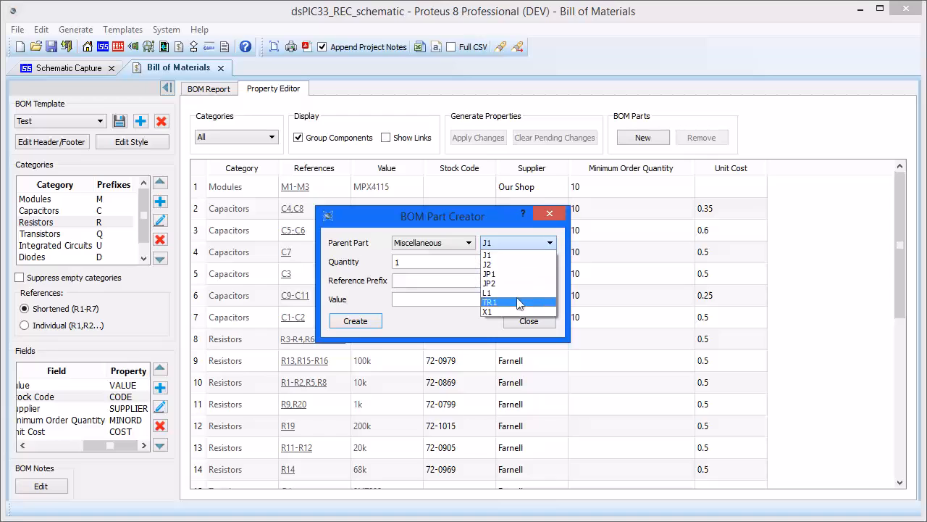
pyautogui.click(489, 303)
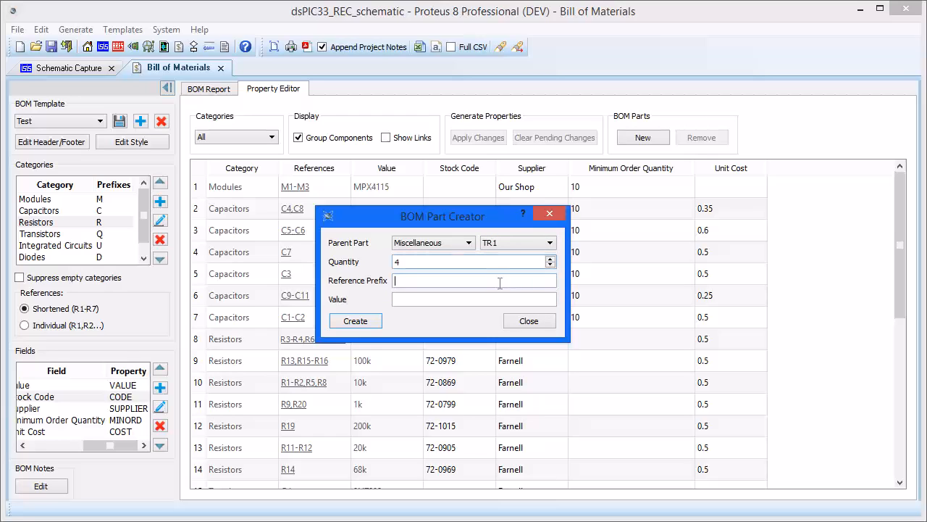
pyautogui.write('B')
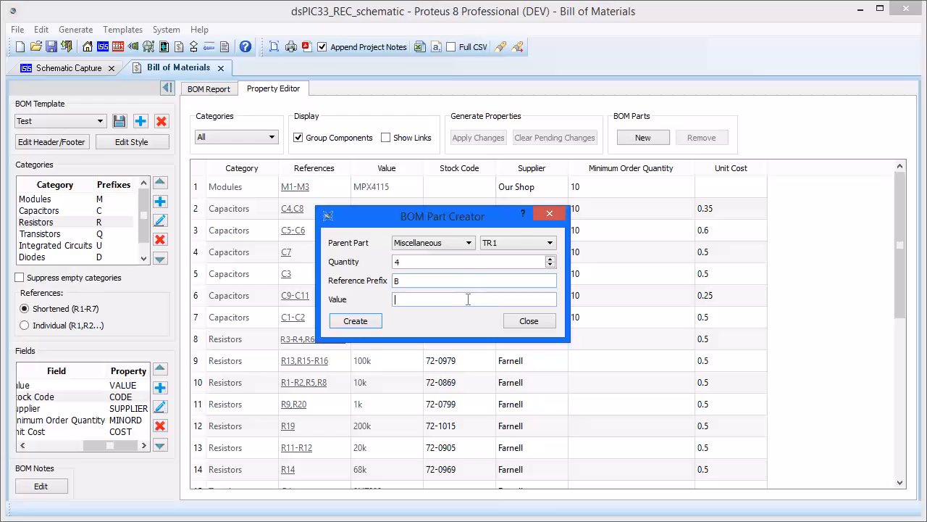
pyautogui.write('Bolts')
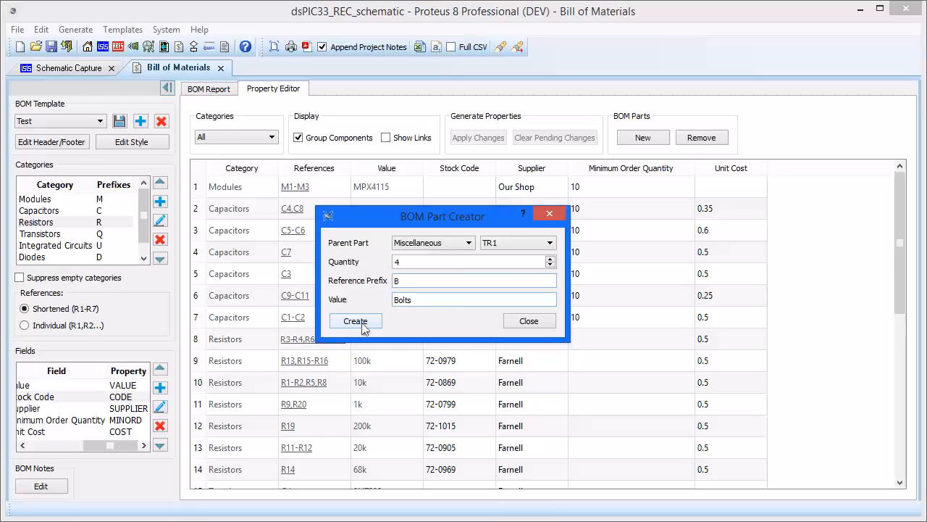
pyautogui.moveTo(519, 341)
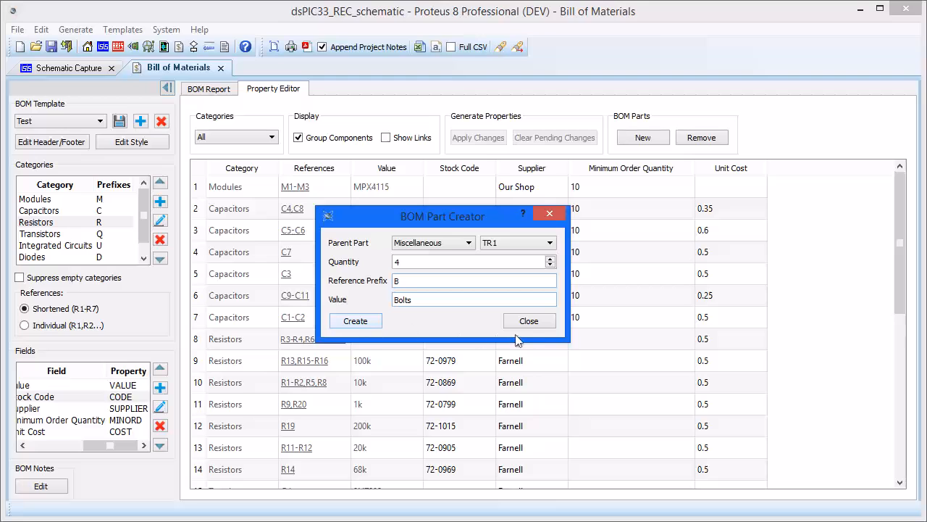
pyautogui.click(529, 321)
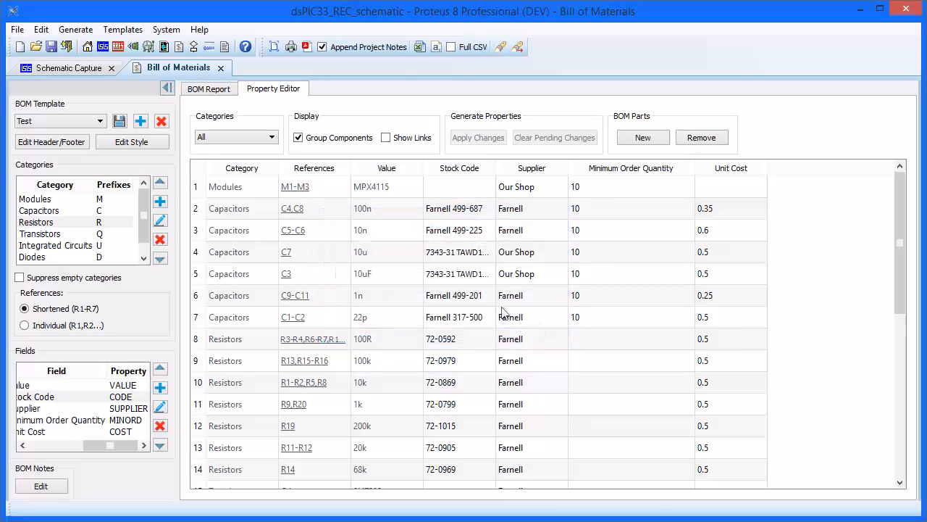
# Give B1-B4 supplier Bolts R Us, minimum order 20 and unit cost 0.25, and apply.
pyautogui.click(313, 169)
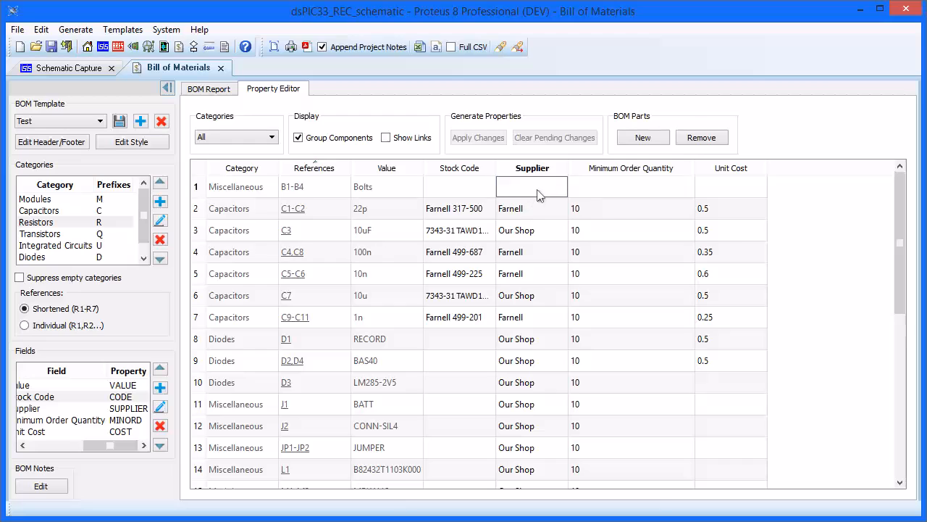
pyautogui.write('Bolts R Us')
pyautogui.click(732, 187)
pyautogui.write('0.25')
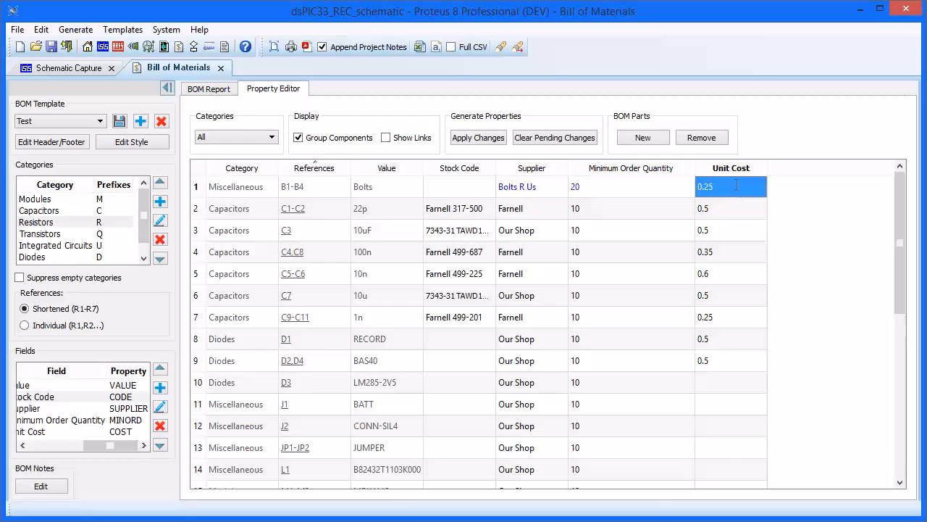
pyautogui.click(478, 137)
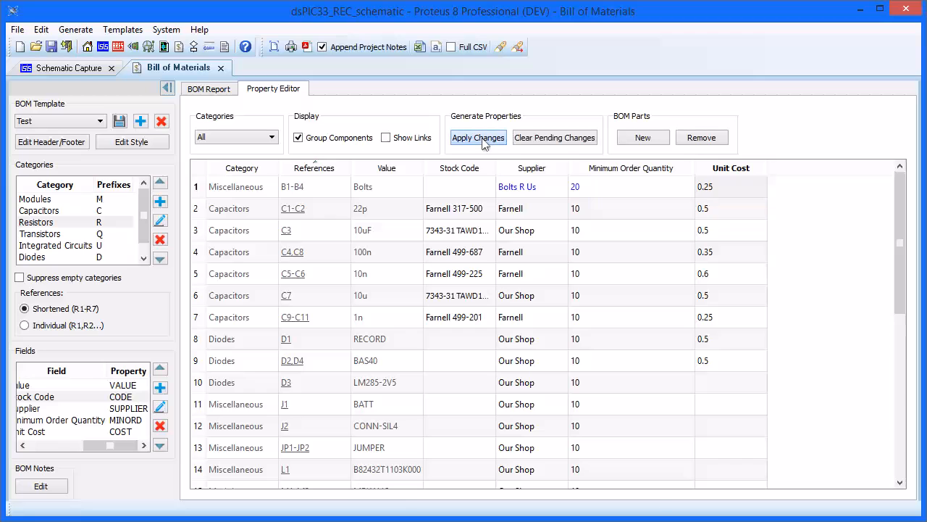
pyautogui.click(478, 138)
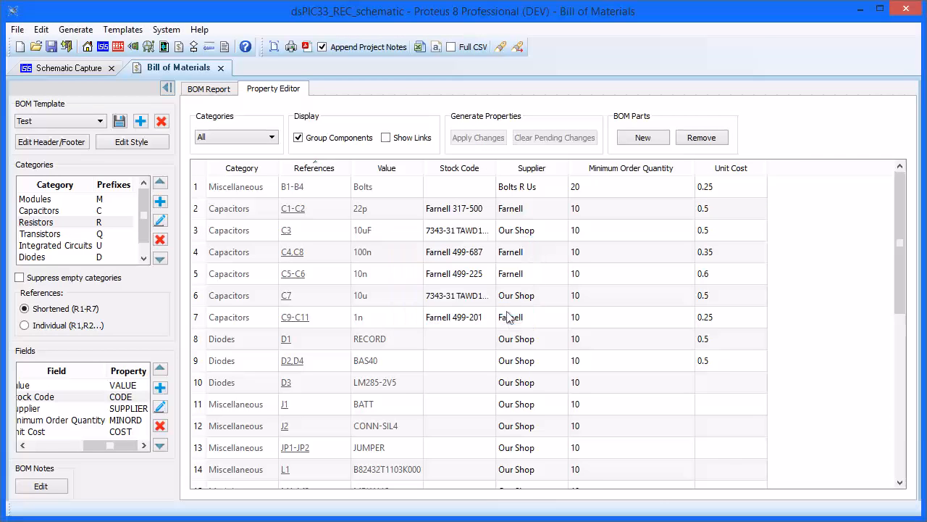
pyautogui.click(209, 89)
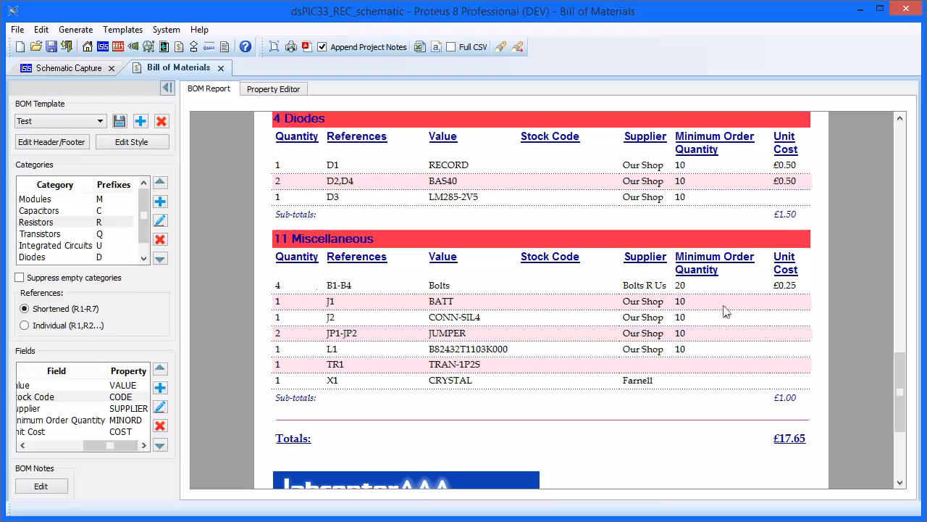
pyautogui.moveTo(278, 297)
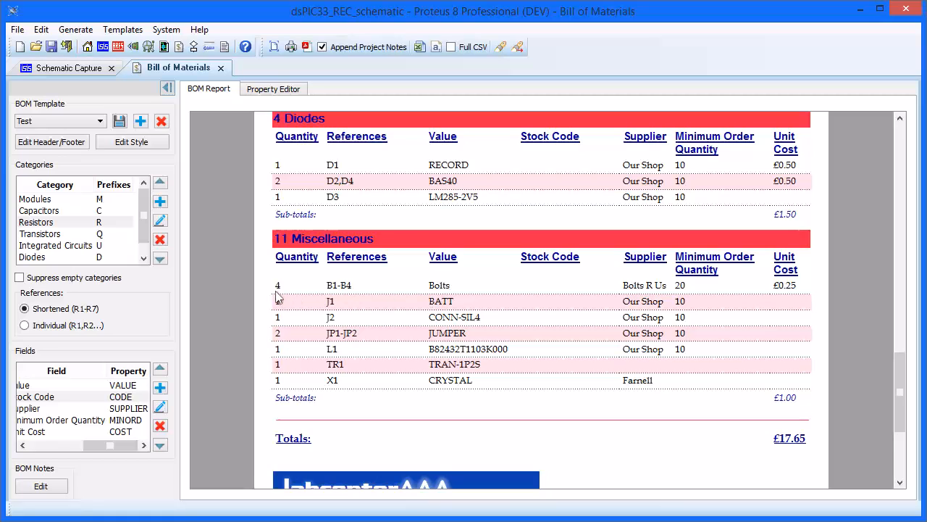
pyautogui.click(272, 88)
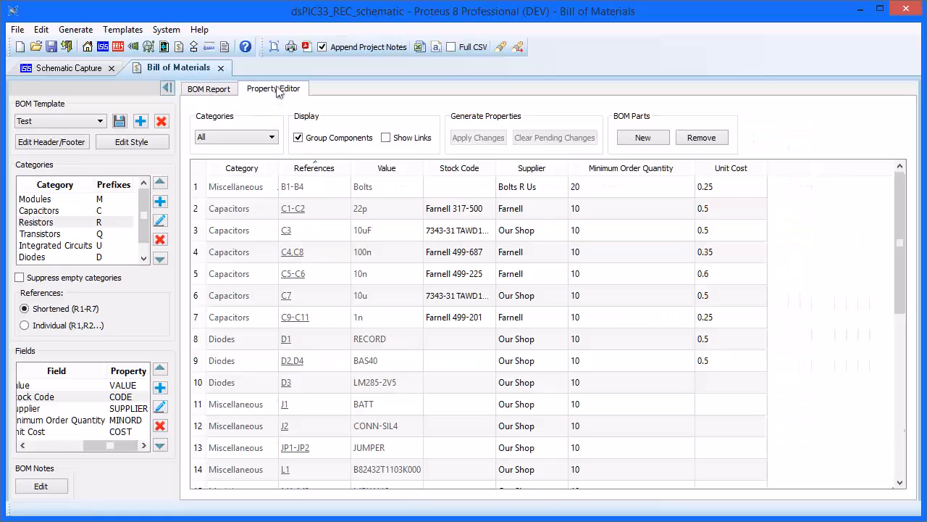
pyautogui.moveTo(701, 138)
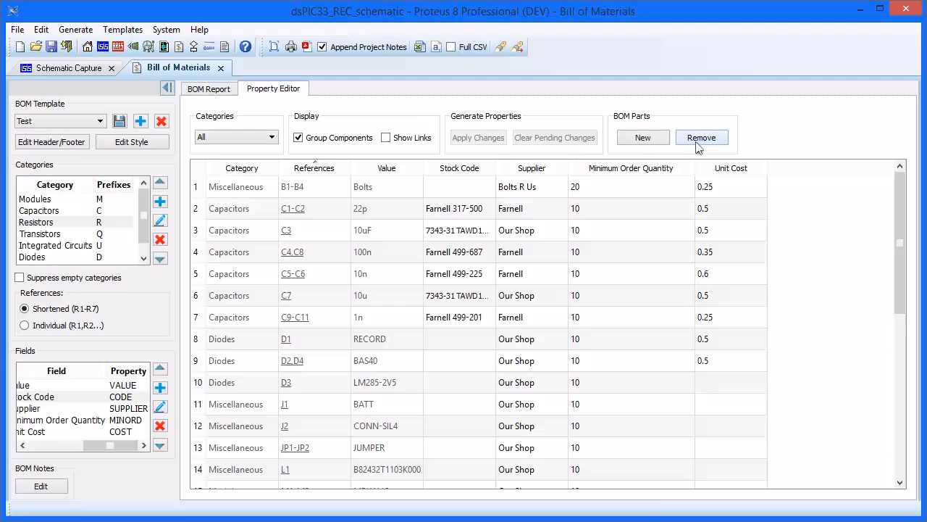
# Remove two bolts from TR1 so the BOM lists B1-B2 Bolts totalling £17.15.
pyautogui.click(701, 137)
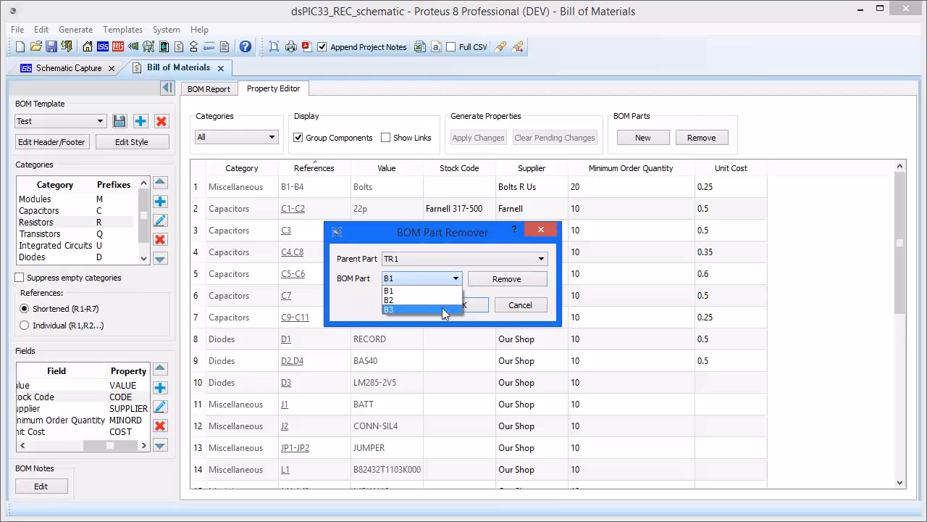
pyautogui.click(389, 310)
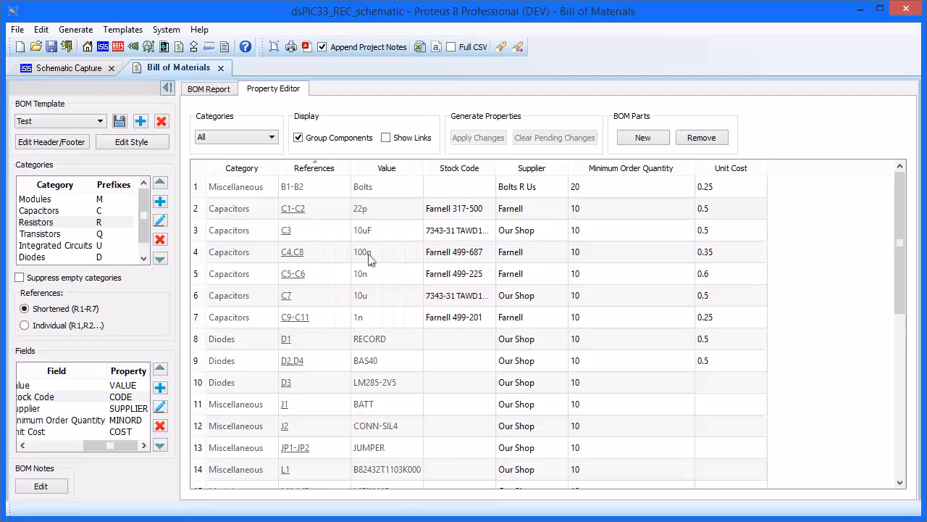
pyautogui.moveTo(304, 200)
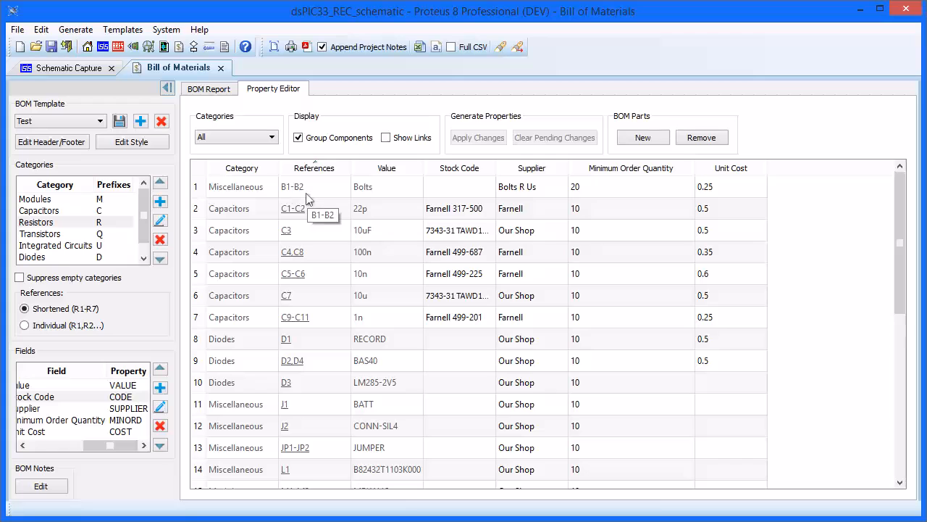
pyautogui.click(209, 89)
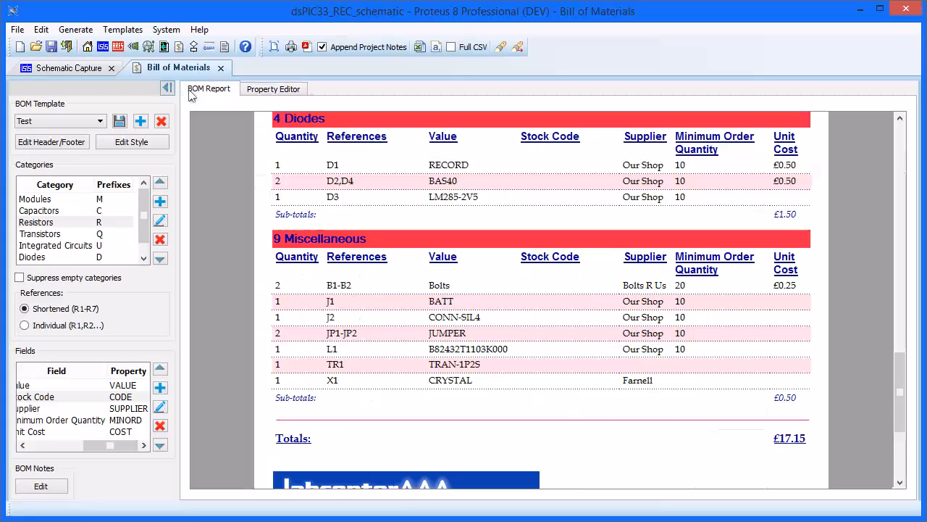
pyautogui.click(70, 68)
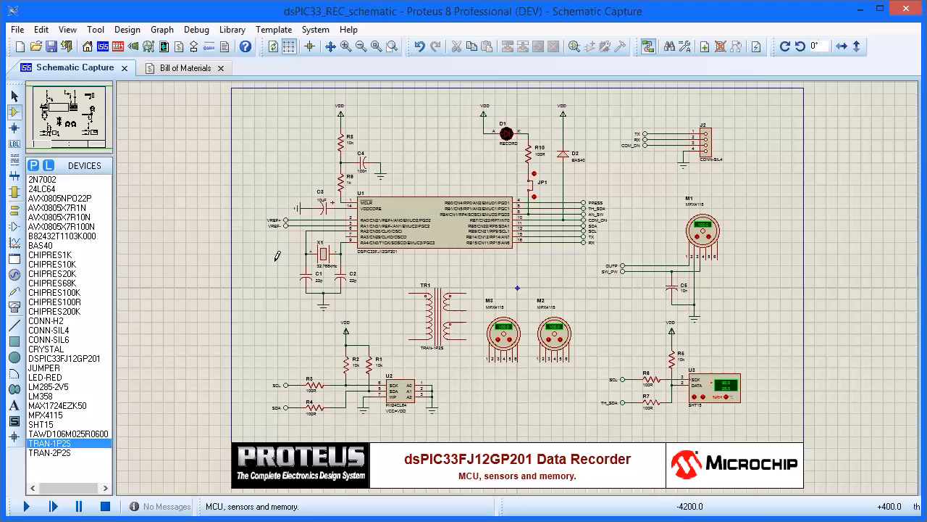
# Review C2's properties, then show TR1's BOMPARTS bolts entry with cost and minimum order.
pyautogui.rightClick(498, 260)
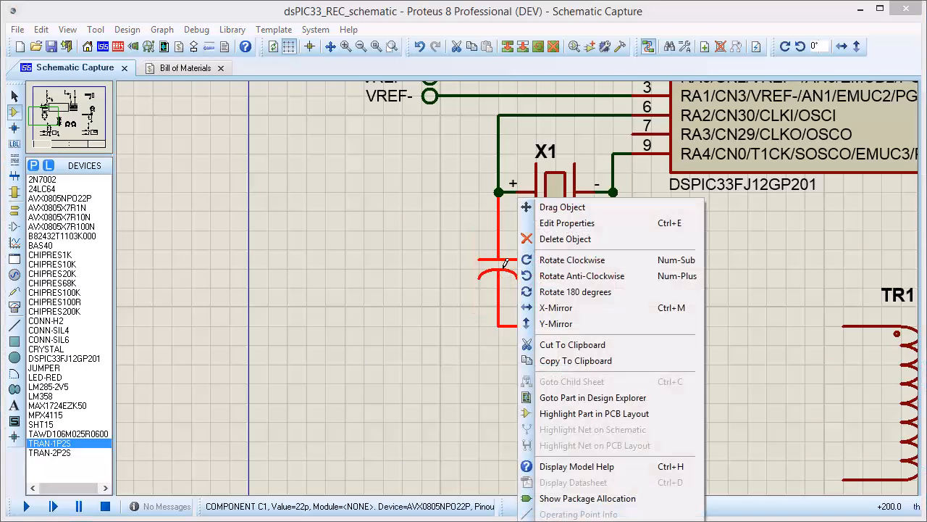
pyautogui.click(566, 223)
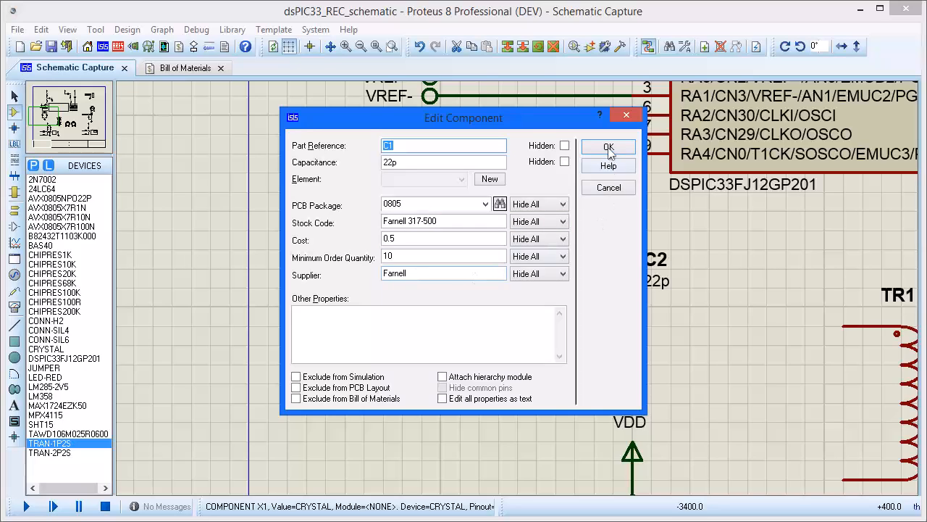
pyautogui.click(607, 147)
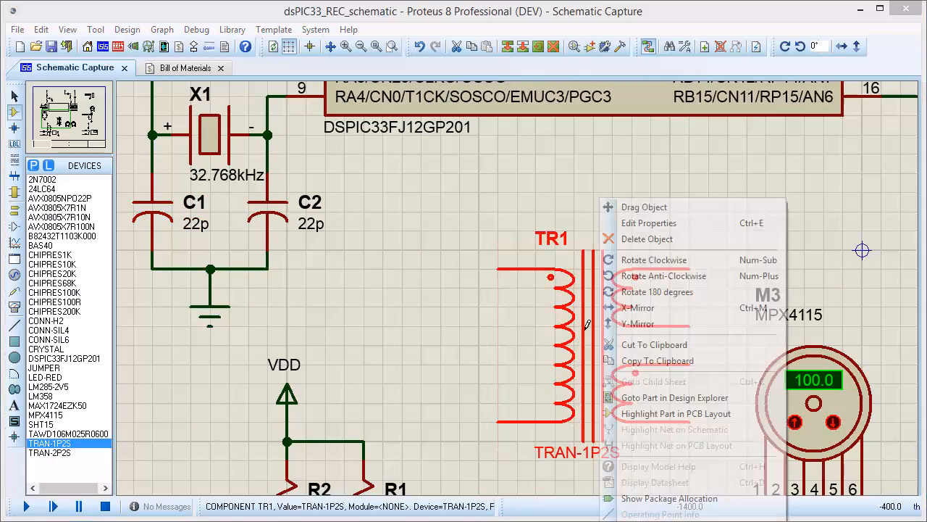
pyautogui.click(649, 223)
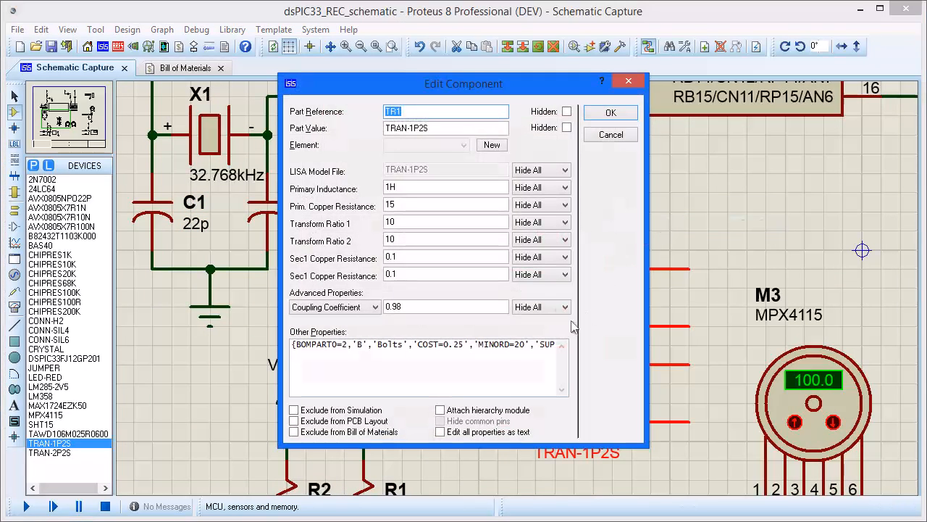
pyautogui.moveTo(587, 364)
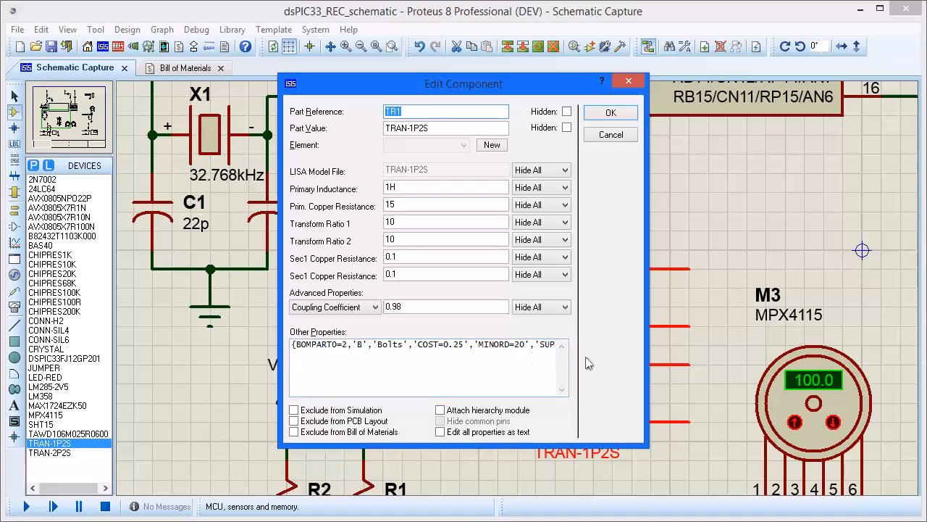